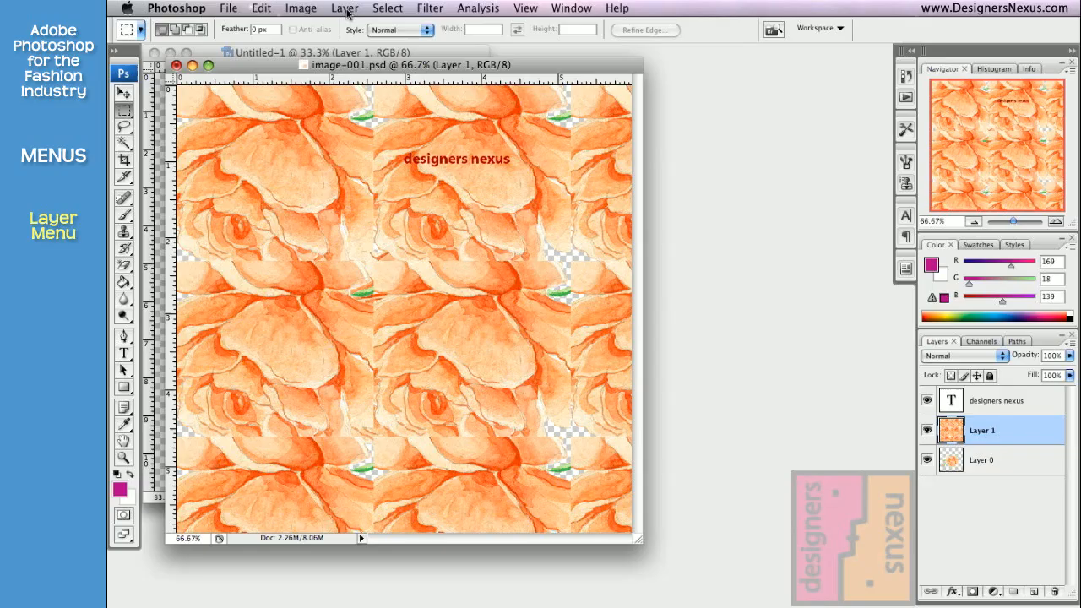
Try Layer menu commands, then duplicate Layer 1 and hide Layer 1 and Layer 0.
{"action": "left_click", "coordinate": [344, 8]}
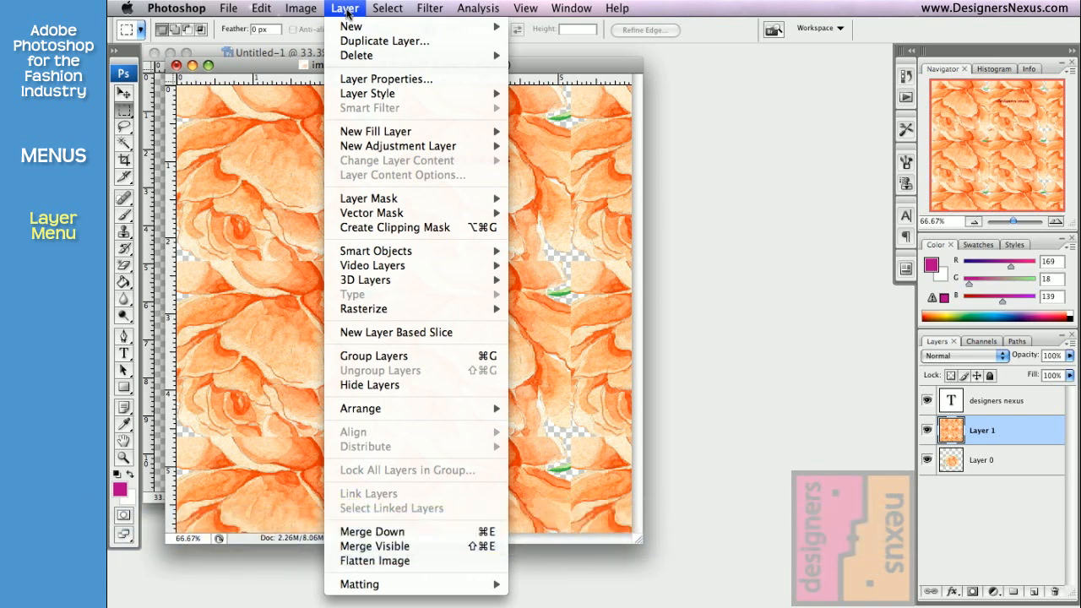
{"action": "mouse_move", "coordinate": [350, 26]}
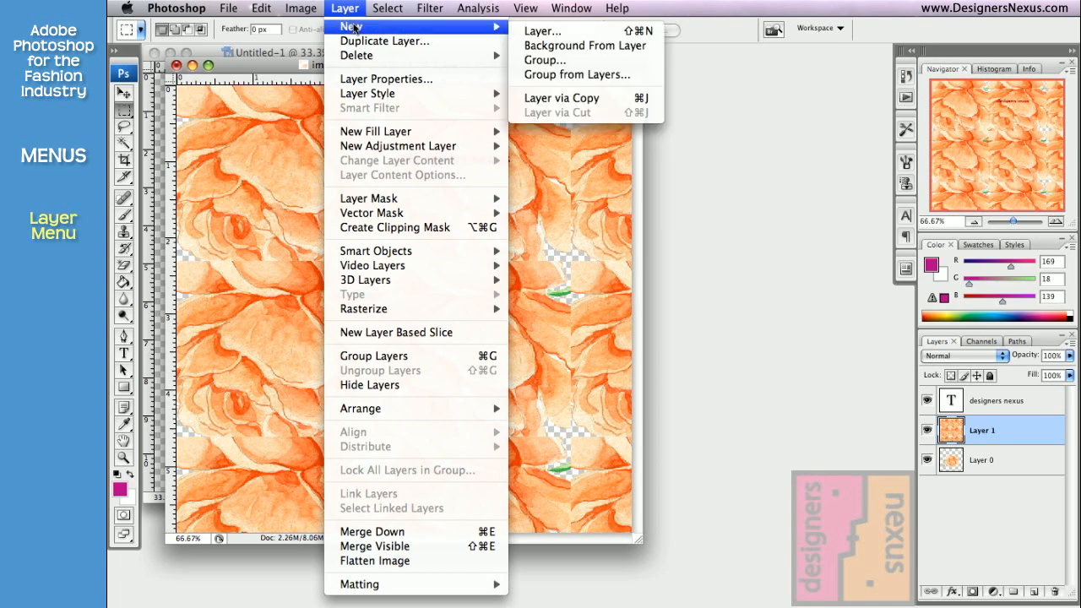
{"action": "left_click", "coordinate": [384, 40]}
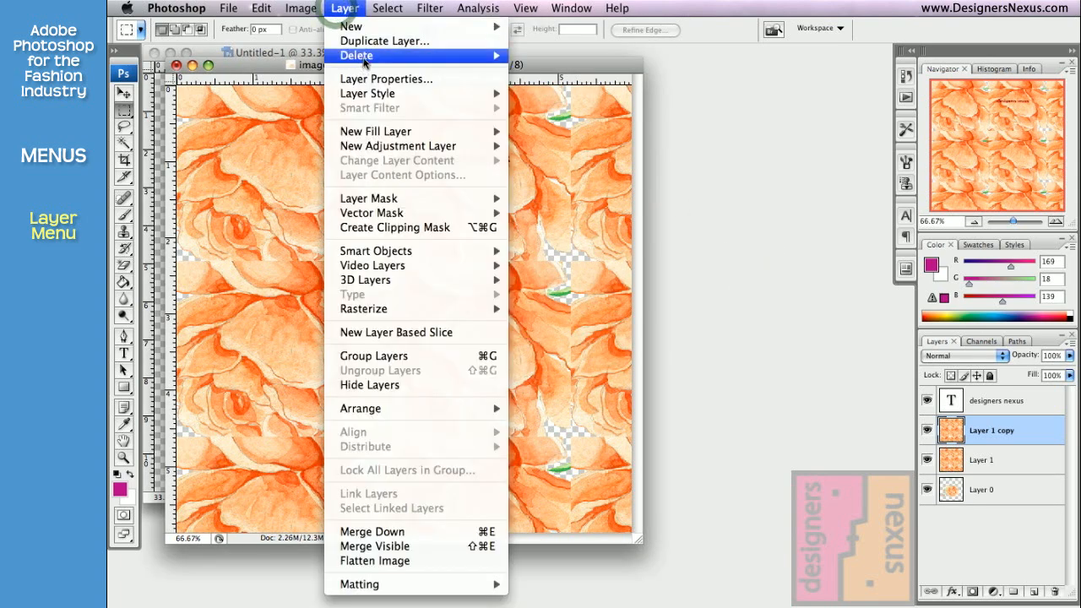
{"action": "left_click", "coordinate": [355, 55]}
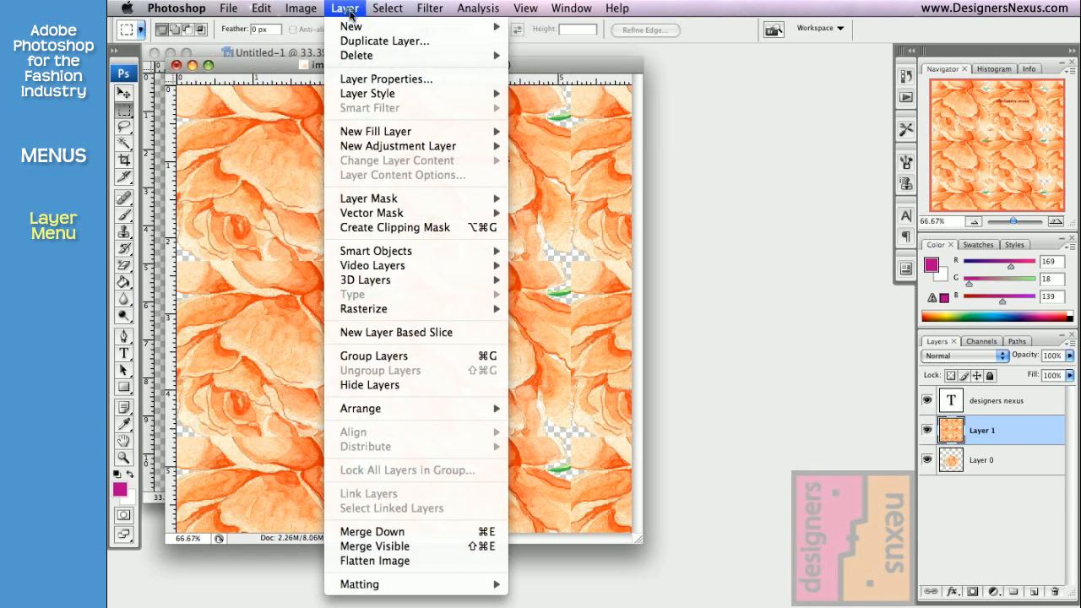
{"action": "left_click", "coordinate": [385, 78]}
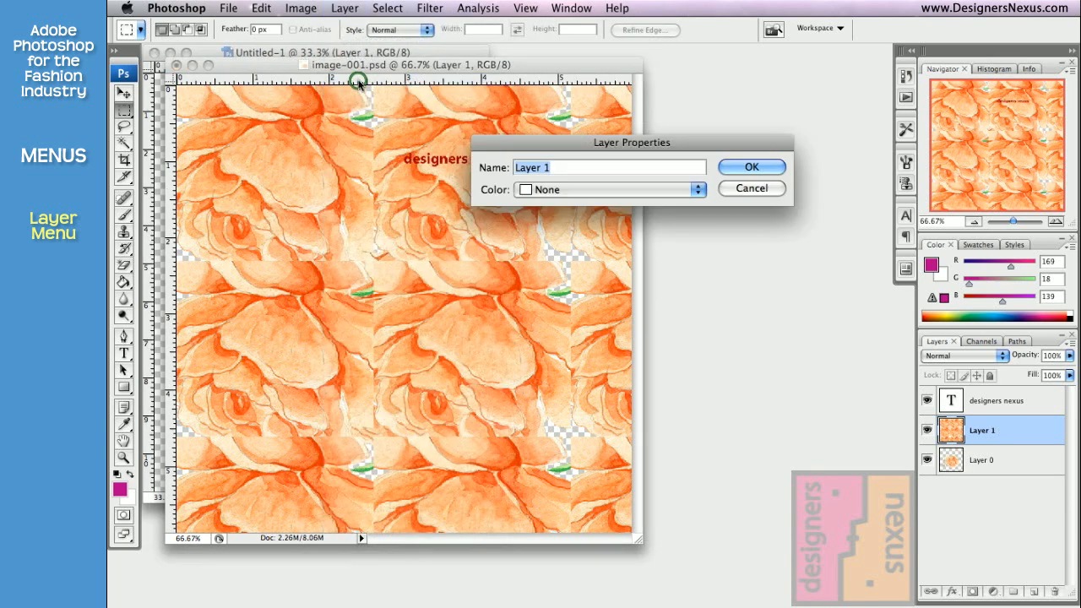
{"action": "left_click", "coordinate": [343, 8]}
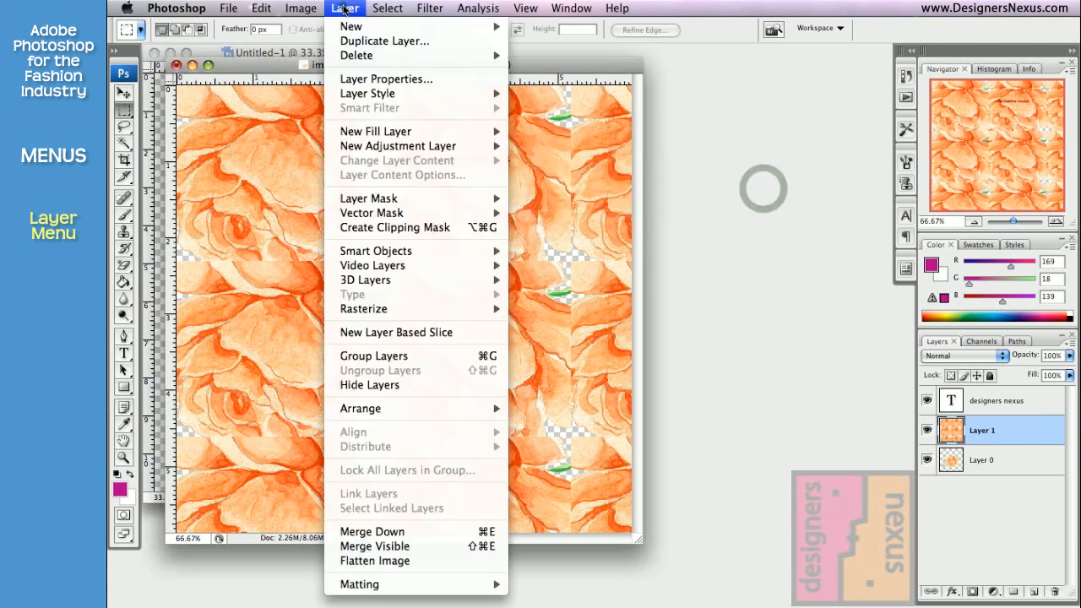
{"action": "mouse_move", "coordinate": [368, 93]}
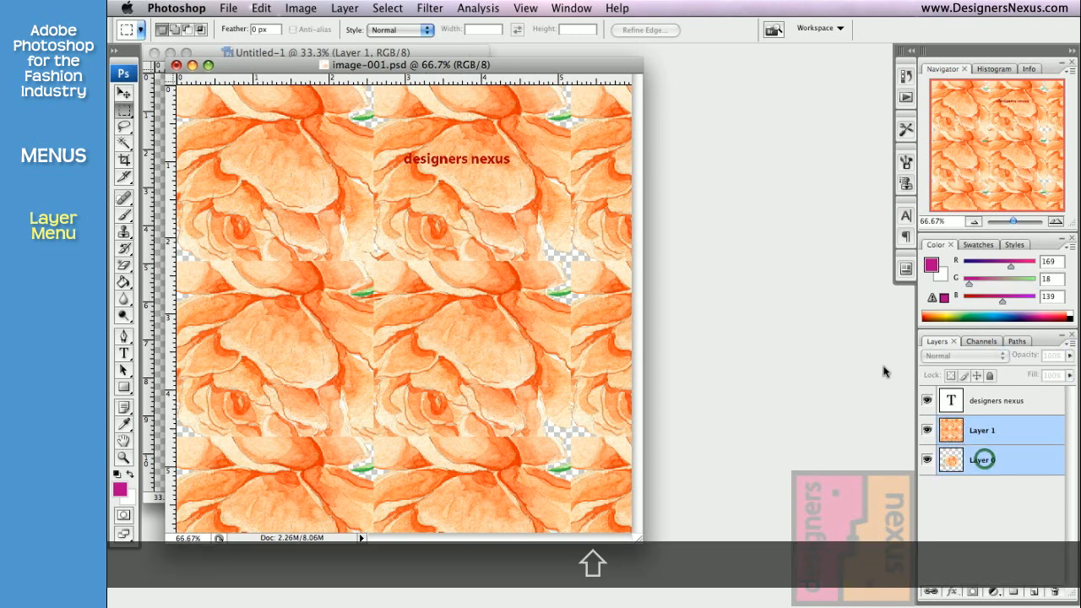
{"action": "left_click", "coordinate": [344, 7]}
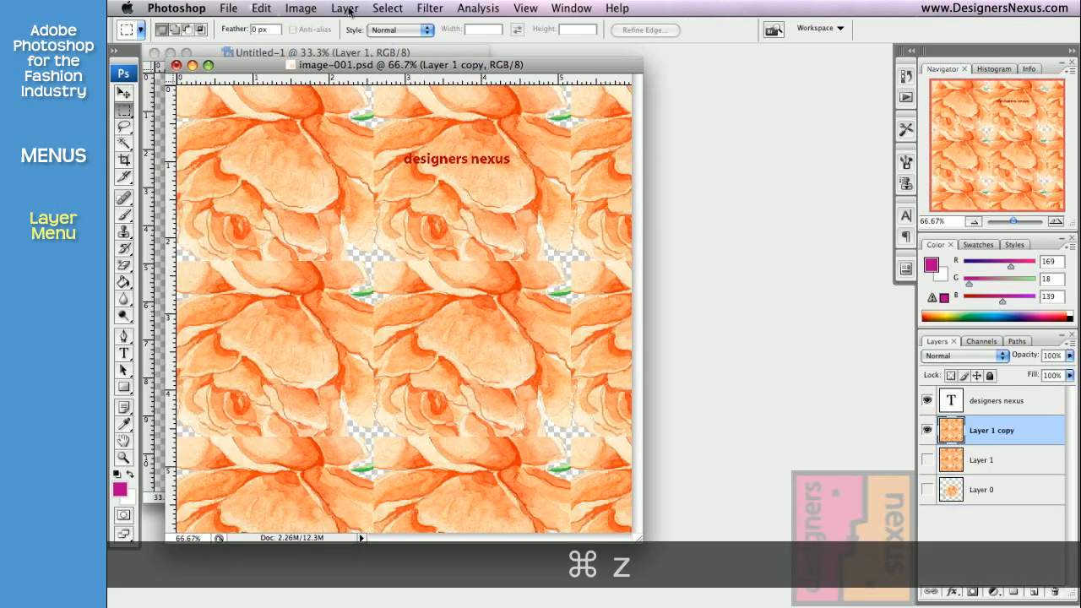
Browse Layer > Arrange and Align, and link Layer 1 with Layer 0.
{"action": "left_click", "coordinate": [345, 8]}
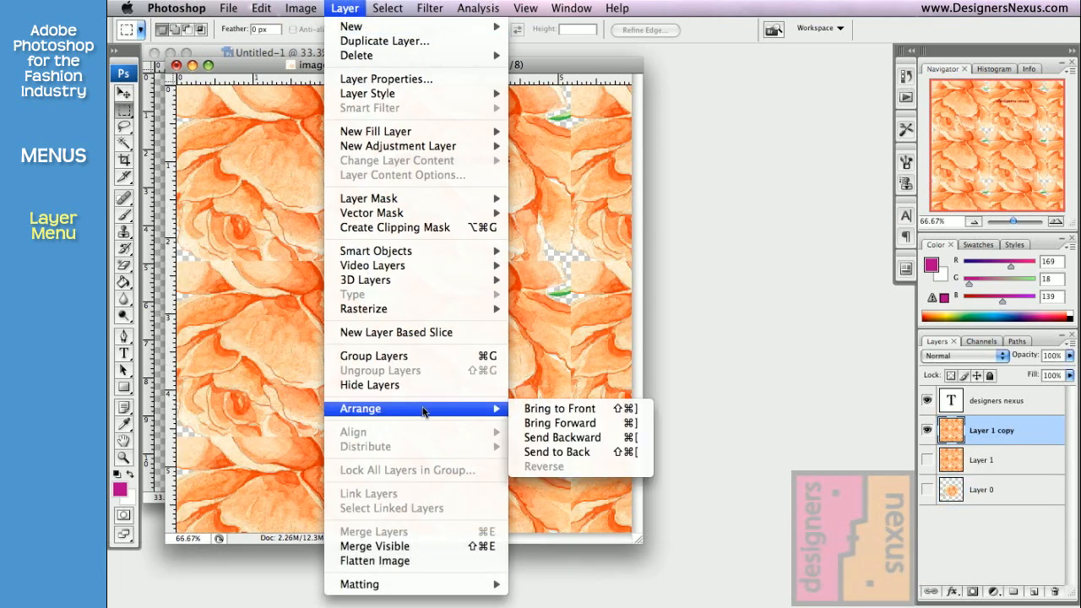
{"action": "mouse_move", "coordinate": [559, 409]}
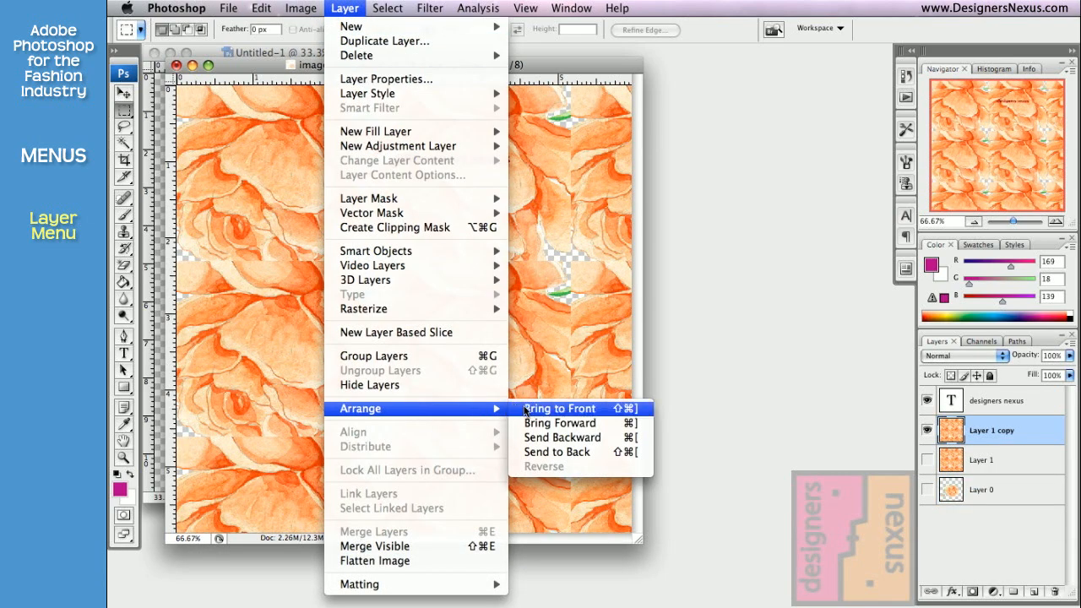
{"action": "left_click", "coordinate": [559, 408]}
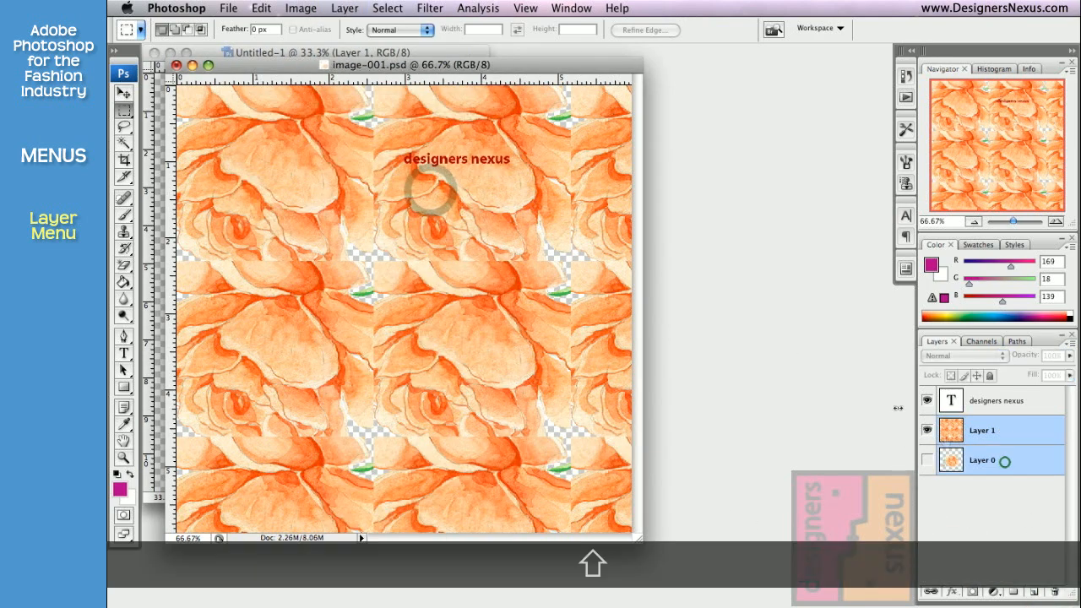
{"action": "left_click", "coordinate": [344, 7]}
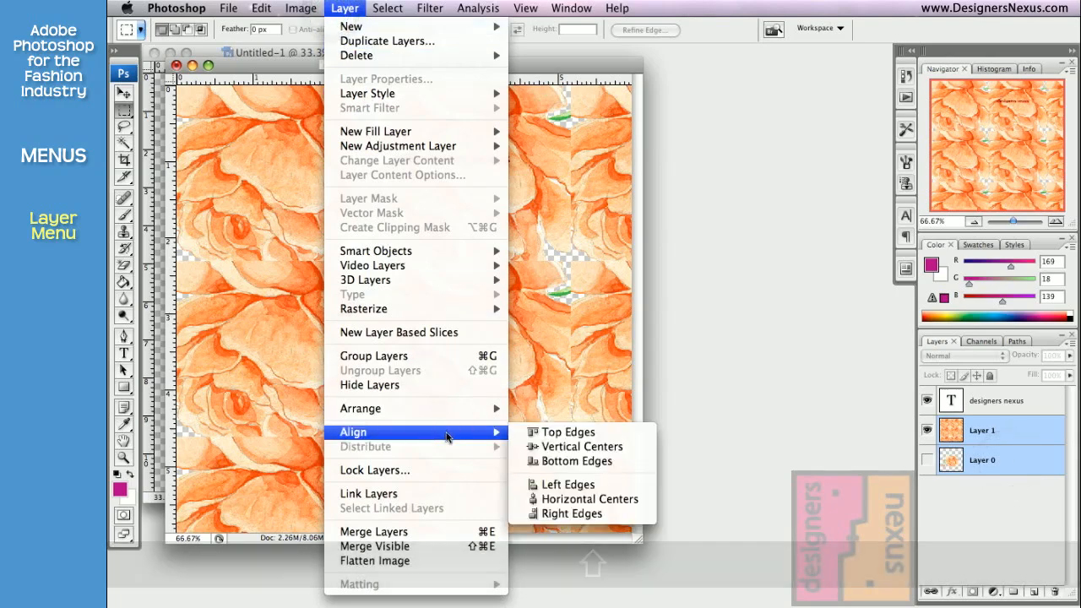
{"action": "mouse_move", "coordinate": [374, 470]}
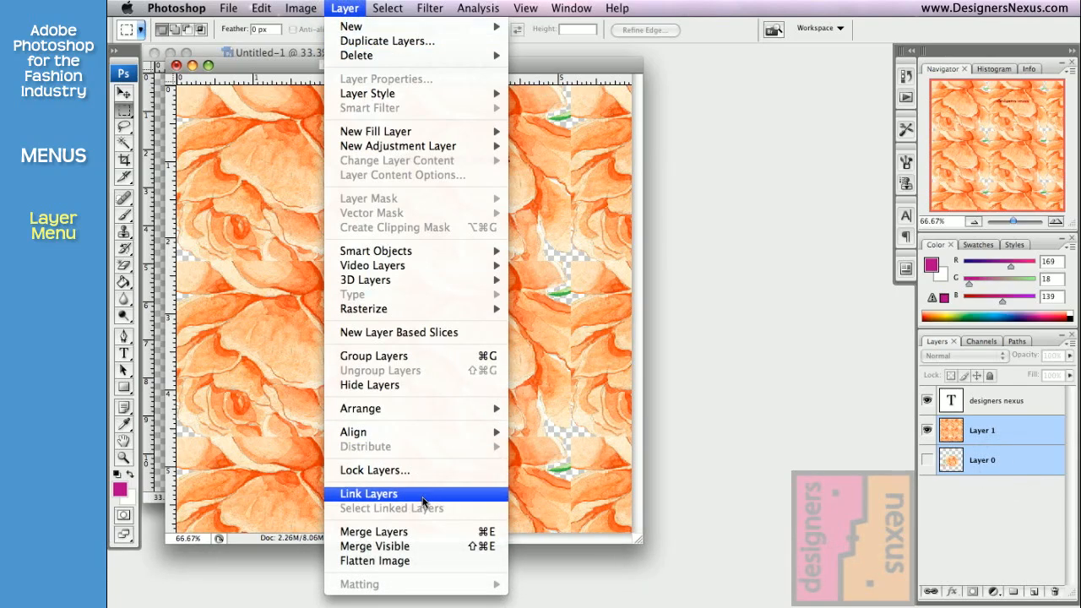
{"action": "left_click", "coordinate": [368, 493]}
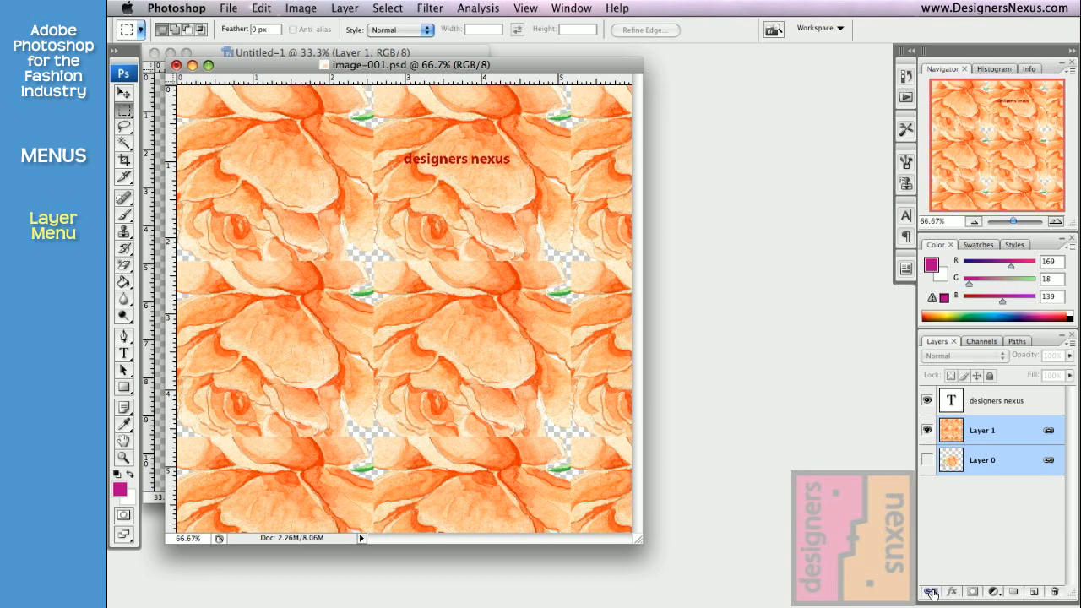
Check Merge Visible, then Flatten Image and answer the discard-hidden-layers prompt.
{"action": "left_click", "coordinate": [344, 8]}
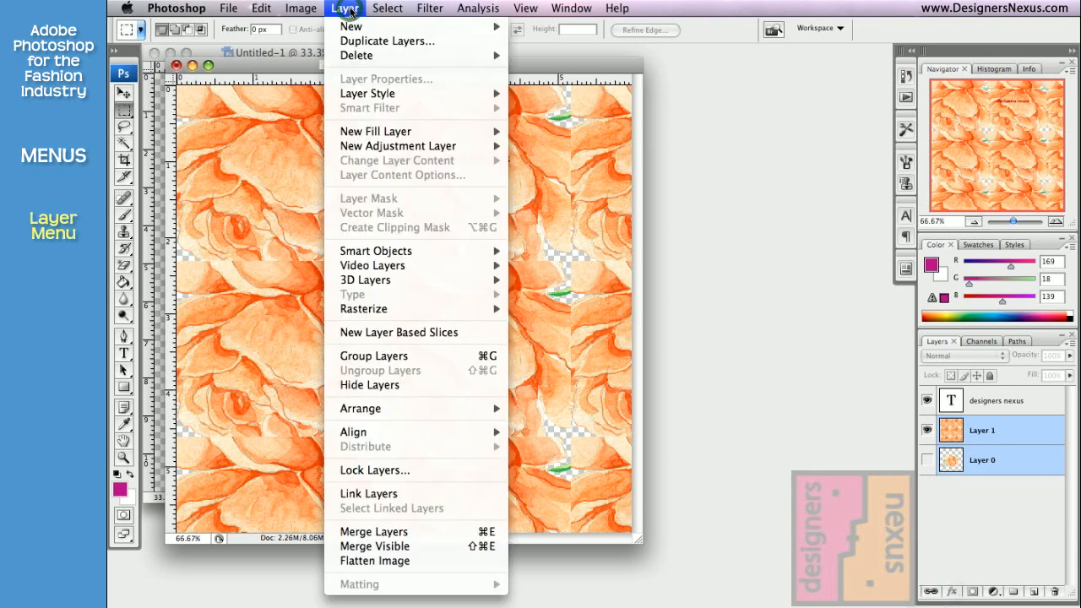
{"action": "mouse_move", "coordinate": [394, 546]}
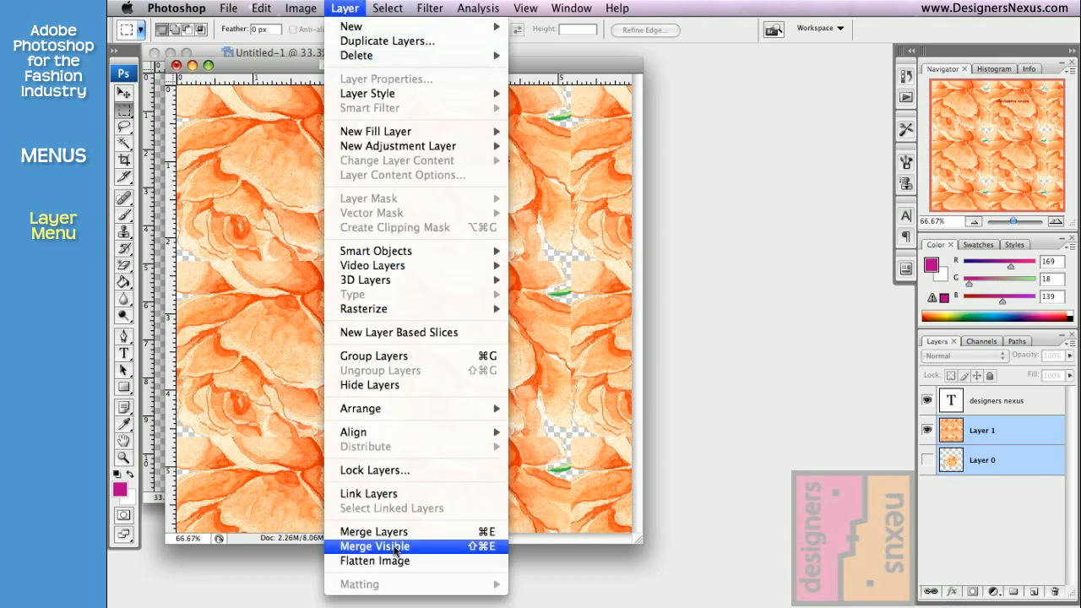
{"action": "left_click", "coordinate": [374, 546]}
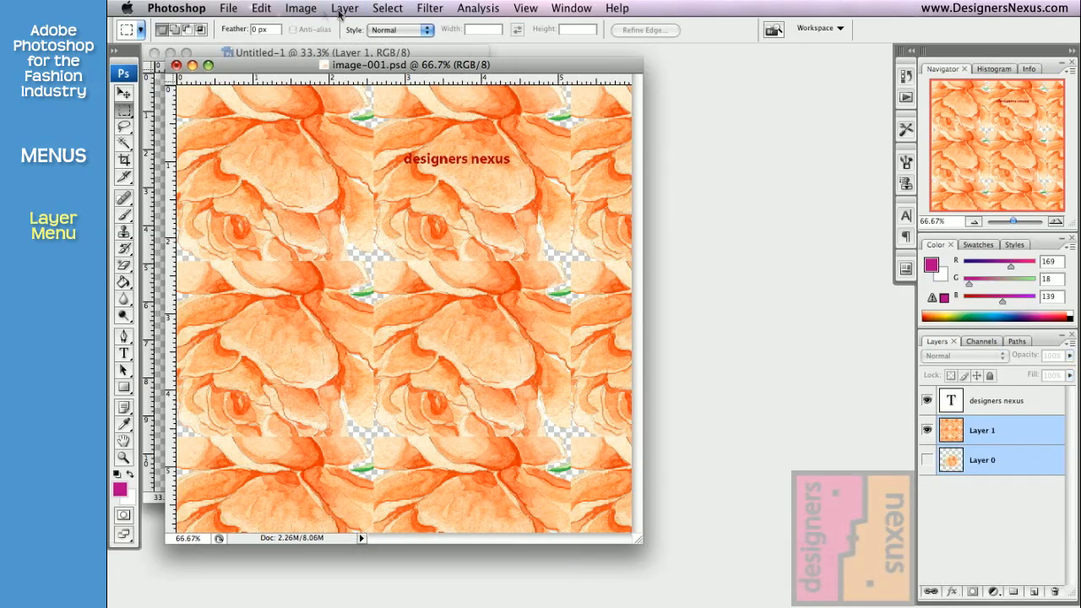
{"action": "left_click", "coordinate": [344, 8]}
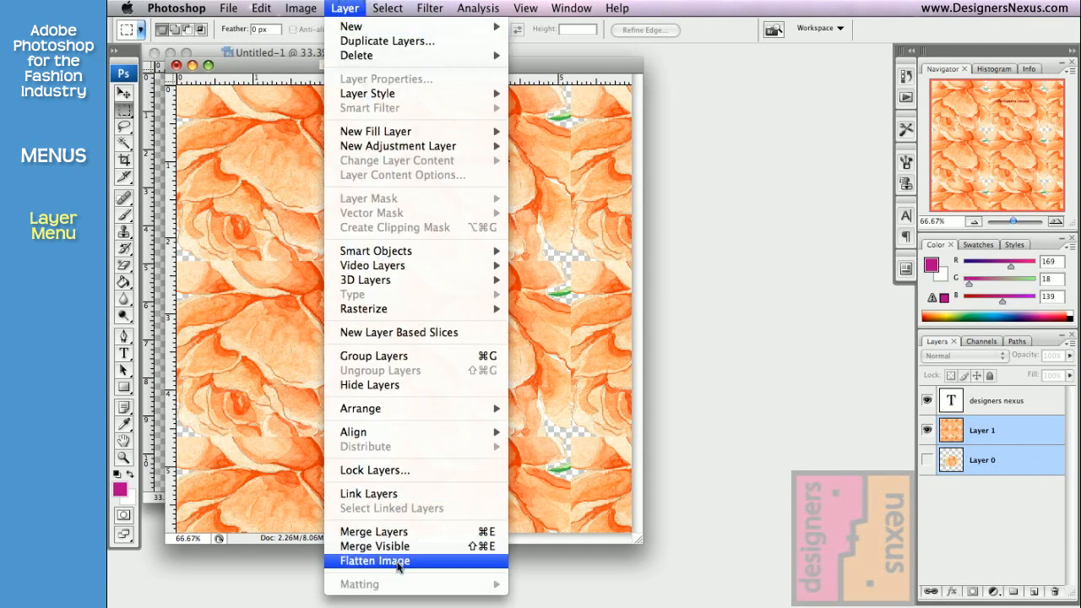
{"action": "left_click", "coordinate": [374, 560]}
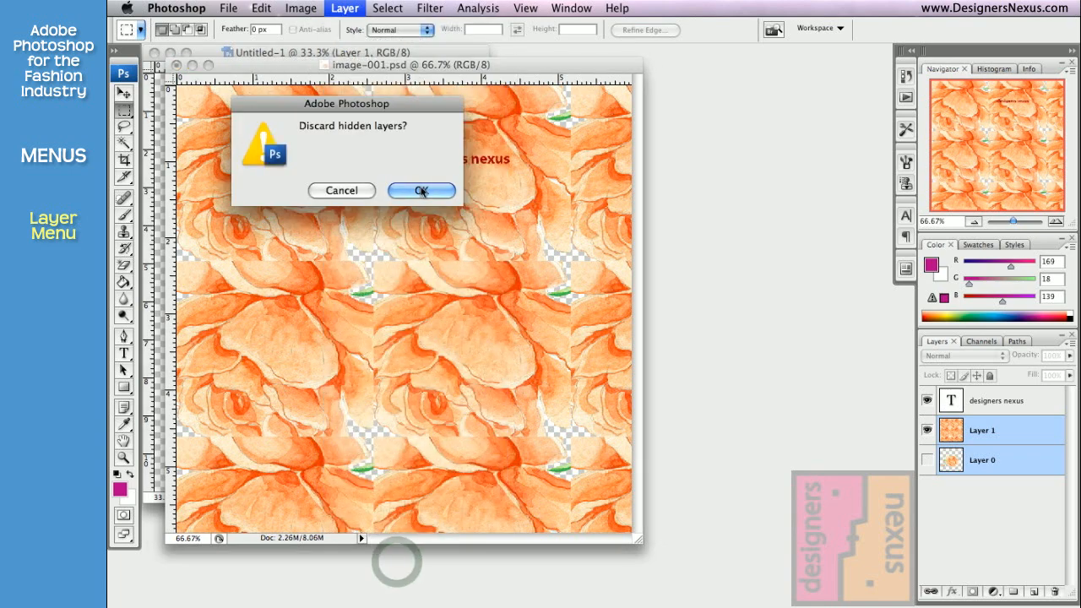
{"action": "left_click", "coordinate": [421, 190]}
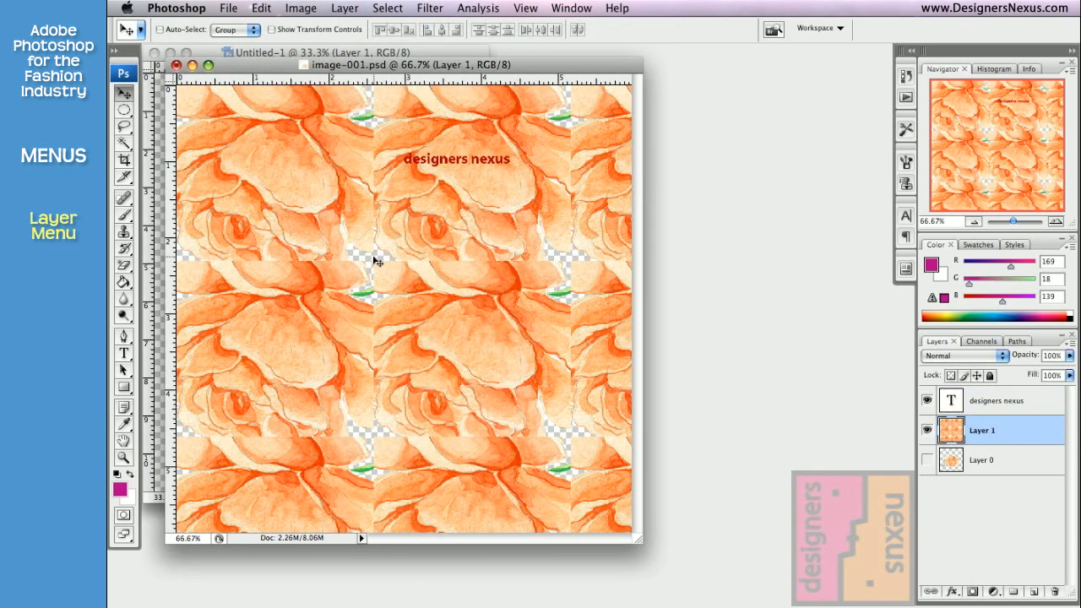
{"action": "mouse_move", "coordinate": [153, 123]}
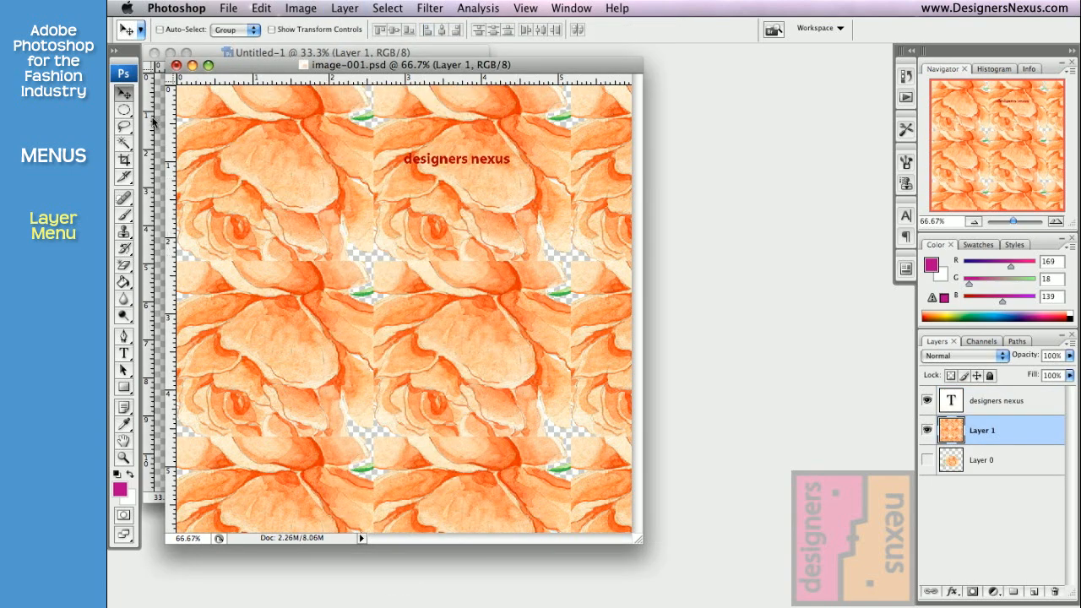
Marquee a circle on the rose pattern and copy it to Layer 2 via Layer via Copy.
{"action": "left_click", "coordinate": [122, 110]}
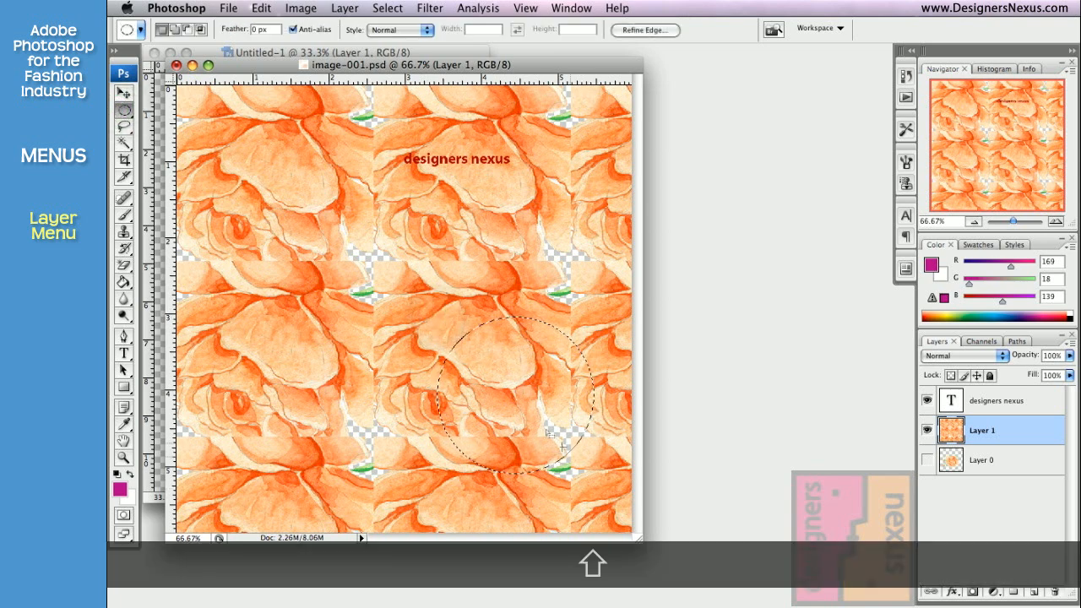
{"action": "left_click_drag", "start_coordinate": [549, 434], "coordinate": [528, 359]}
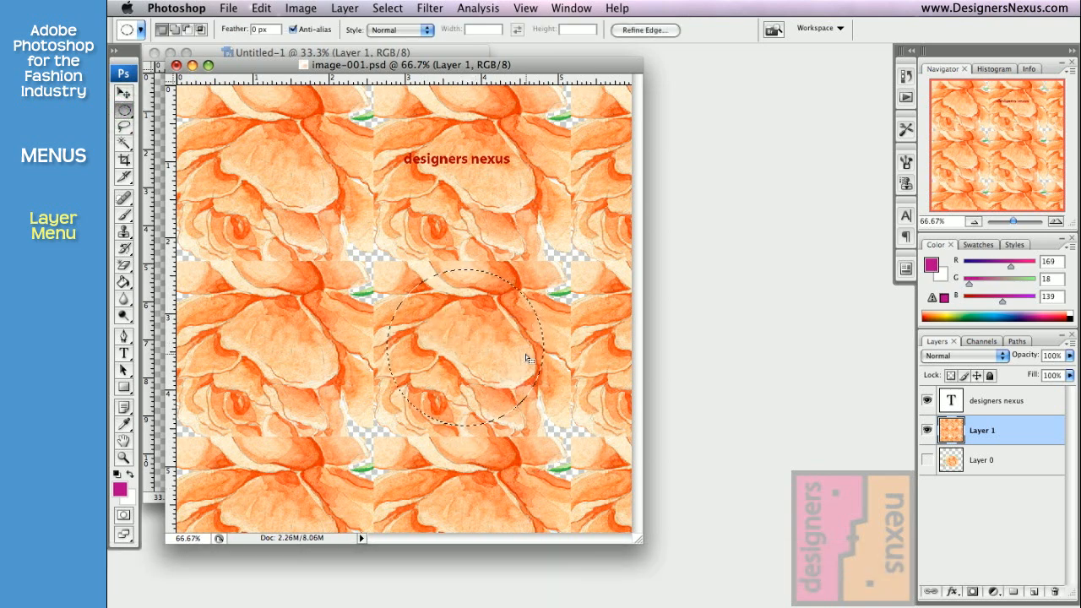
{"action": "left_click", "coordinate": [344, 7]}
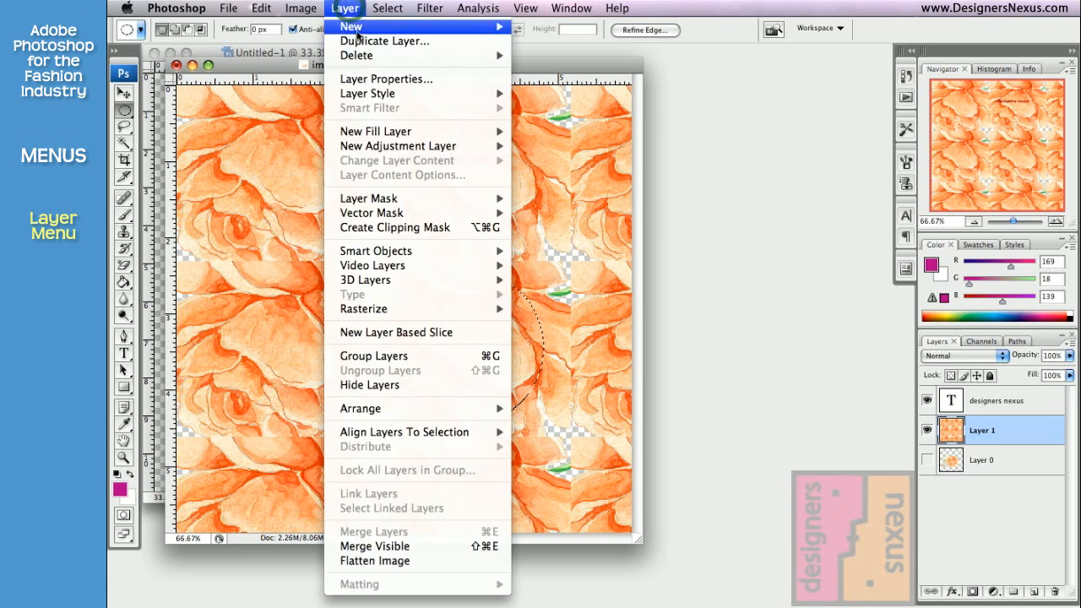
{"action": "mouse_move", "coordinate": [352, 26]}
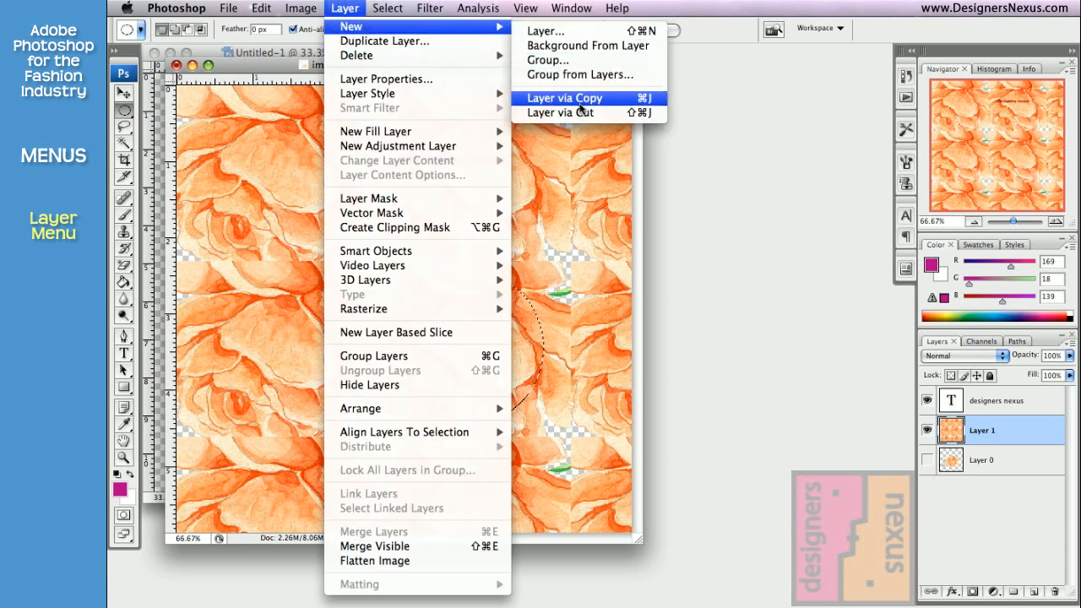
{"action": "left_click", "coordinate": [564, 98]}
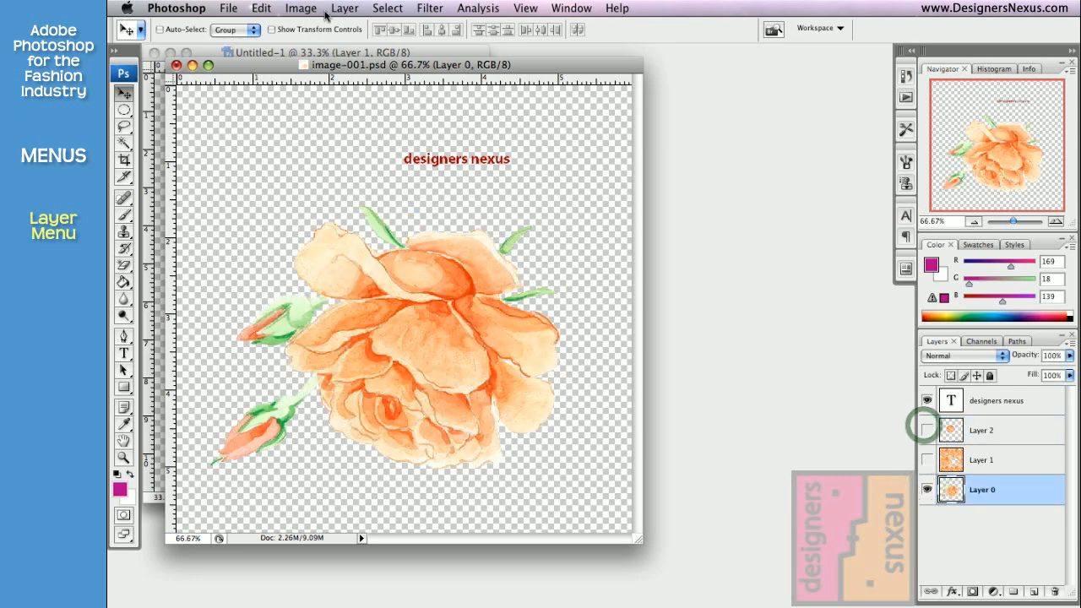
Hide Layer 2 and apply Drop Shadow, Inner Glow and Bevel and Emboss to Layer 0.
{"action": "left_click", "coordinate": [343, 8]}
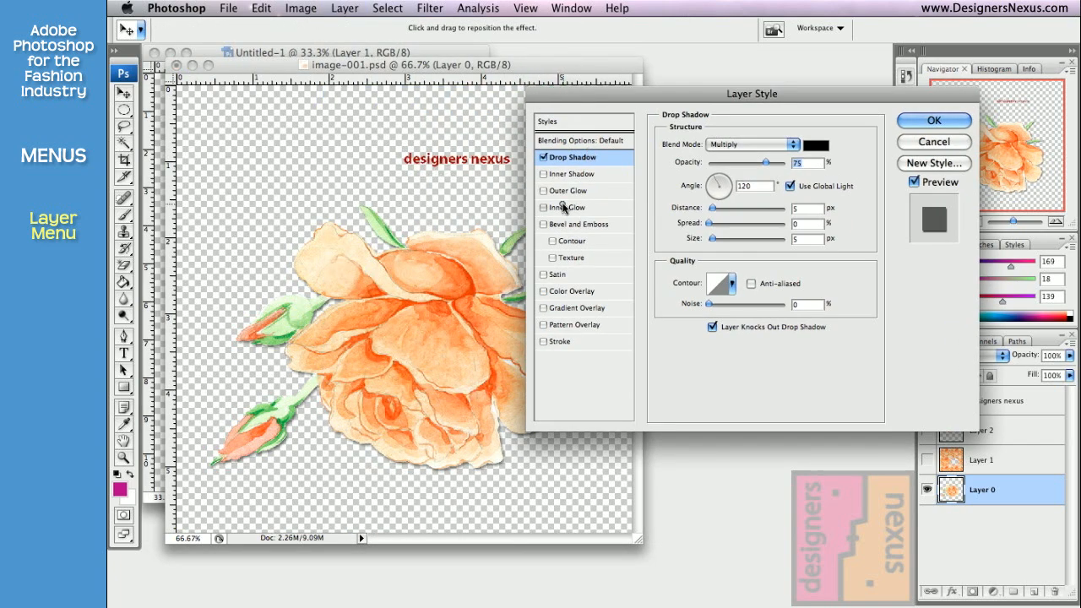
{"action": "left_click", "coordinate": [570, 240]}
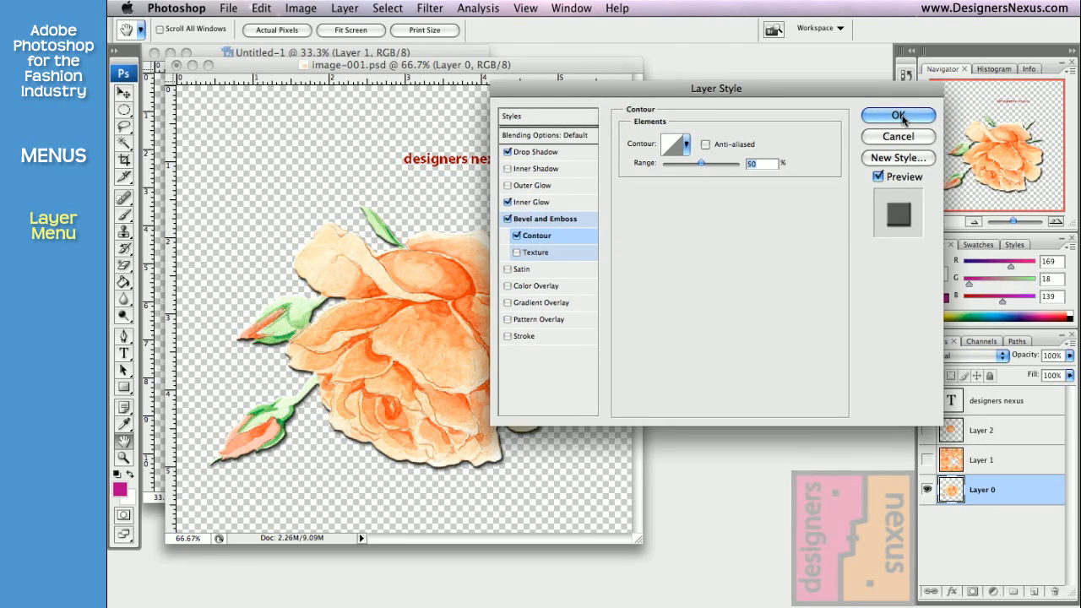
{"action": "left_click", "coordinate": [896, 116]}
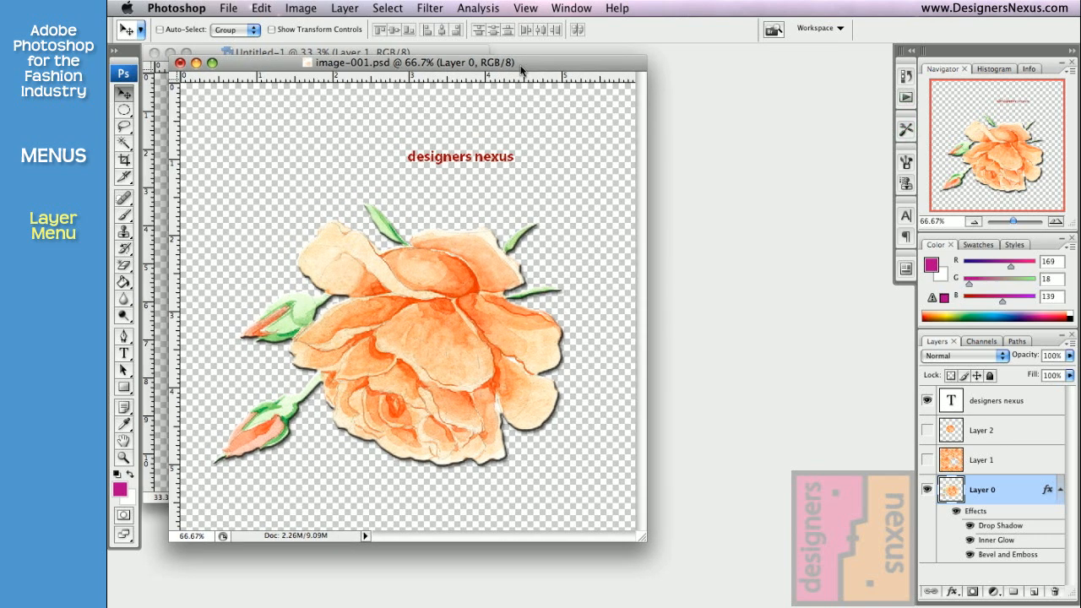
{"action": "mouse_move", "coordinate": [474, 141]}
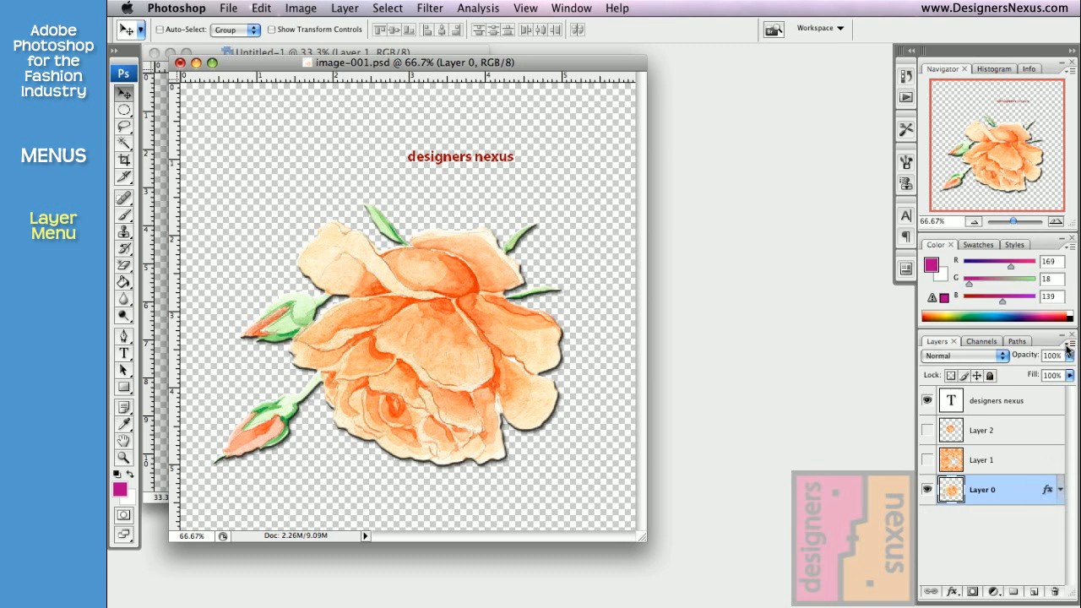
Dismiss the Layers panel menu, then show and select the tiled rose Layer 1.
{"action": "left_click", "coordinate": [1068, 341]}
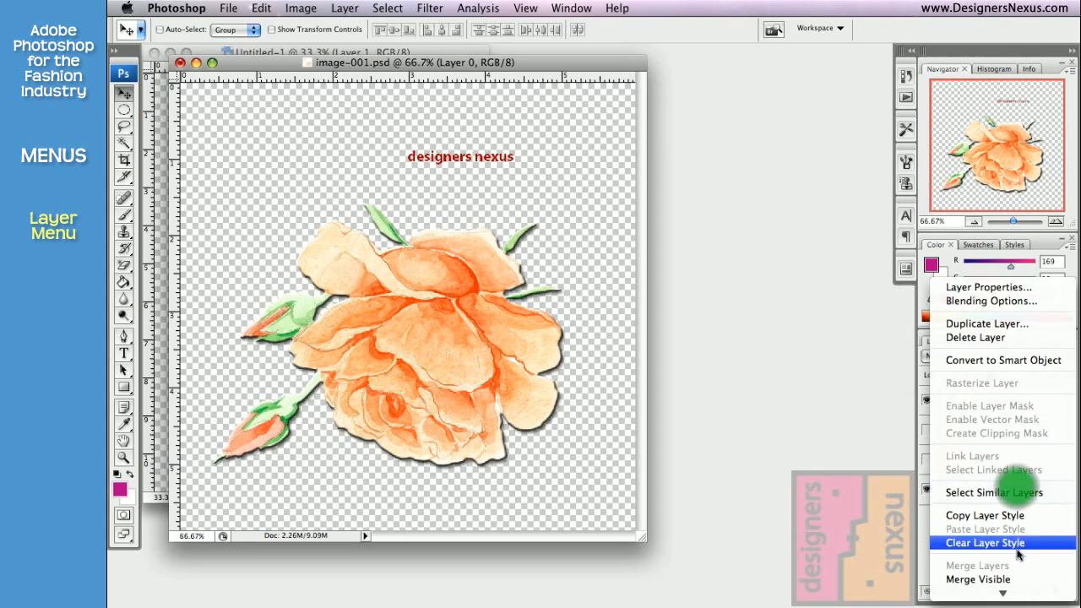
{"action": "left_click", "coordinate": [985, 542]}
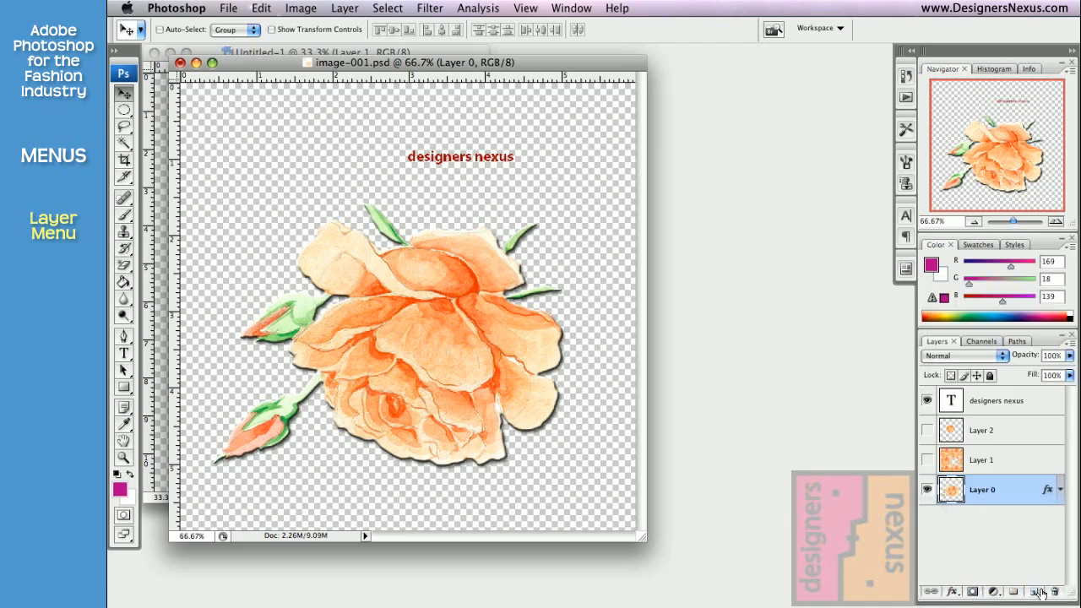
{"action": "left_click", "coordinate": [926, 459]}
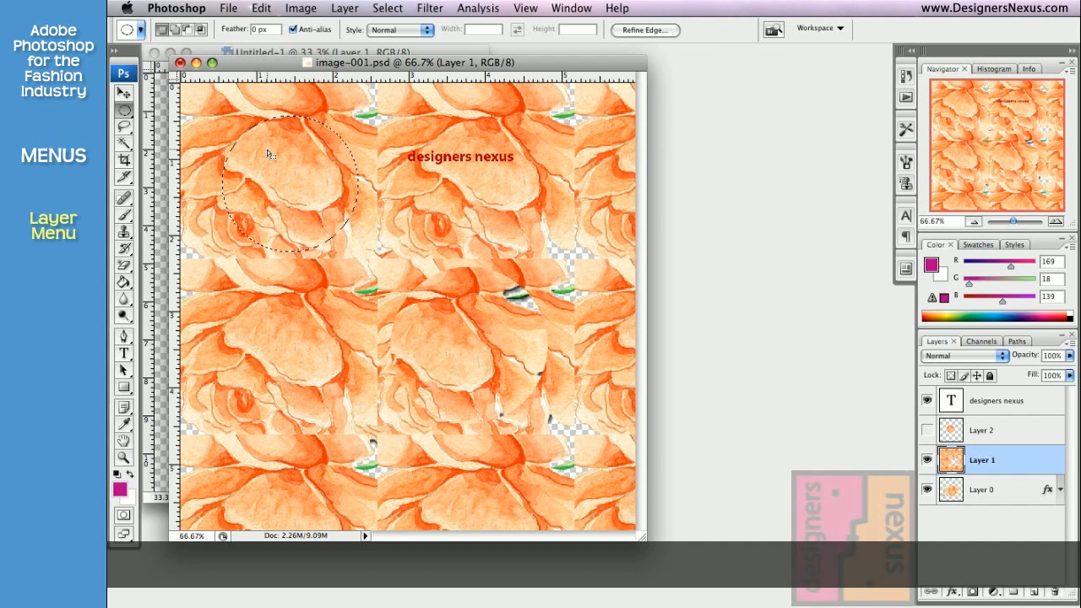
Use Layer via Cut on the circular selection to create Layer 3.
{"action": "right_click", "coordinate": [270, 155]}
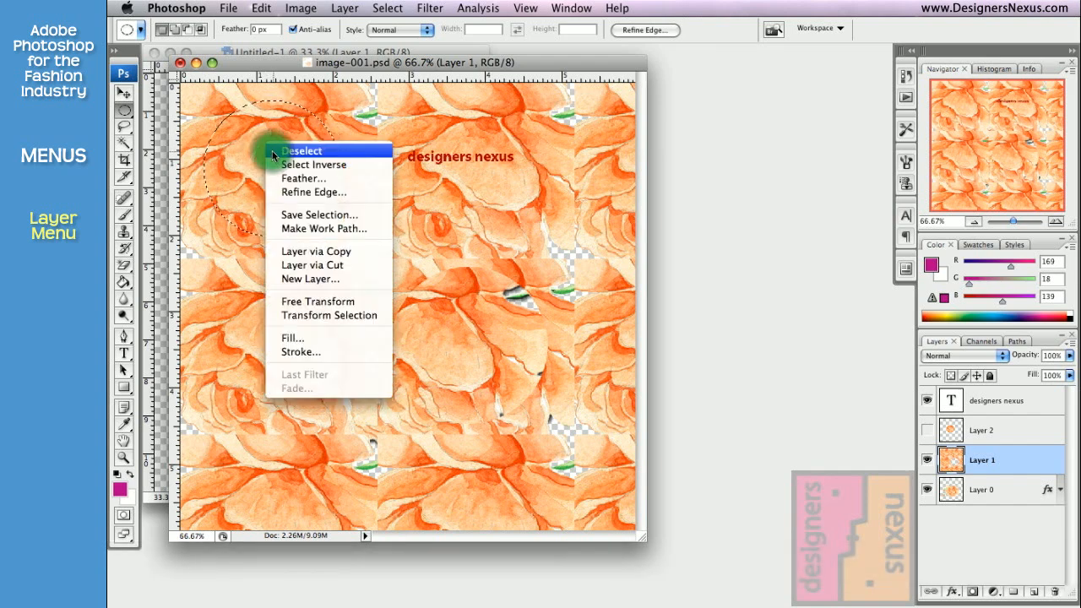
{"action": "mouse_move", "coordinate": [316, 251]}
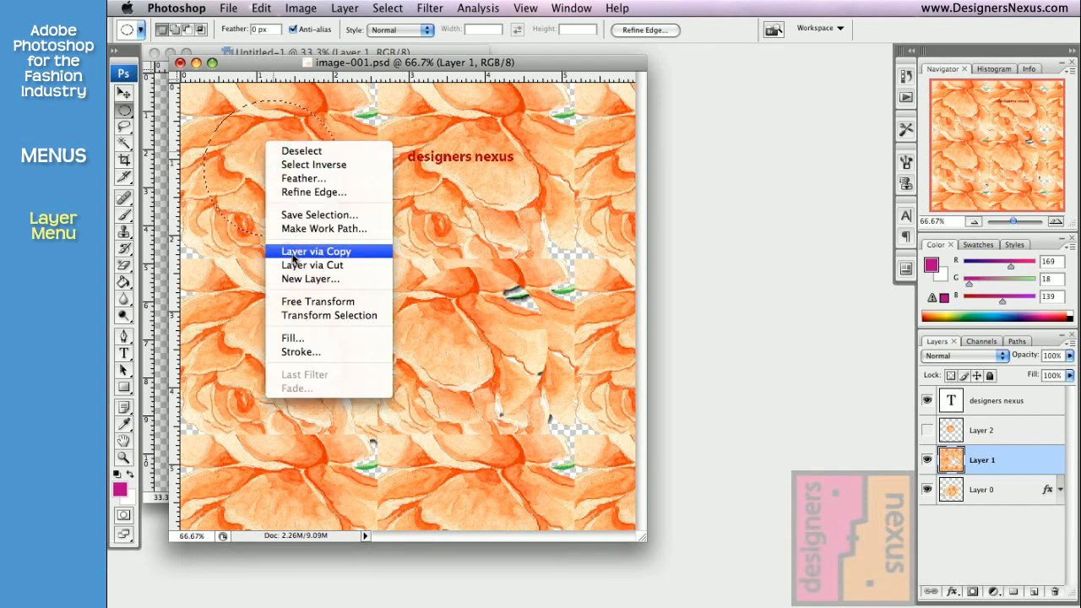
{"action": "mouse_move", "coordinate": [328, 265]}
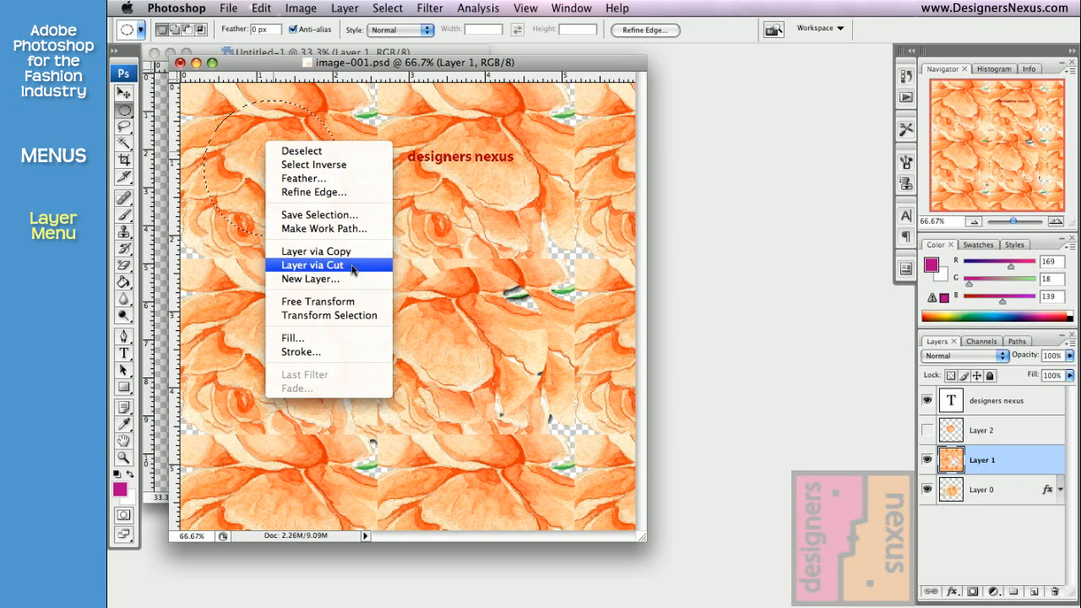
{"action": "left_click", "coordinate": [312, 264]}
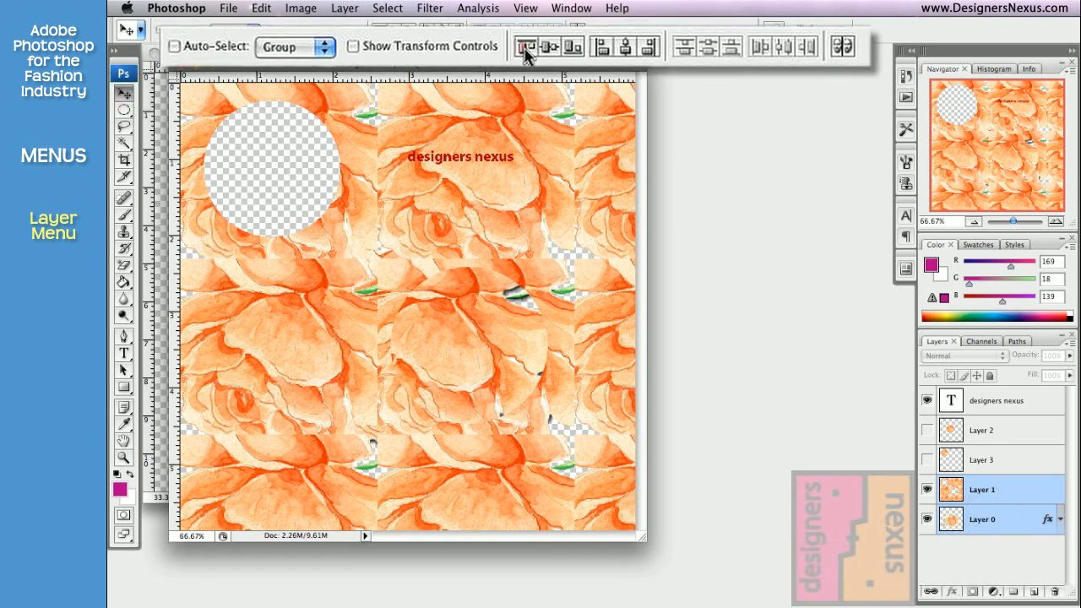
{"action": "mouse_move", "coordinate": [548, 47]}
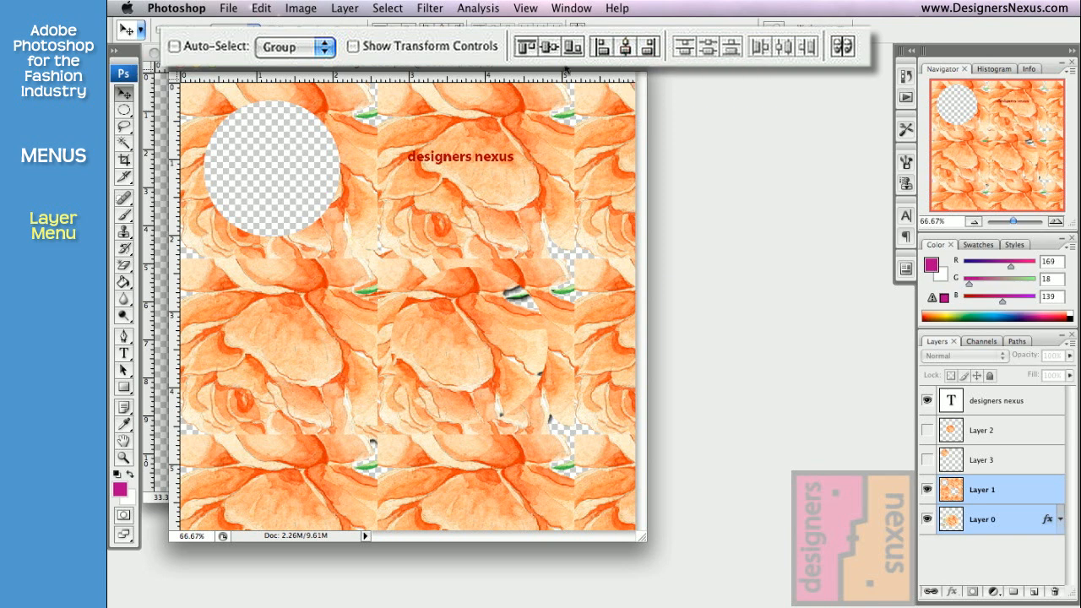
Cut a second circle from Layer 1 and add Drop Shadow and Bevel and Emboss.
{"action": "left_click", "coordinate": [981, 490]}
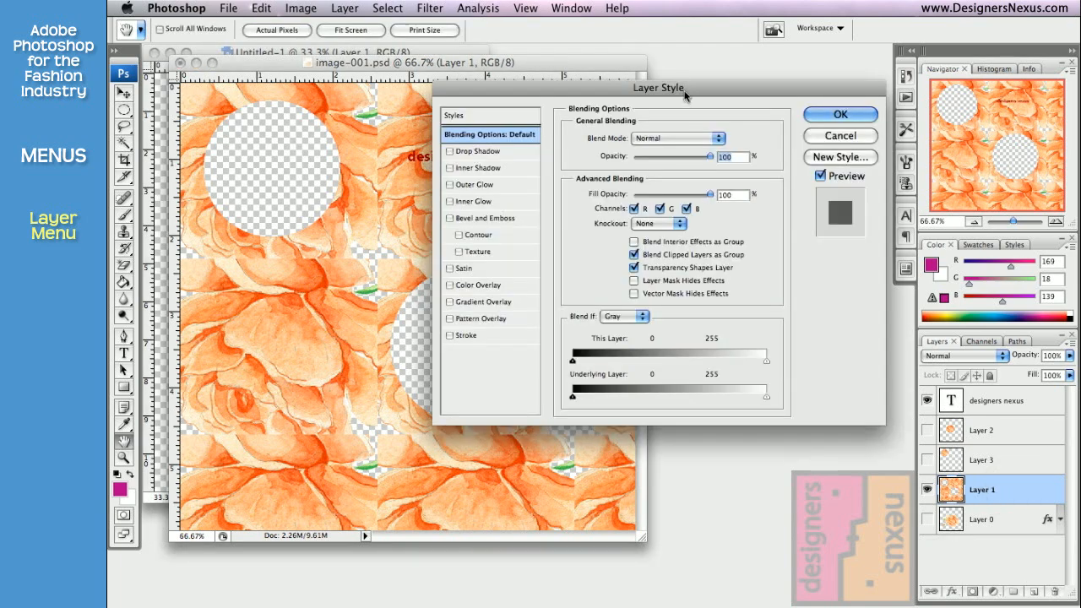
{"action": "left_click", "coordinate": [474, 150]}
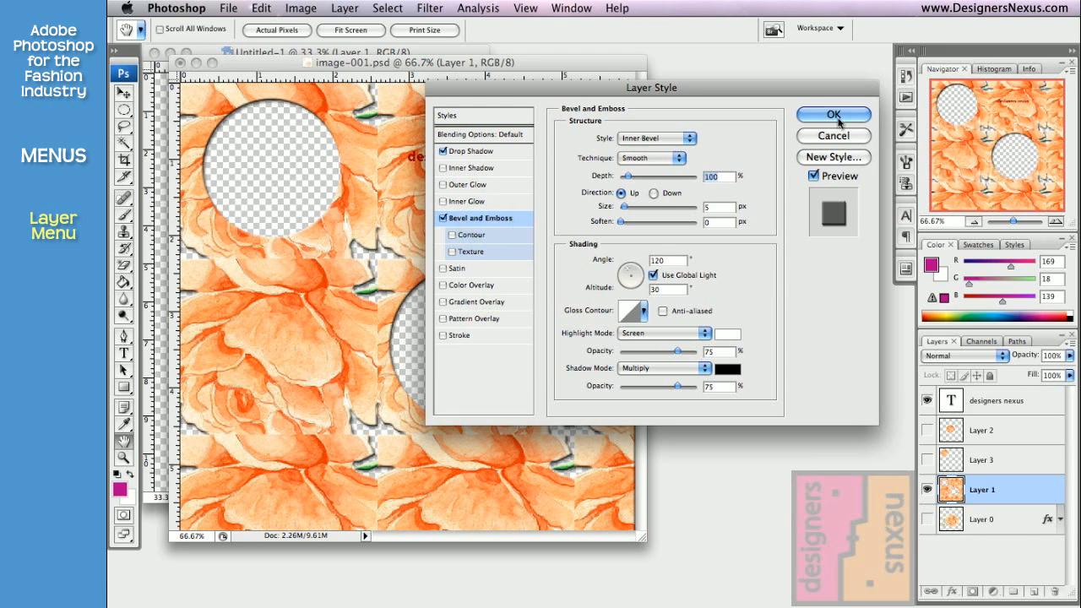
{"action": "left_click", "coordinate": [833, 114]}
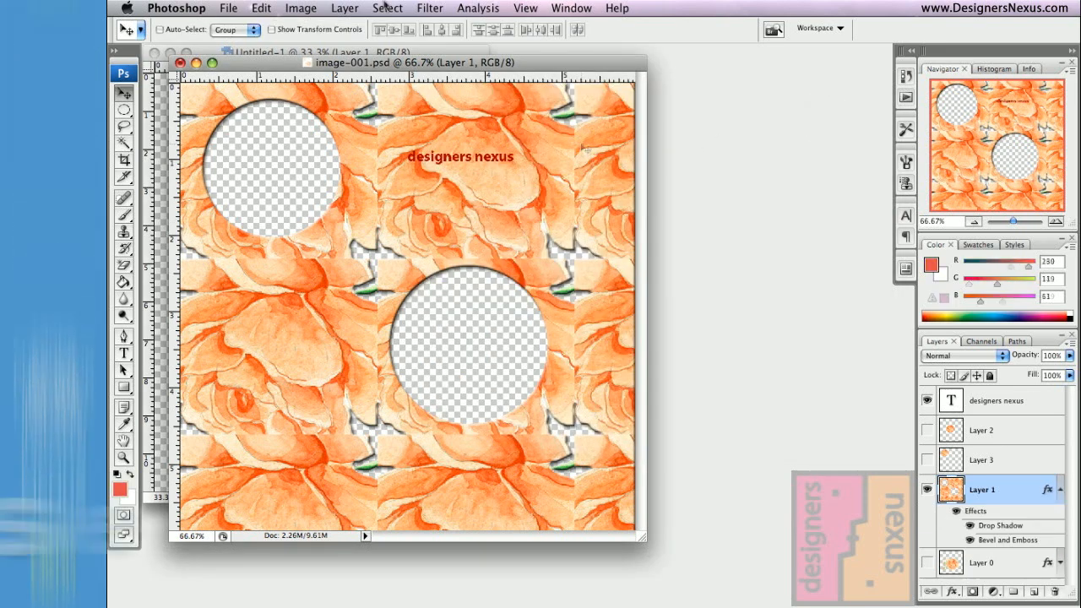
Select All, hide Layer 1, then magic-wand the background around Layer 0's rose.
{"action": "left_click", "coordinate": [388, 7]}
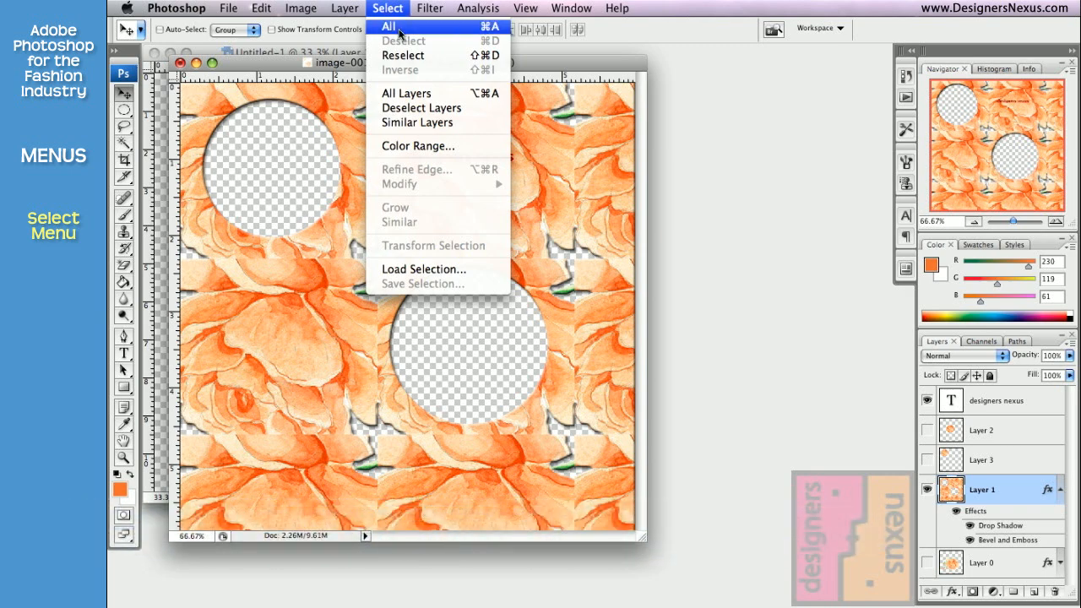
{"action": "left_click", "coordinate": [388, 26]}
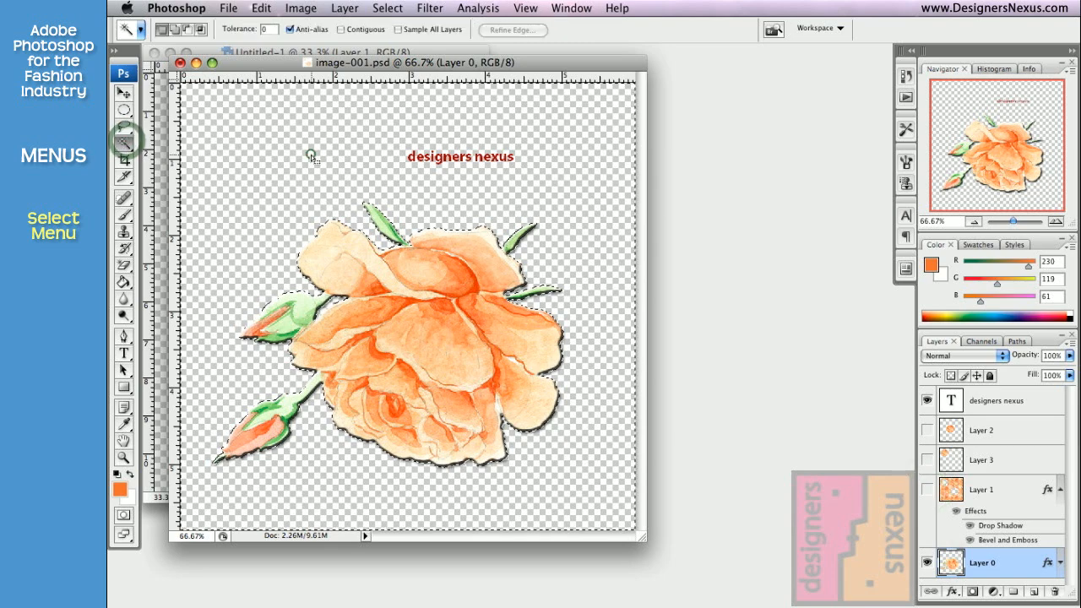
{"action": "left_click", "coordinate": [387, 8]}
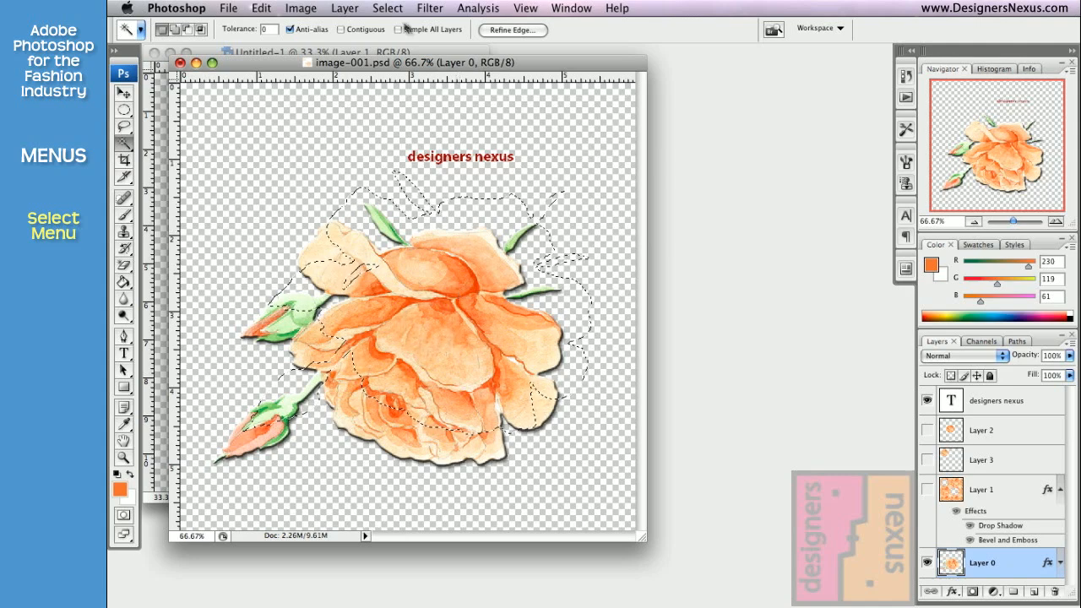
{"action": "left_click", "coordinate": [388, 8]}
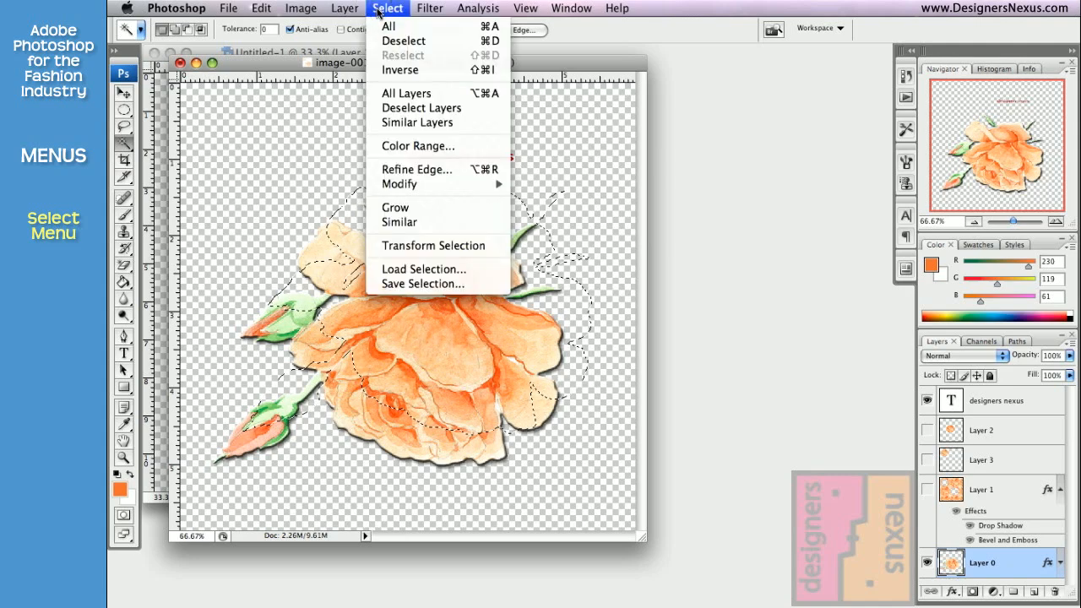
{"action": "mouse_move", "coordinate": [417, 146]}
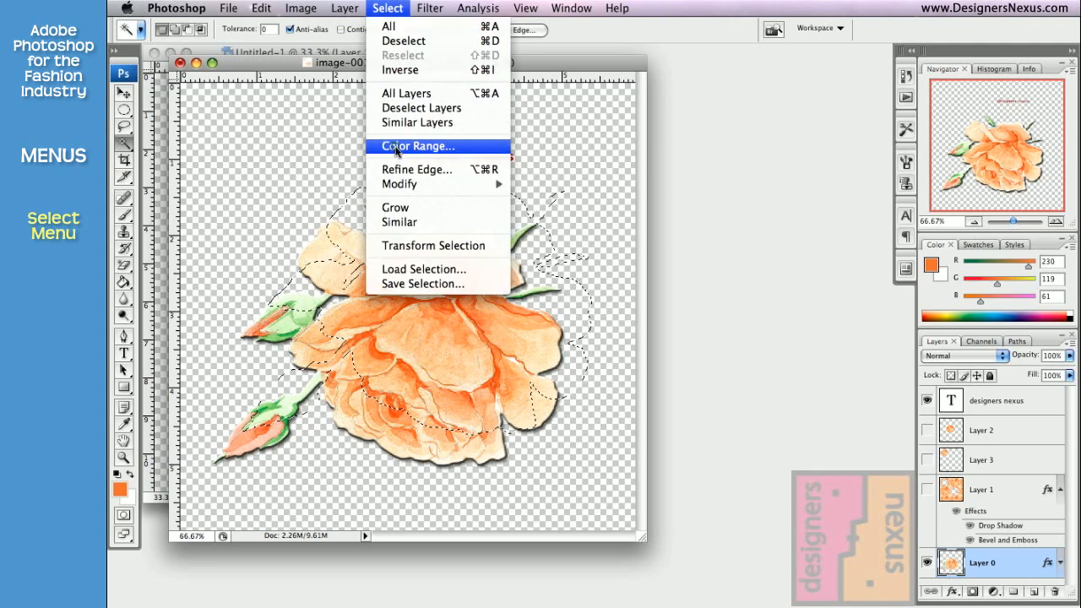
Make a Color Range selection of the pale peach petals with Fuzziness 110.
{"action": "left_click", "coordinate": [417, 146]}
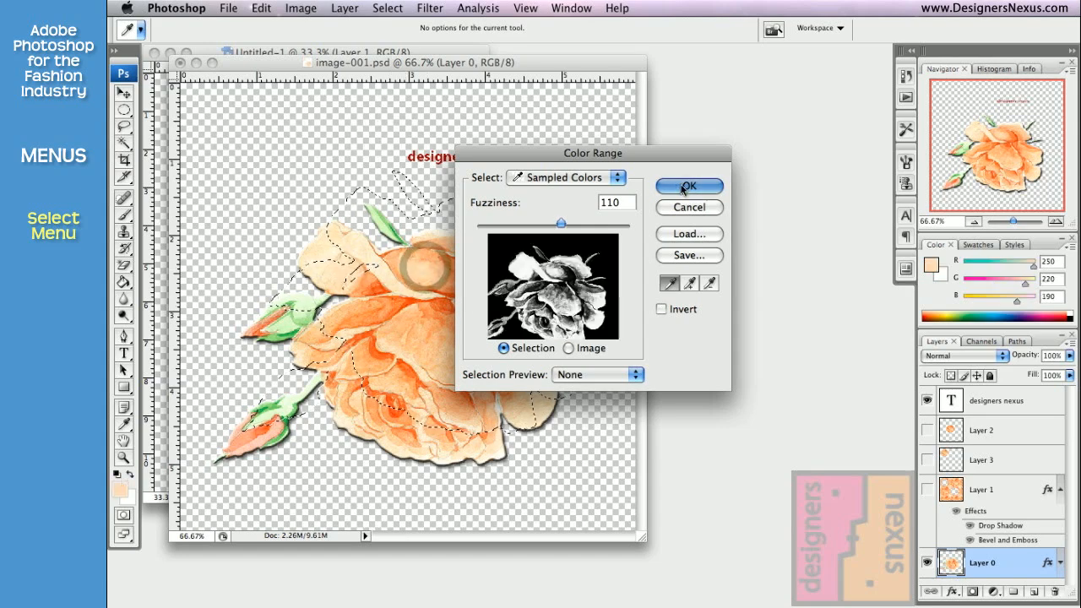
{"action": "left_click", "coordinate": [688, 186]}
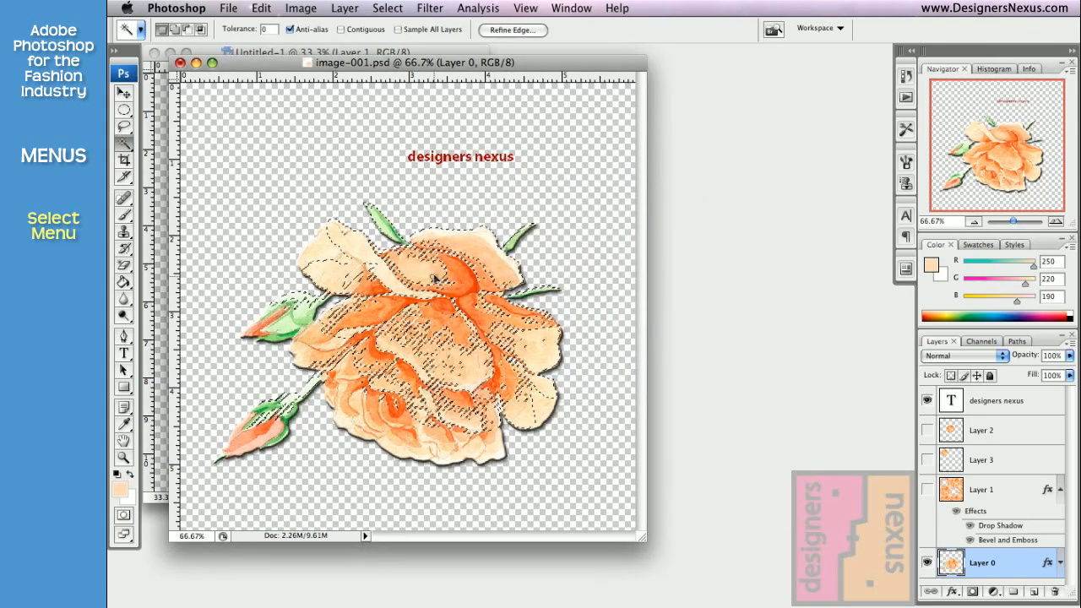
{"action": "left_click", "coordinate": [387, 7]}
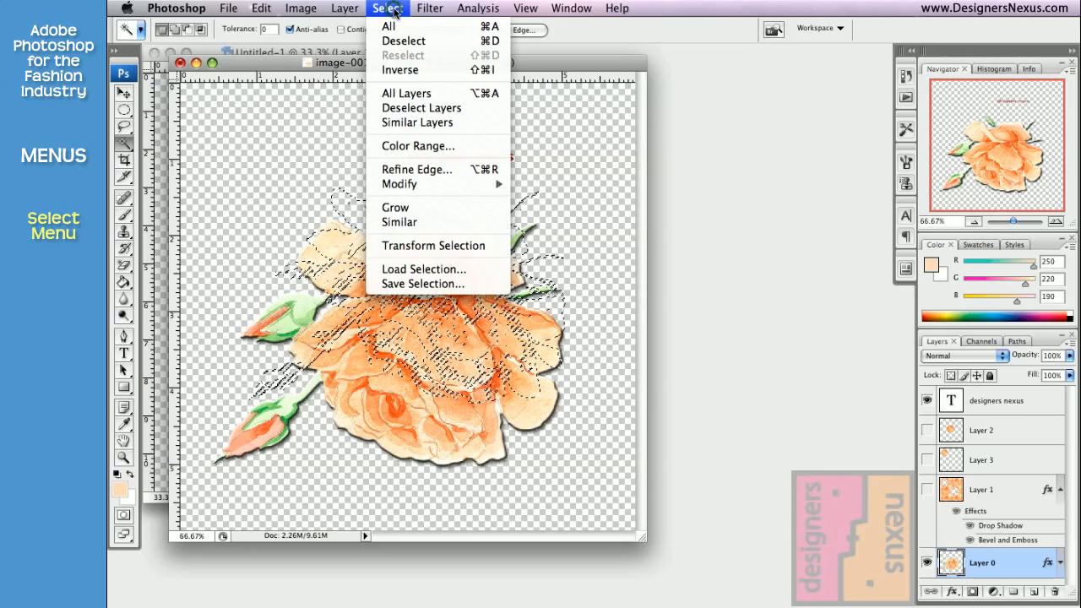
{"action": "mouse_move", "coordinate": [433, 246]}
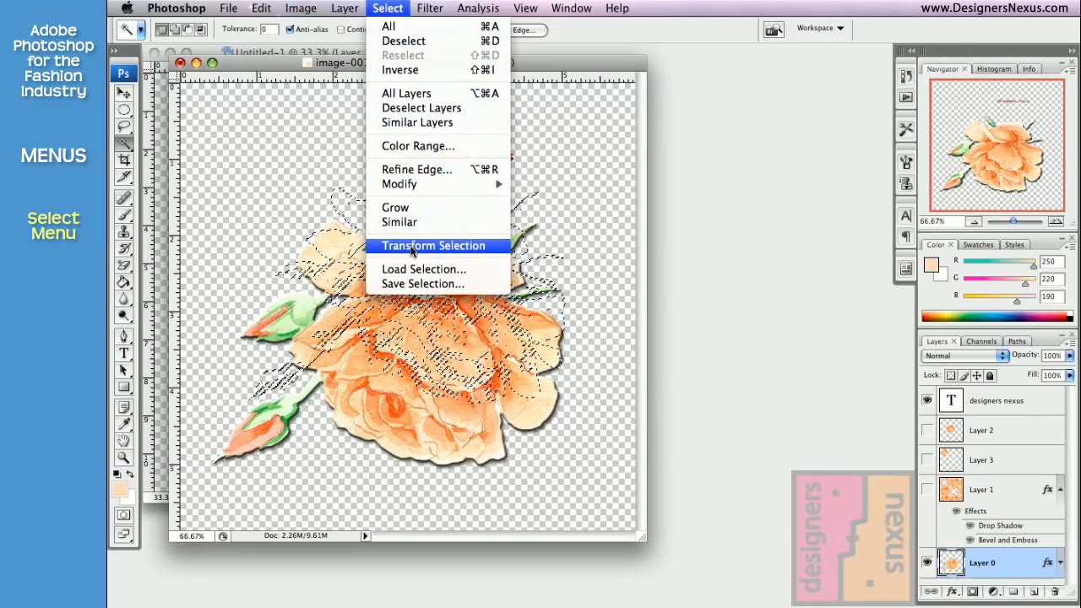
Transform the selection, then fill it with solid purple using Edit > Fill.
{"action": "left_click", "coordinate": [433, 245]}
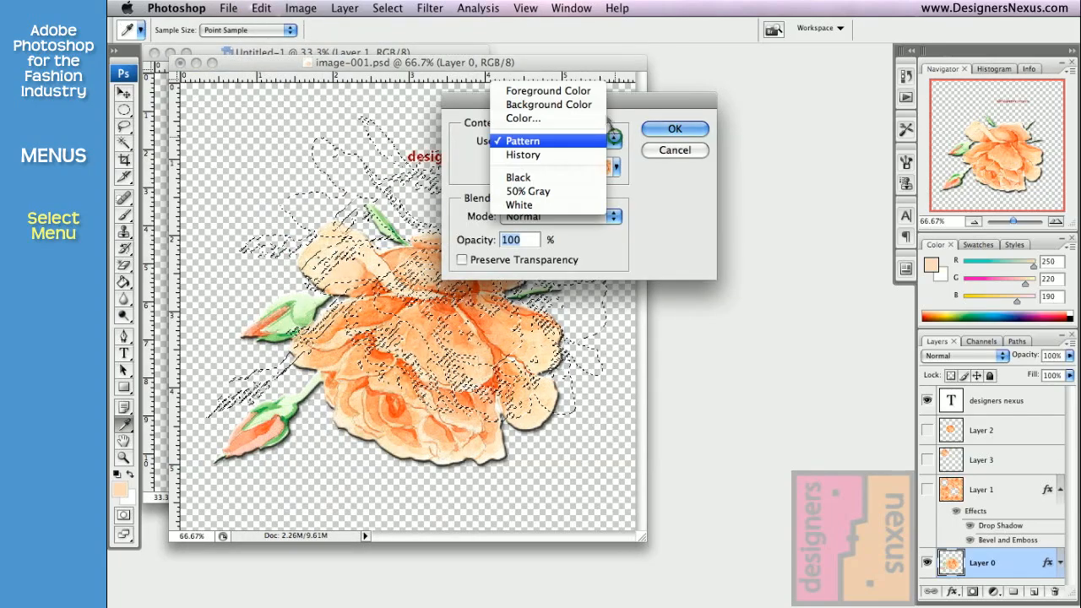
{"action": "left_click", "coordinate": [522, 118]}
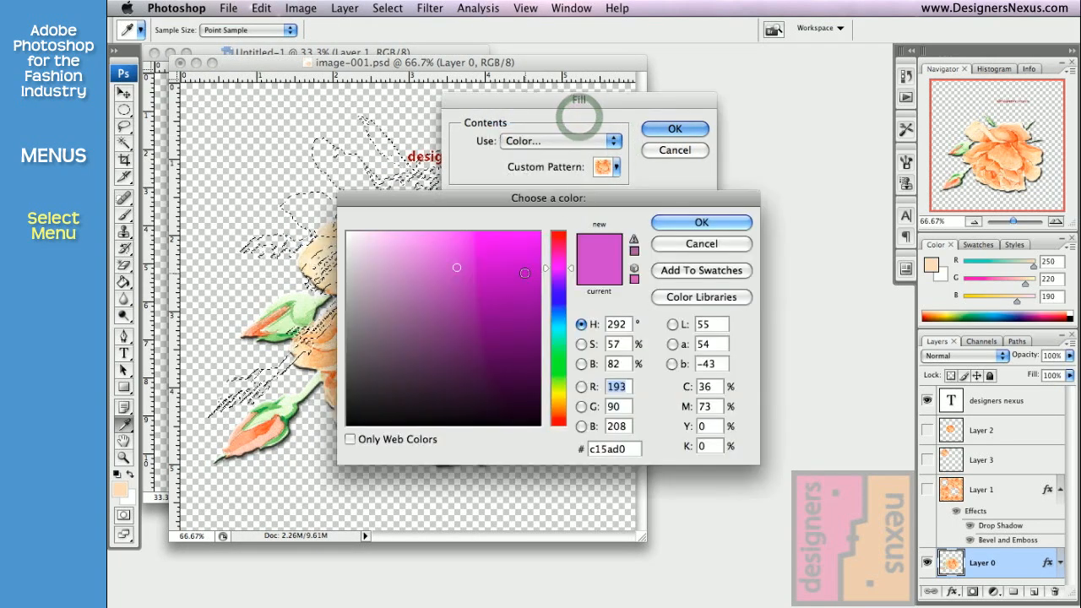
{"action": "left_click", "coordinate": [701, 222]}
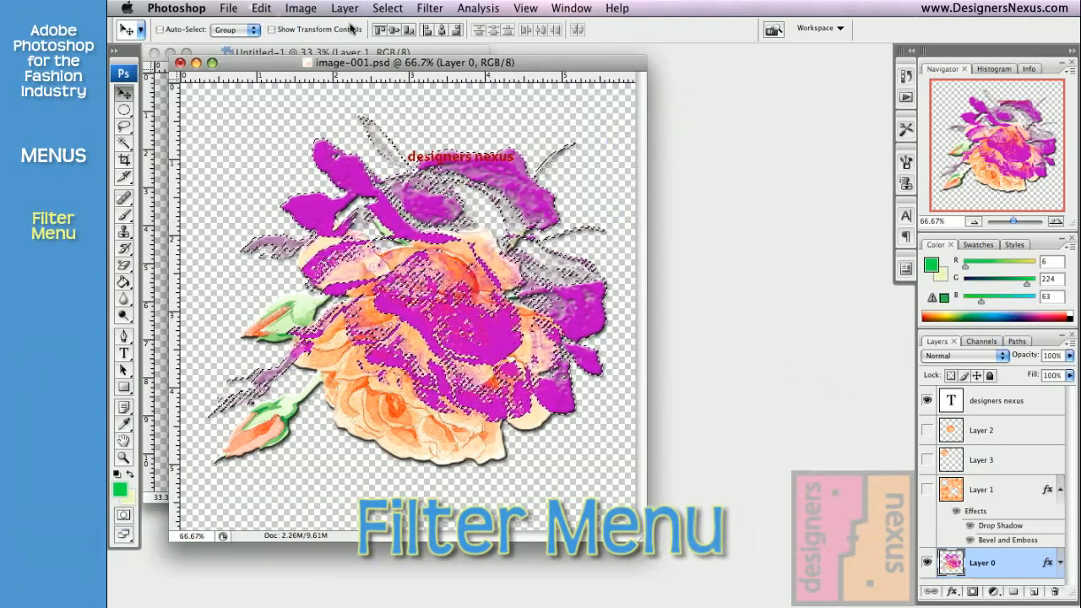
Open the Filter Gallery on the purple rose, previewing the Colored Pencil filter.
{"action": "left_click", "coordinate": [430, 7]}
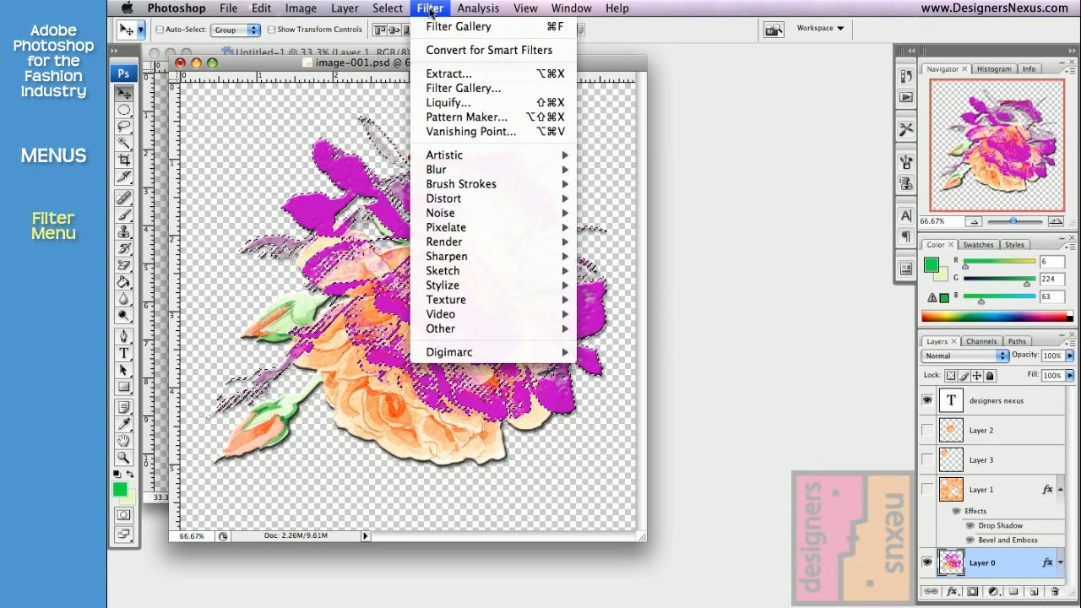
{"action": "mouse_move", "coordinate": [437, 169]}
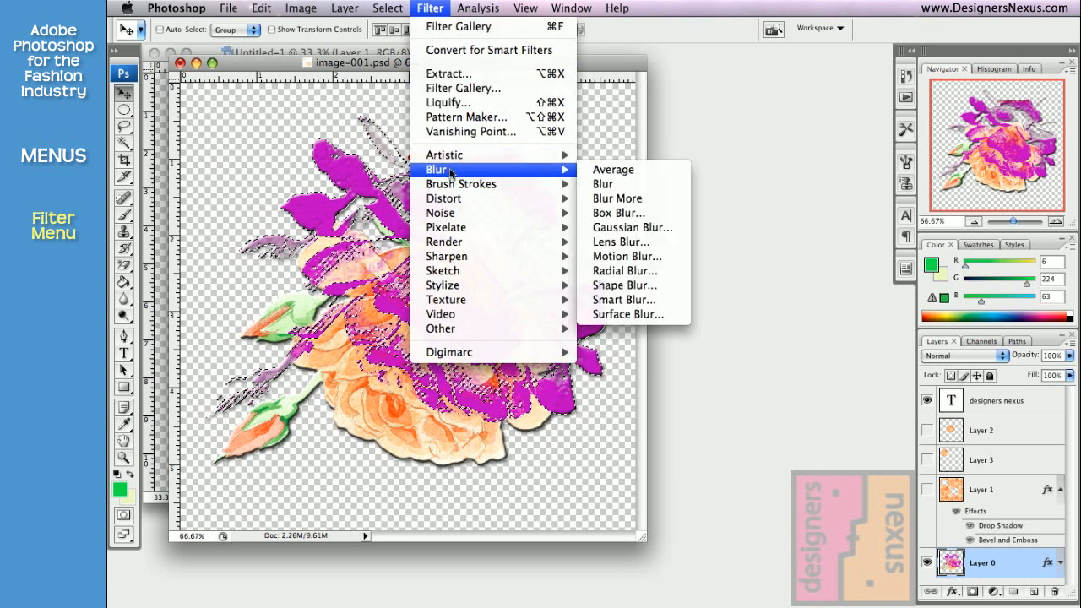
{"action": "mouse_move", "coordinate": [444, 198]}
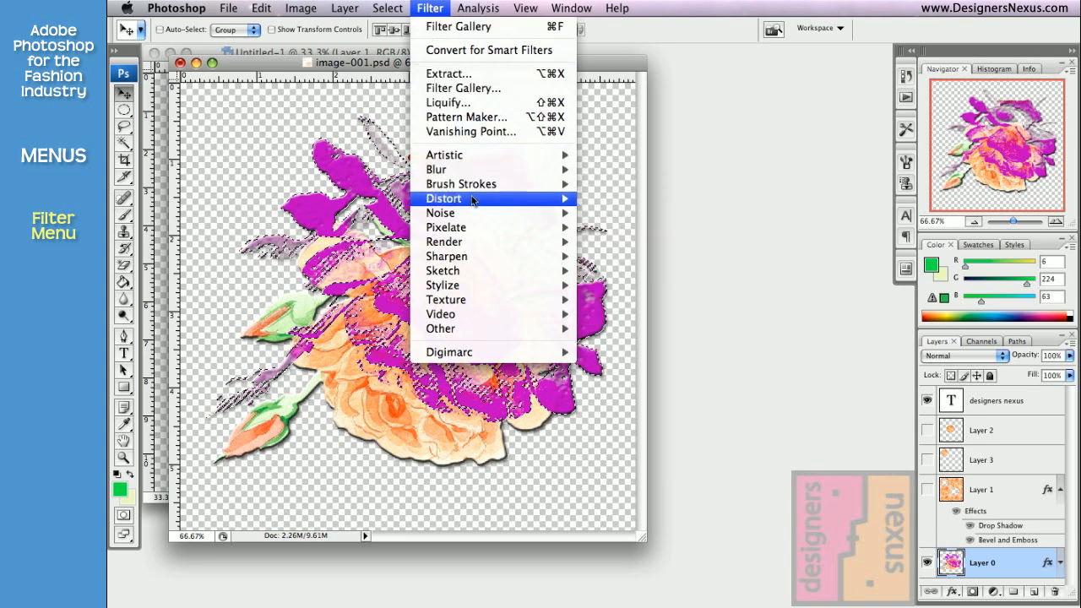
{"action": "mouse_move", "coordinate": [442, 284]}
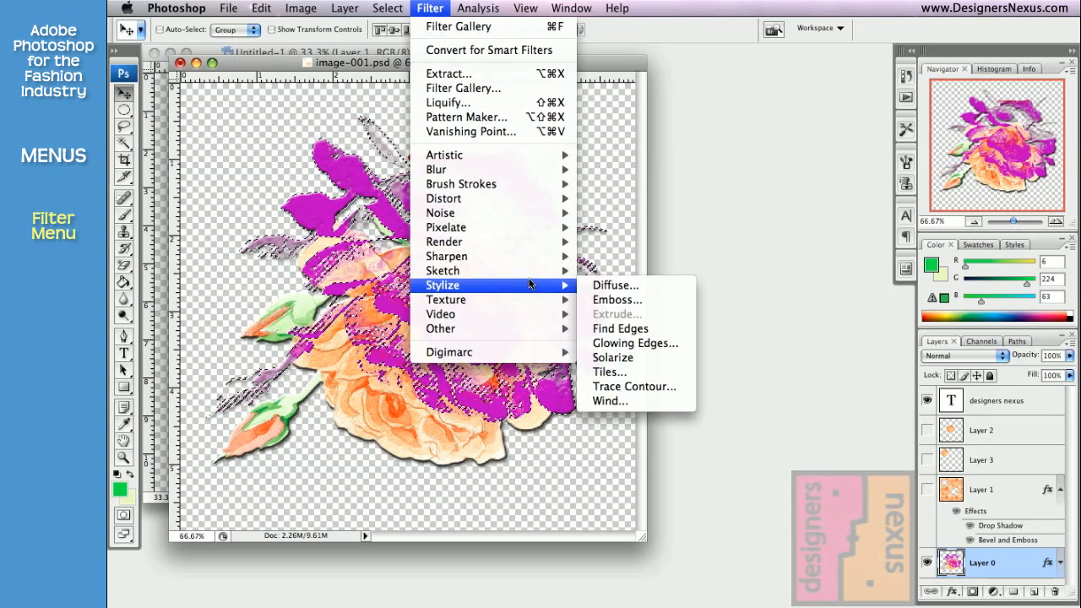
{"action": "mouse_move", "coordinate": [444, 154]}
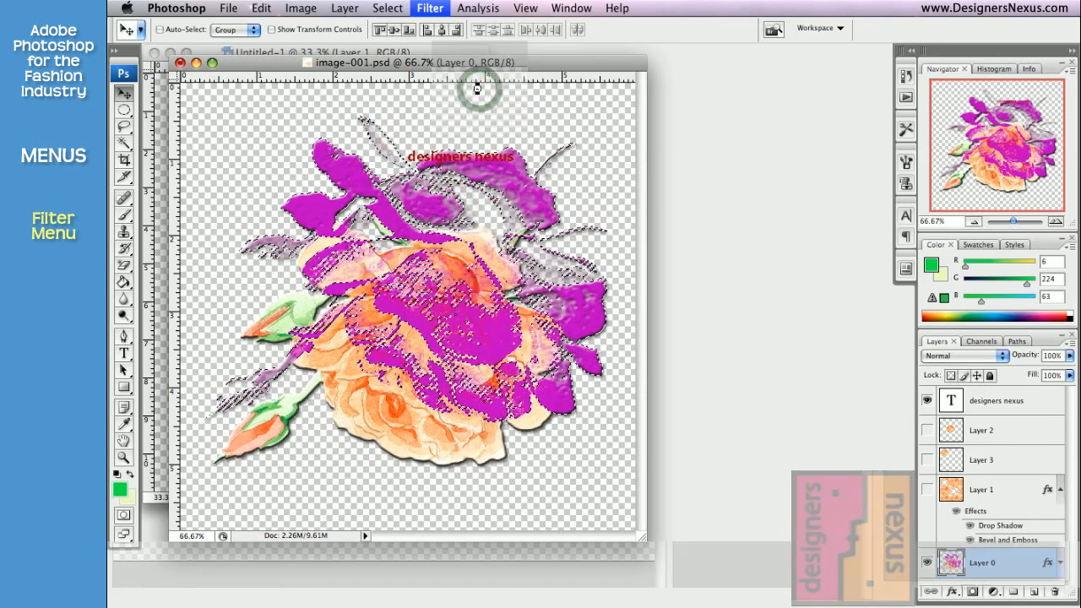
{"action": "left_click", "coordinate": [429, 7]}
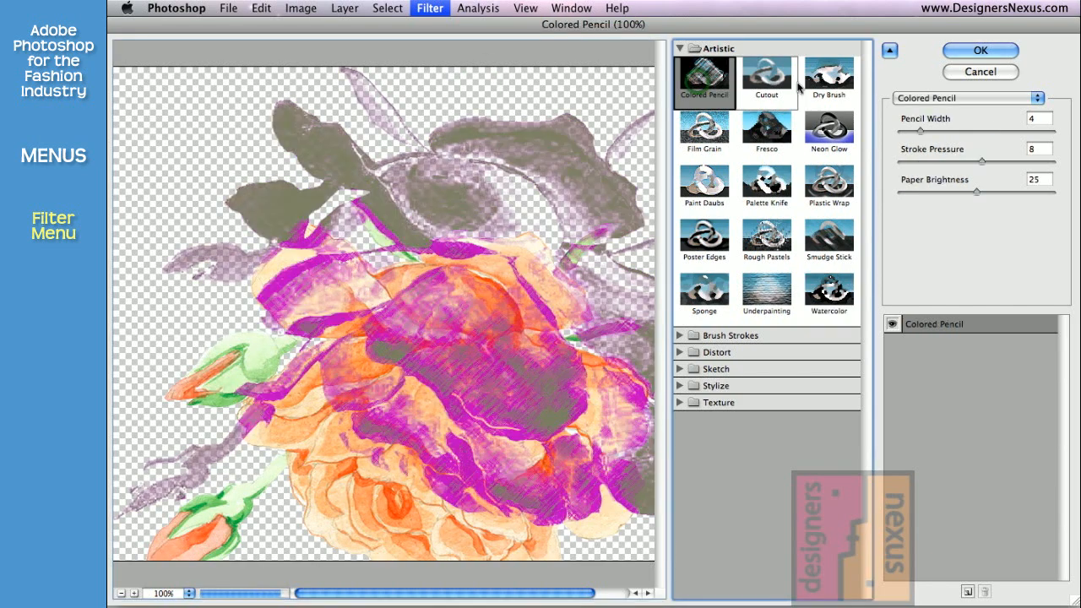
Preview Cutout, Film Grain, Neon Glow, Palette Knife, Plastic Wrap and Rough Pastels, then cancel.
{"action": "left_click", "coordinate": [766, 81]}
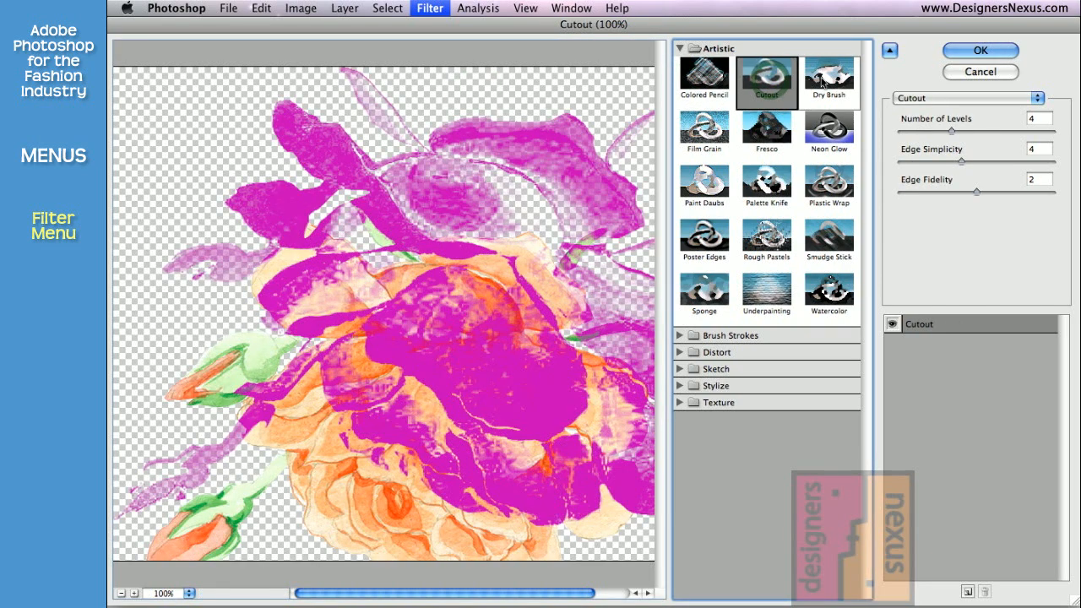
{"action": "left_click", "coordinate": [704, 131]}
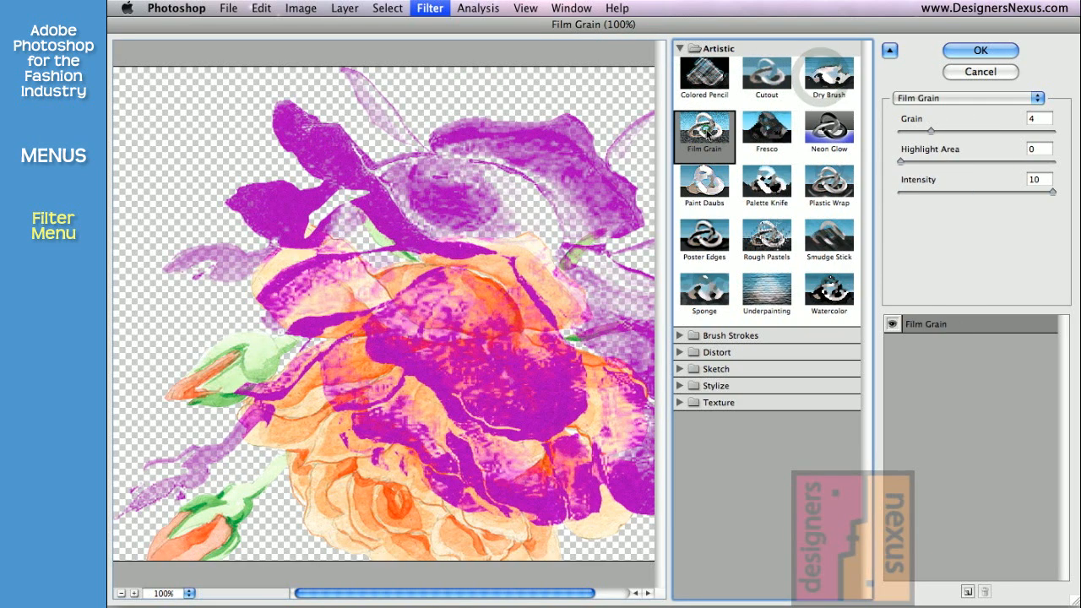
{"action": "left_click", "coordinate": [828, 131]}
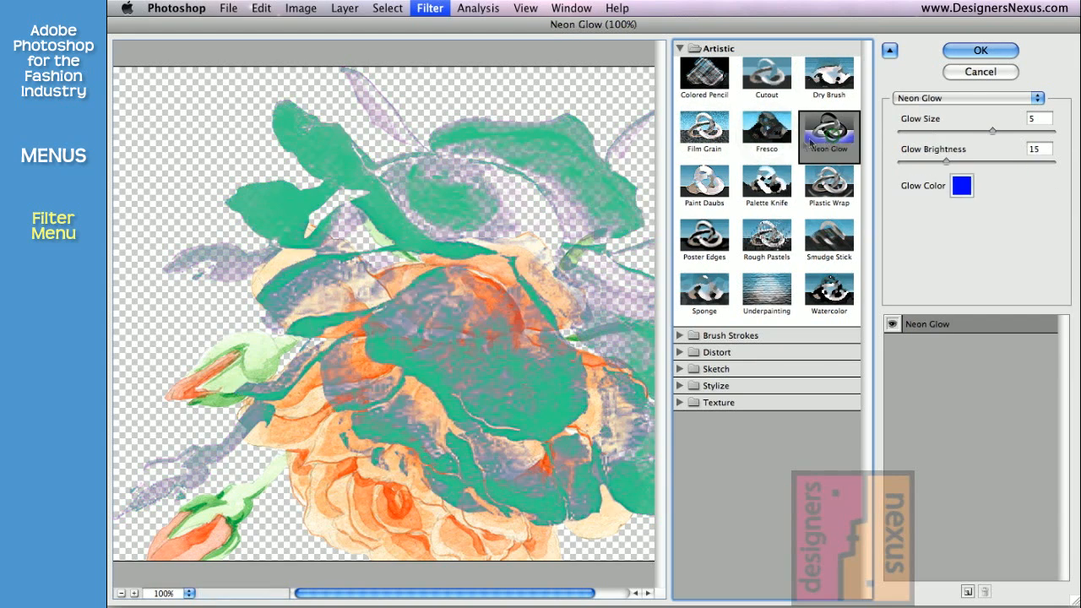
{"action": "left_click", "coordinate": [766, 183]}
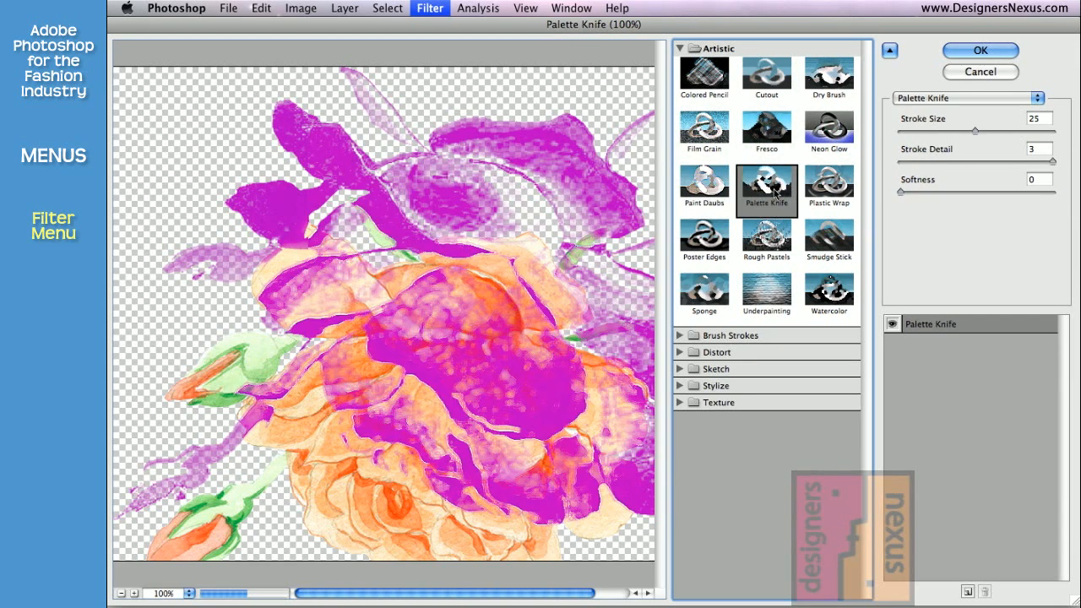
{"action": "left_click", "coordinate": [828, 179]}
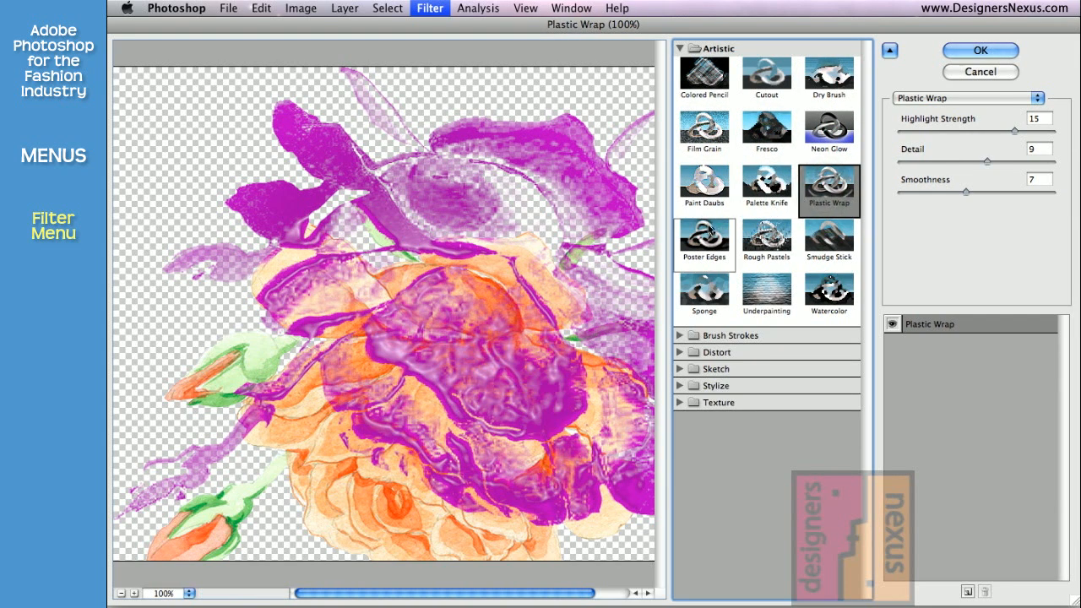
{"action": "left_click", "coordinate": [766, 242]}
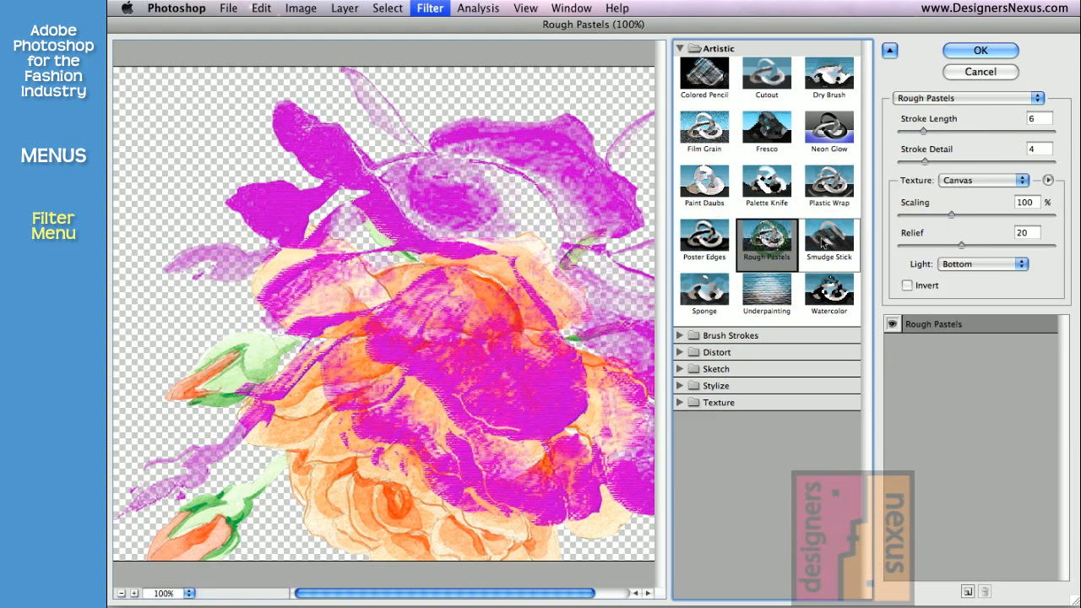
{"action": "left_click", "coordinate": [828, 293]}
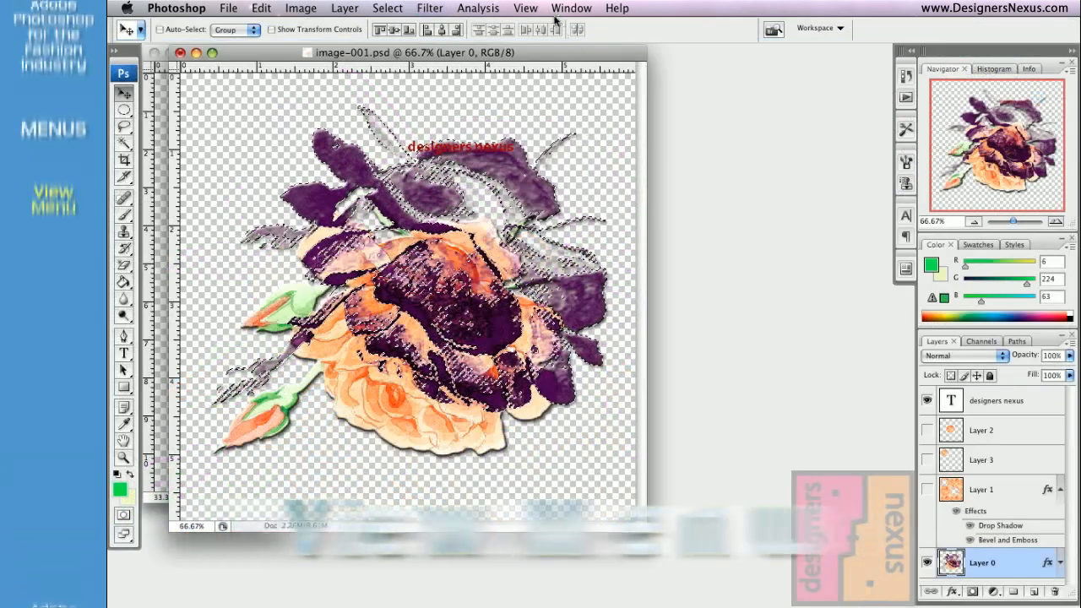
View the rose at Fit on Screen, then Actual Pixels, then Print Size.
{"action": "left_click", "coordinate": [525, 8]}
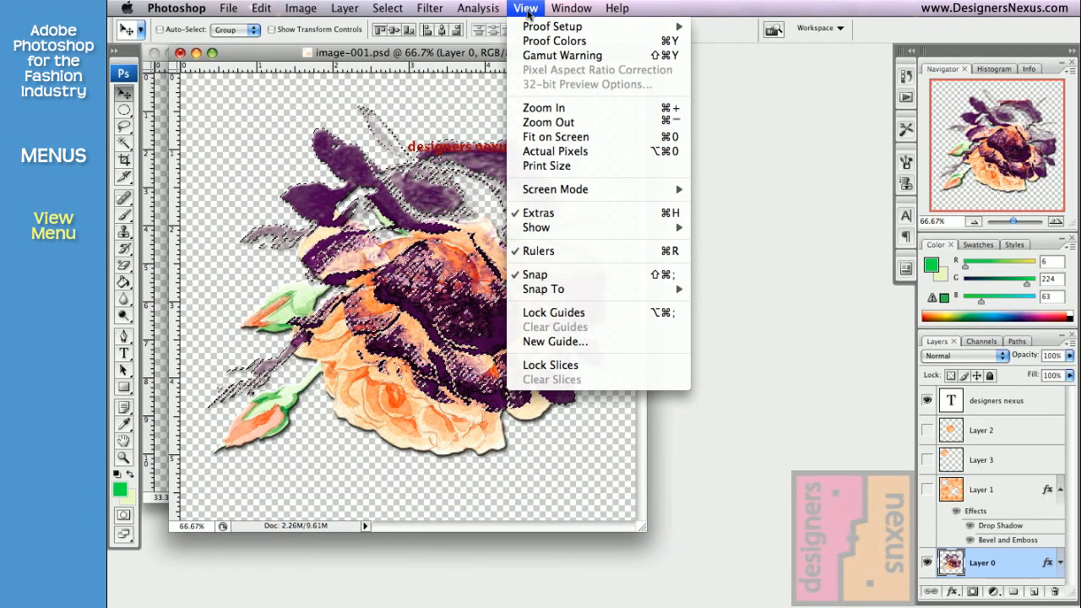
{"action": "mouse_move", "coordinate": [544, 108]}
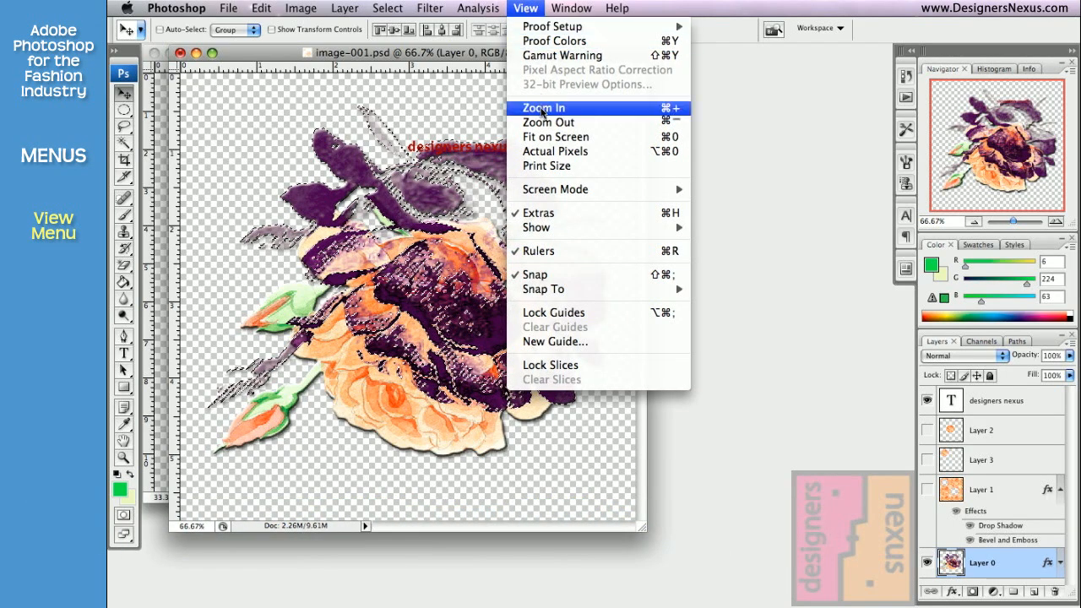
{"action": "mouse_move", "coordinate": [555, 136]}
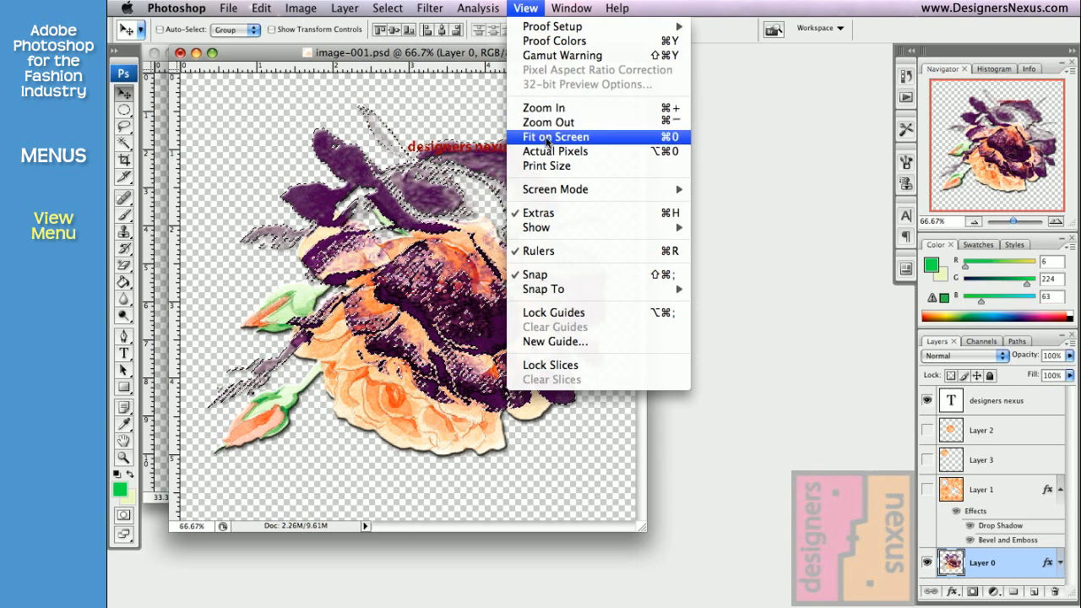
{"action": "left_click", "coordinate": [555, 136]}
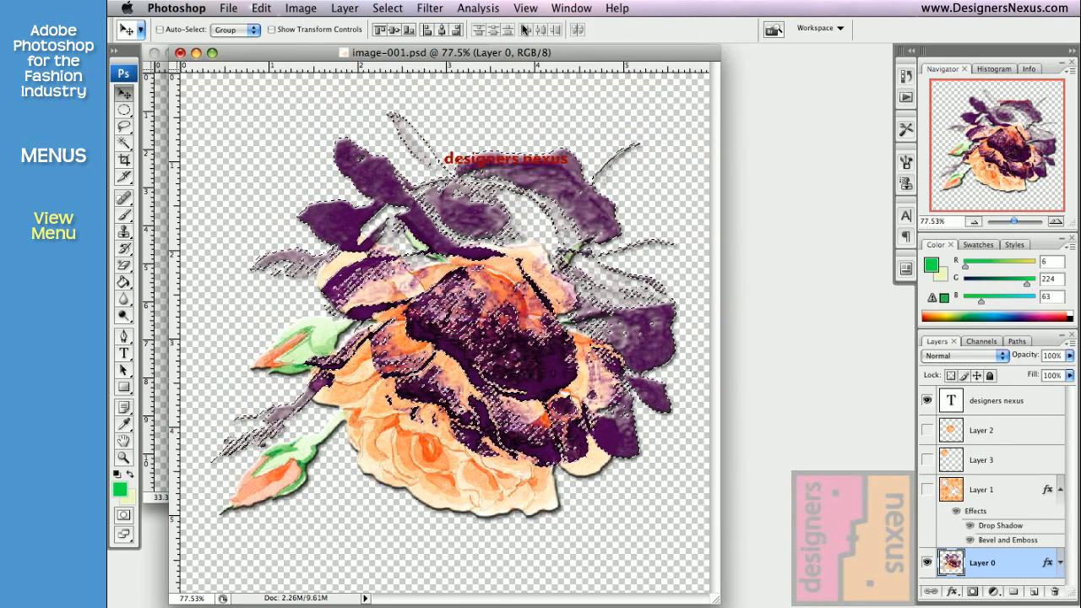
{"action": "left_click", "coordinate": [526, 7]}
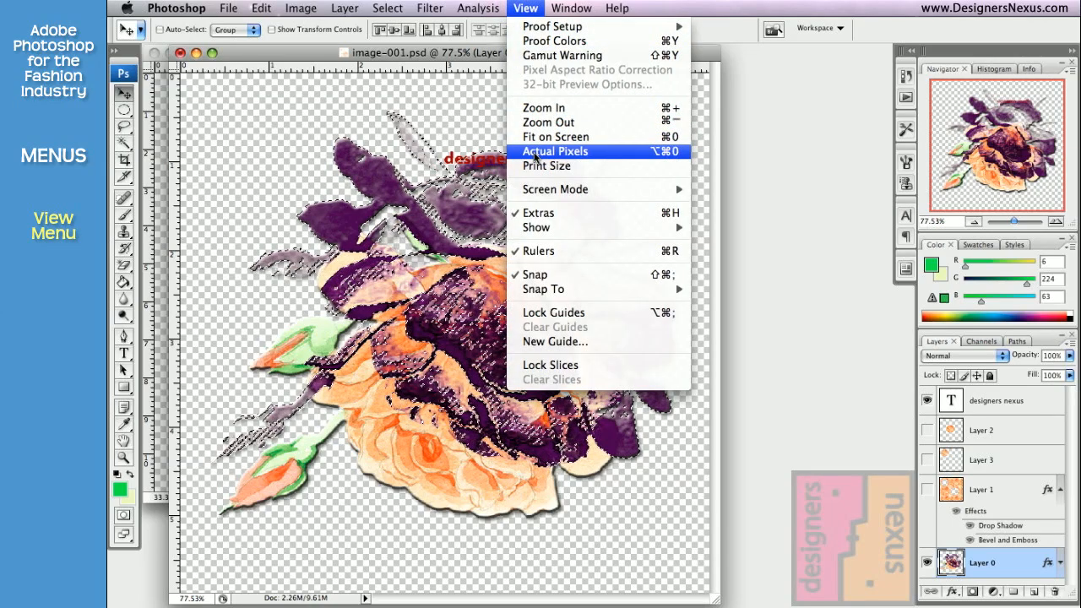
{"action": "left_click", "coordinate": [555, 151]}
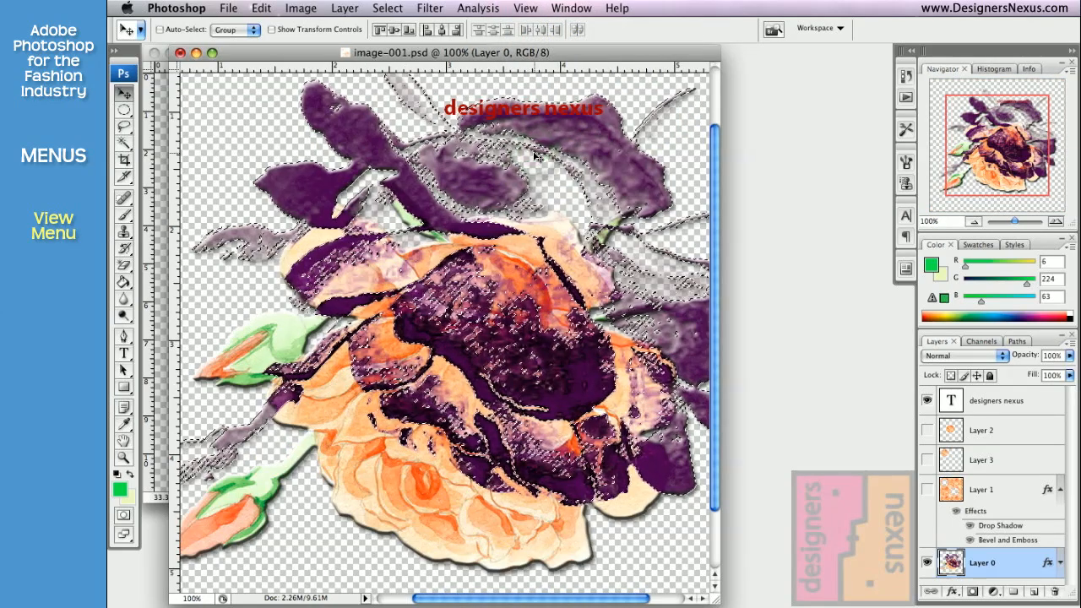
{"action": "left_click", "coordinate": [526, 8]}
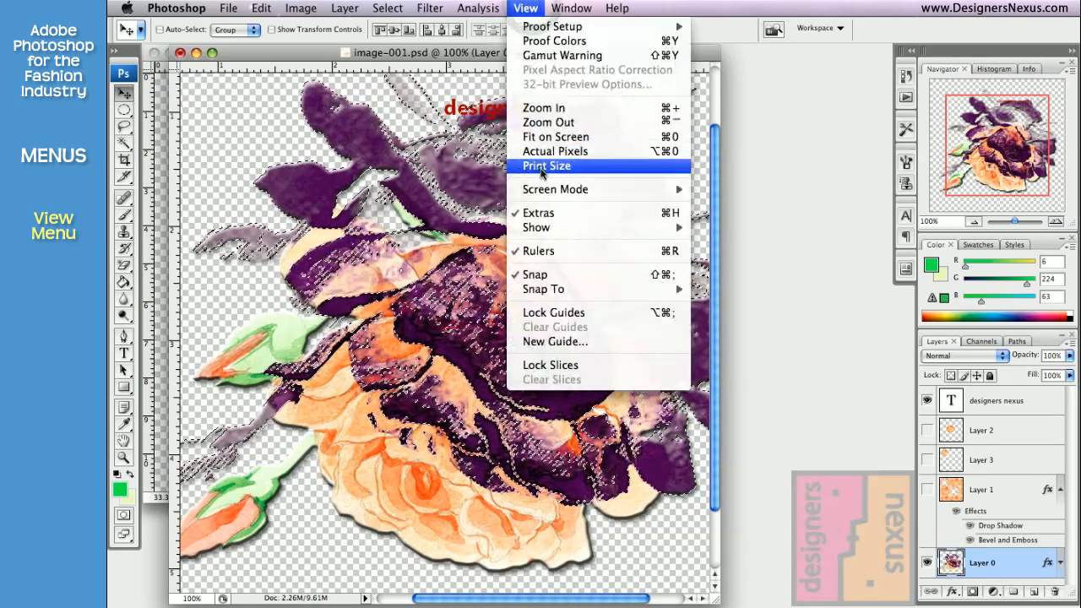
{"action": "left_click", "coordinate": [546, 165]}
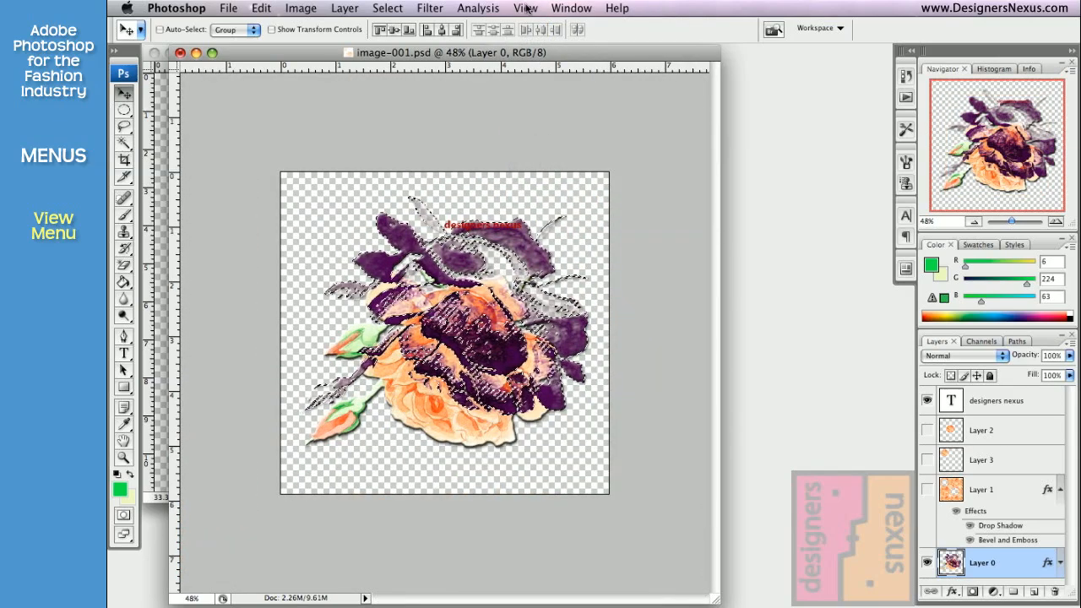
{"action": "left_click", "coordinate": [526, 8]}
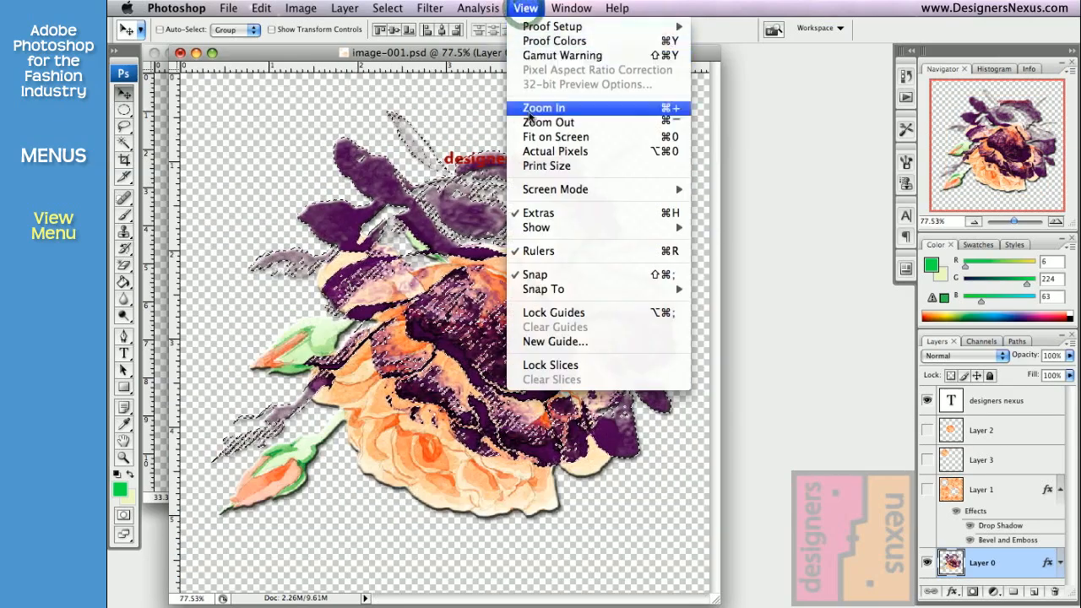
{"action": "mouse_move", "coordinate": [555, 189]}
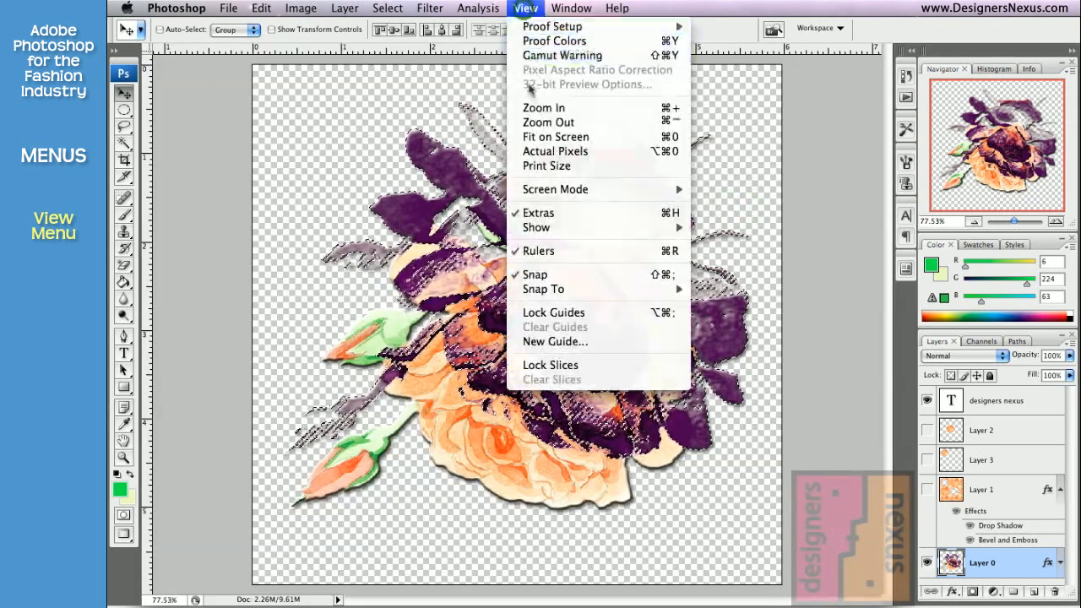
{"action": "mouse_move", "coordinate": [555, 188]}
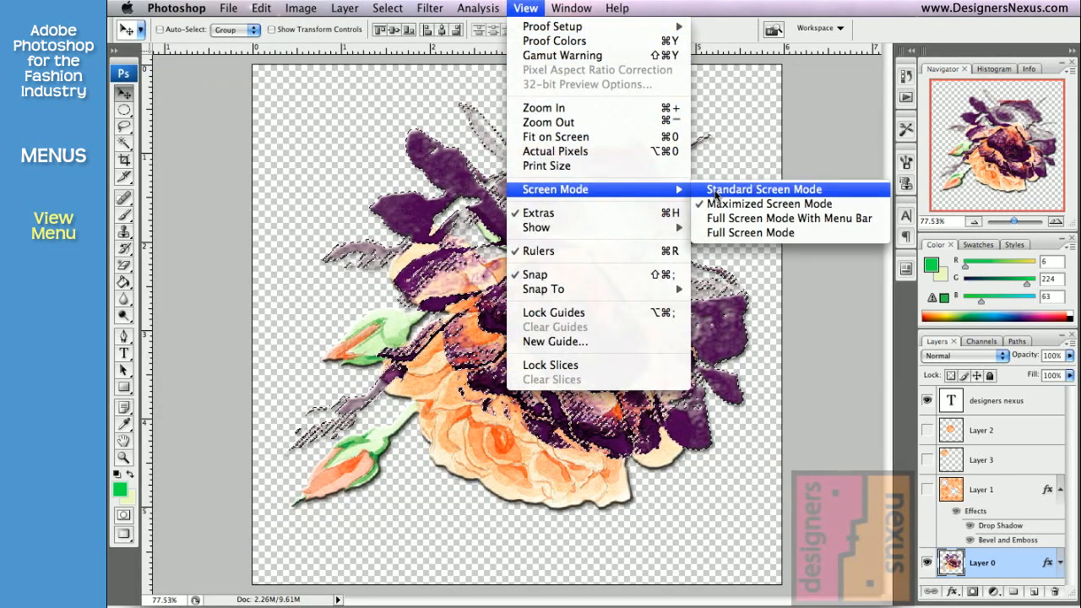
Return to Standard Screen Mode and show the grid over the rose.
{"action": "left_click", "coordinate": [762, 188]}
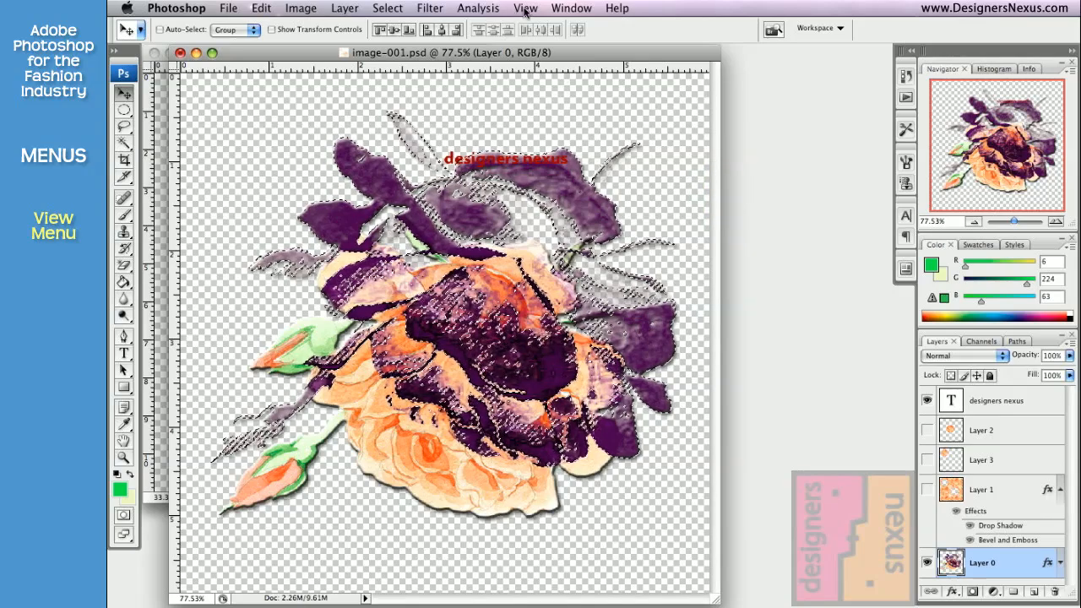
{"action": "left_click", "coordinate": [525, 7]}
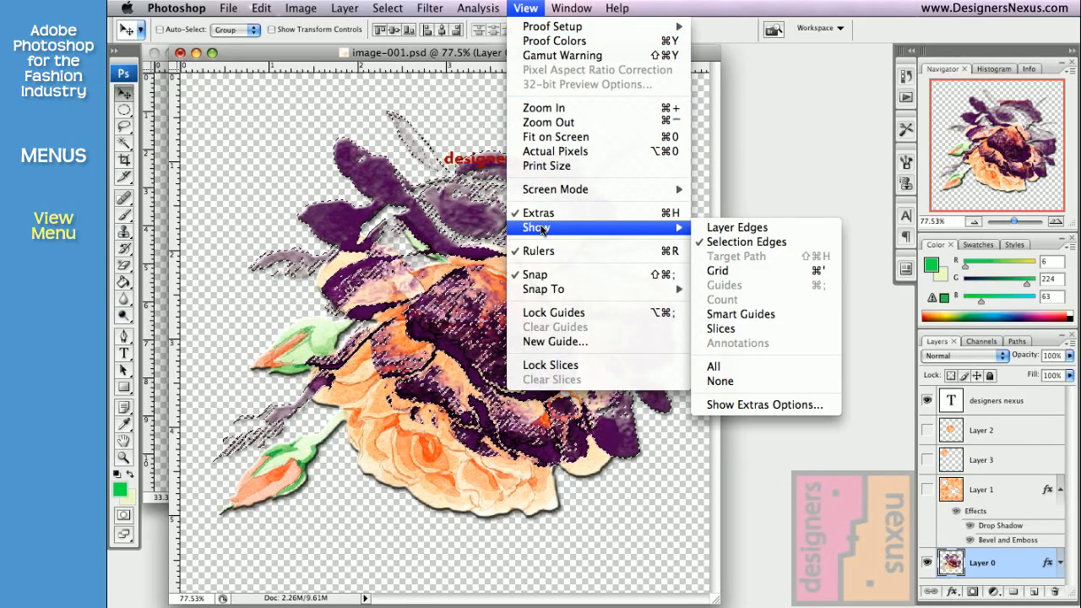
{"action": "left_click", "coordinate": [717, 270]}
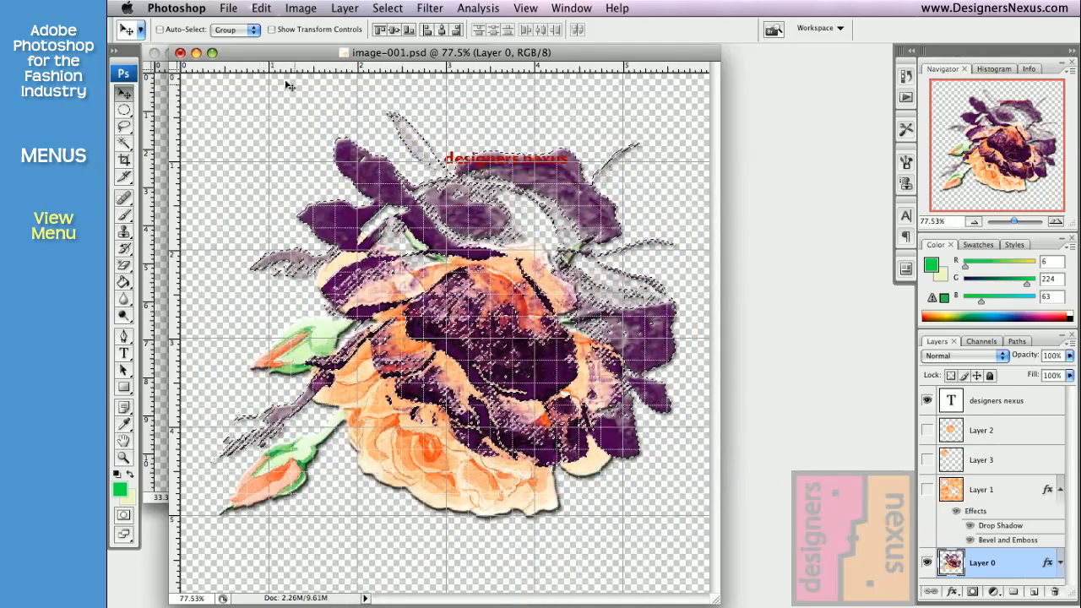
Set grid Subdivisions to 8 in Guides, Grid, Slices & Count preferences.
{"action": "left_click", "coordinate": [175, 8]}
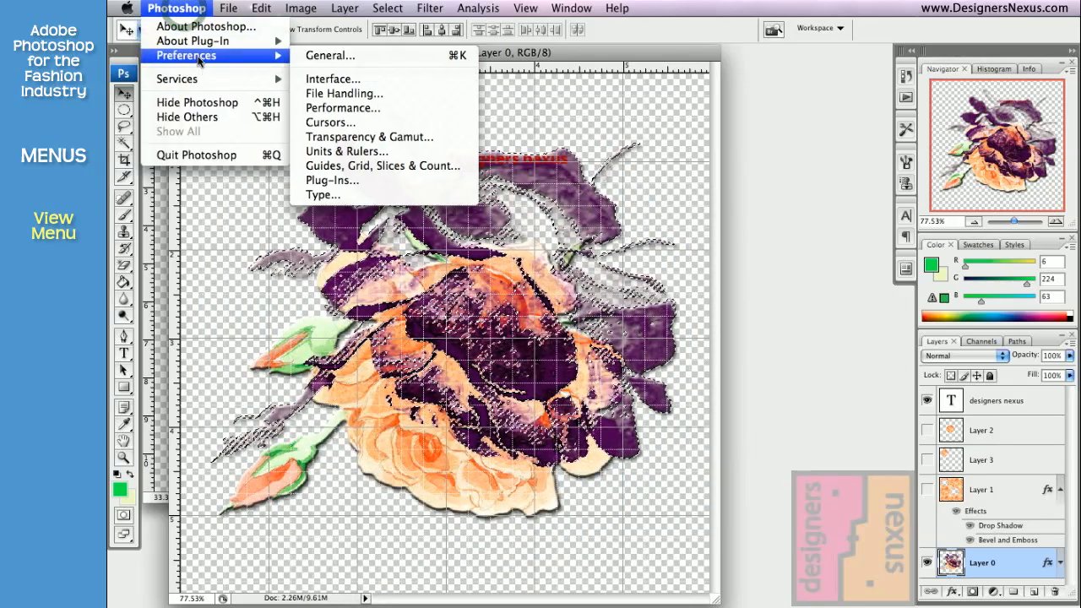
{"action": "mouse_move", "coordinate": [382, 166]}
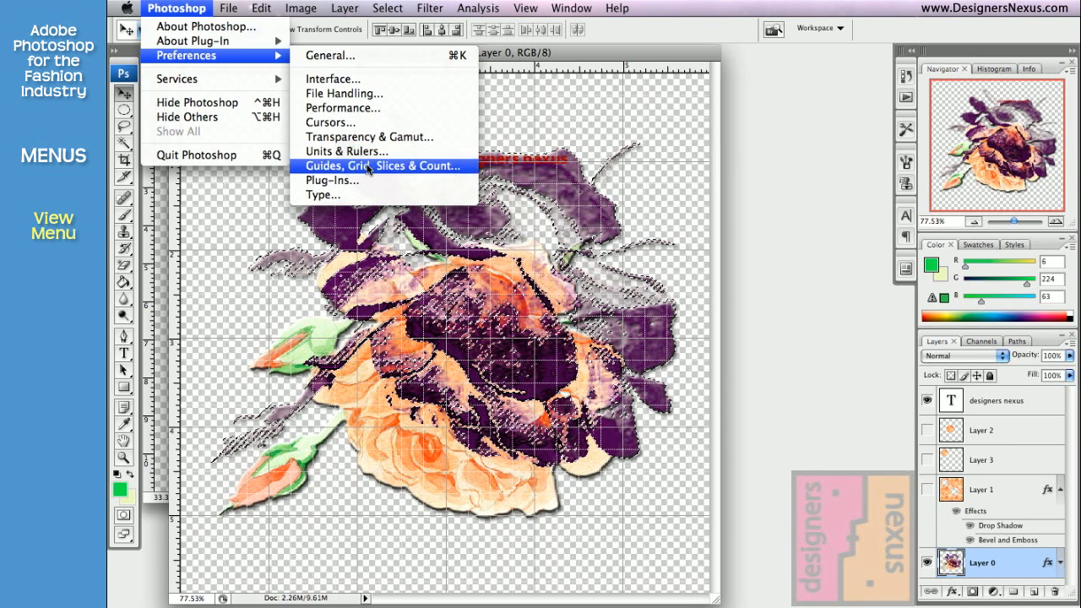
{"action": "left_click", "coordinate": [381, 166]}
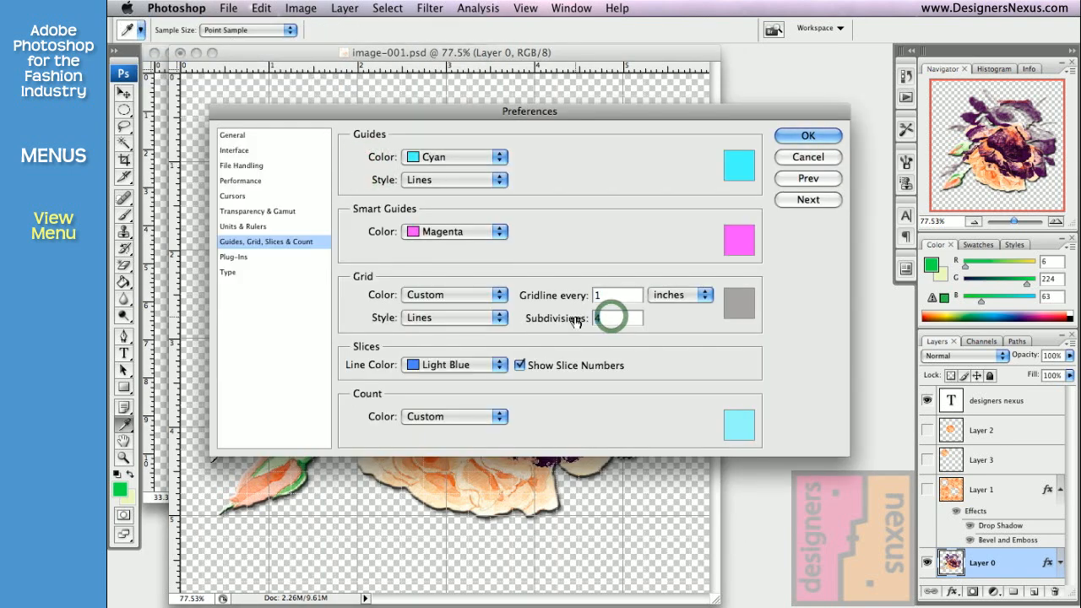
{"action": "type", "text": "8"}
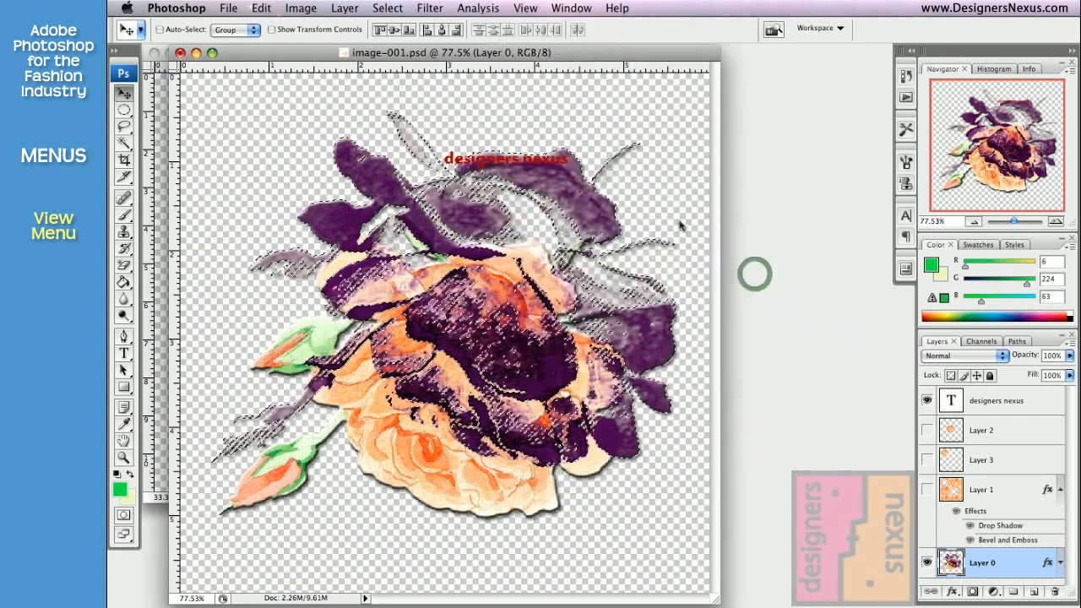
{"action": "left_click", "coordinate": [525, 7]}
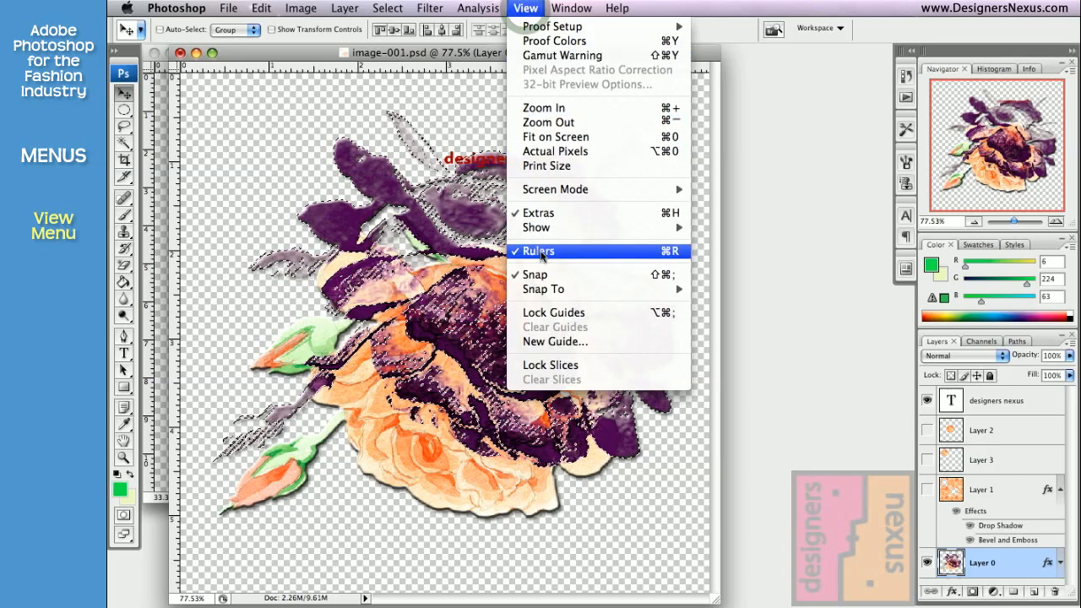
{"action": "left_click", "coordinate": [538, 251]}
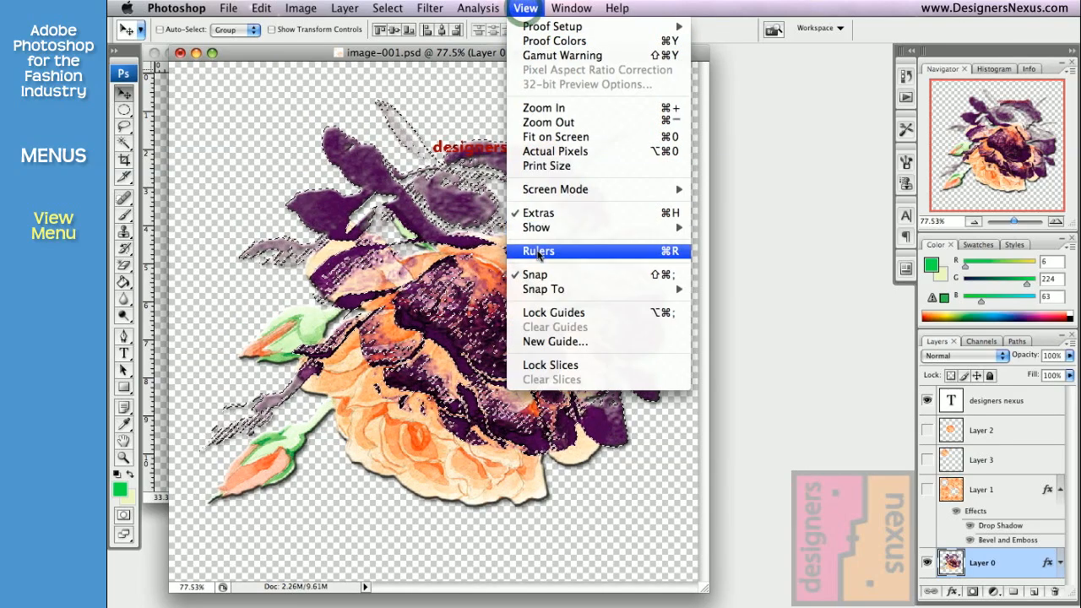
{"action": "left_click", "coordinate": [538, 251]}
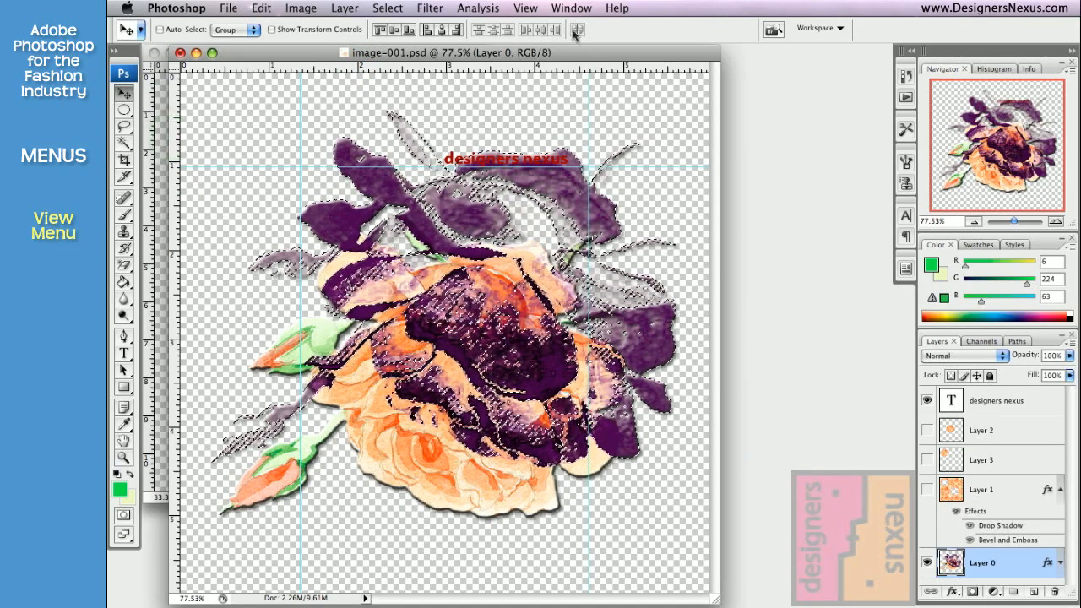
{"action": "left_click", "coordinate": [525, 7]}
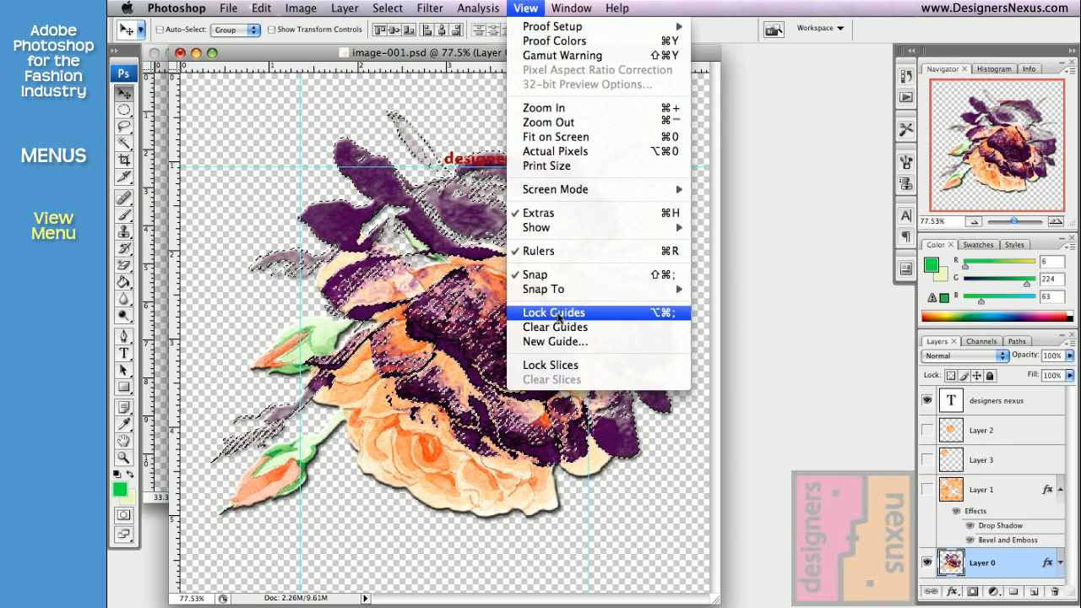
{"action": "mouse_move", "coordinate": [554, 327]}
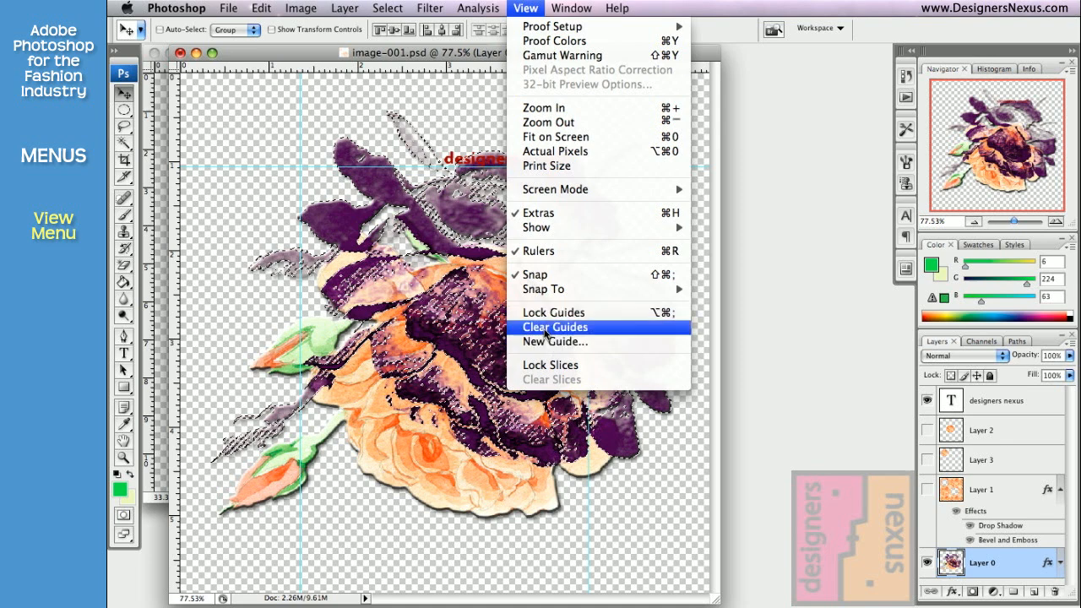
{"action": "left_click", "coordinate": [554, 326]}
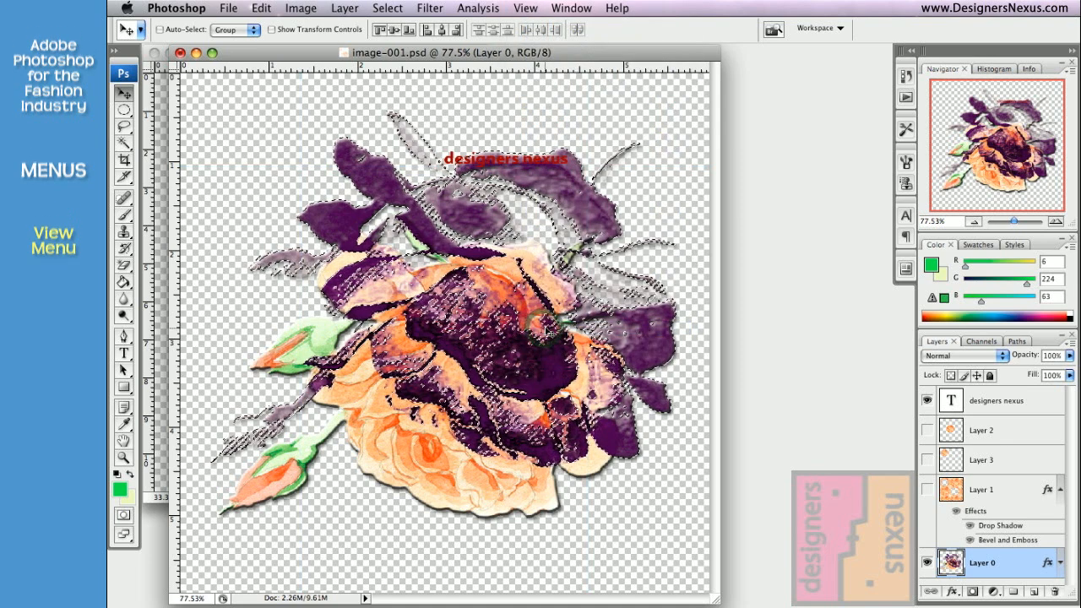
Arrange the four open documents with Tile Horizontally.
{"action": "left_click", "coordinate": [571, 7]}
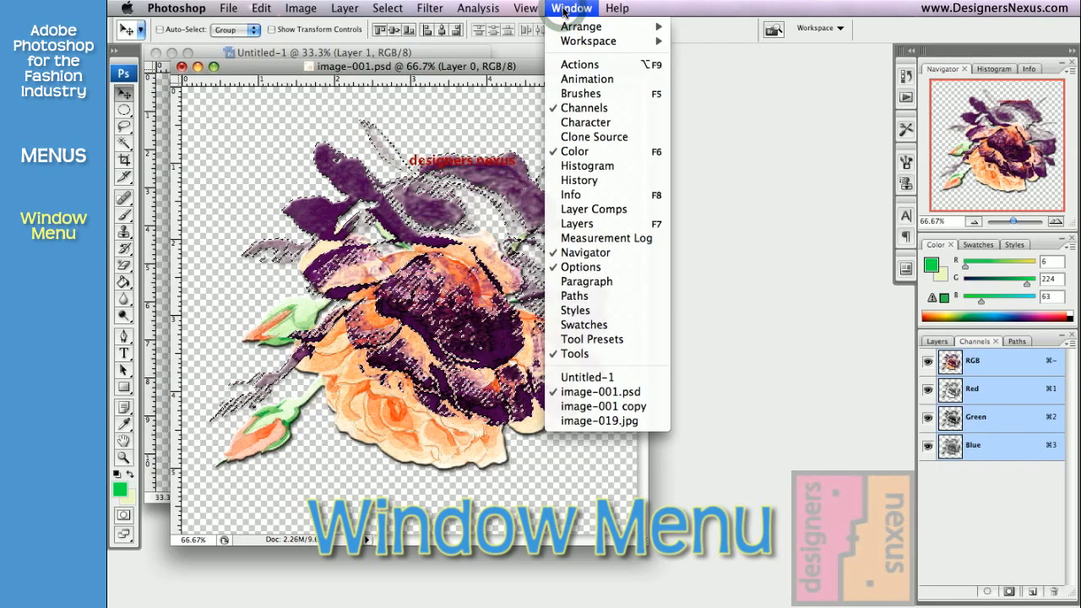
{"action": "mouse_move", "coordinate": [581, 26]}
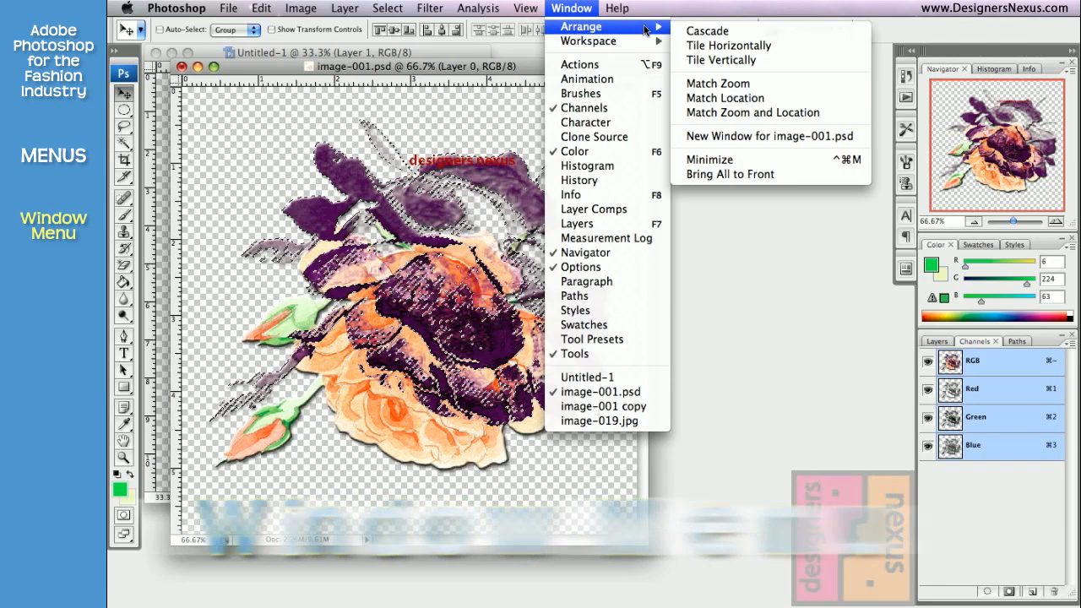
{"action": "mouse_move", "coordinate": [707, 30]}
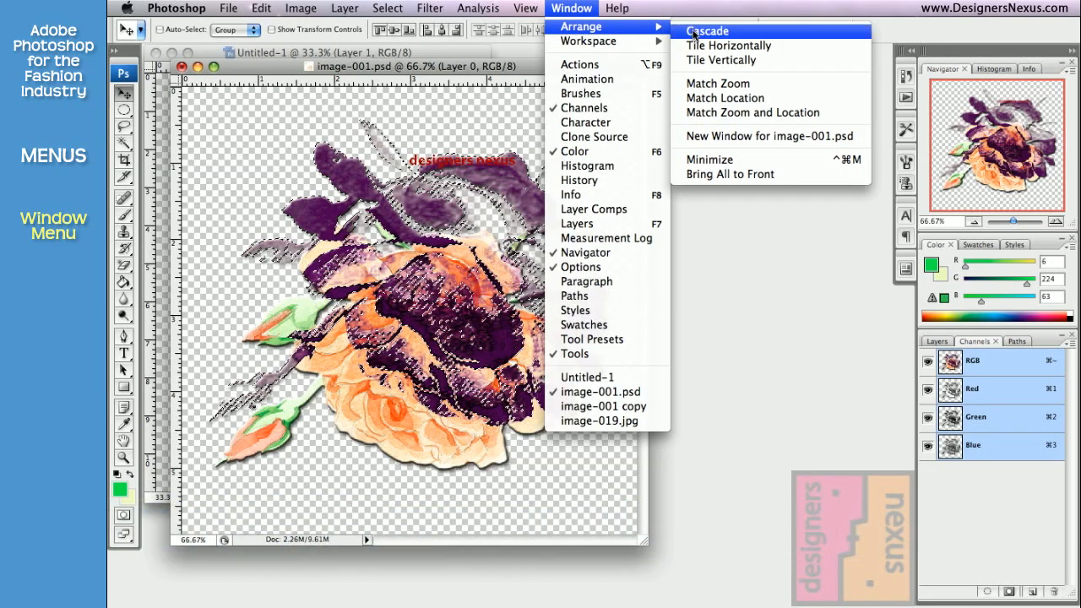
{"action": "mouse_move", "coordinate": [721, 46]}
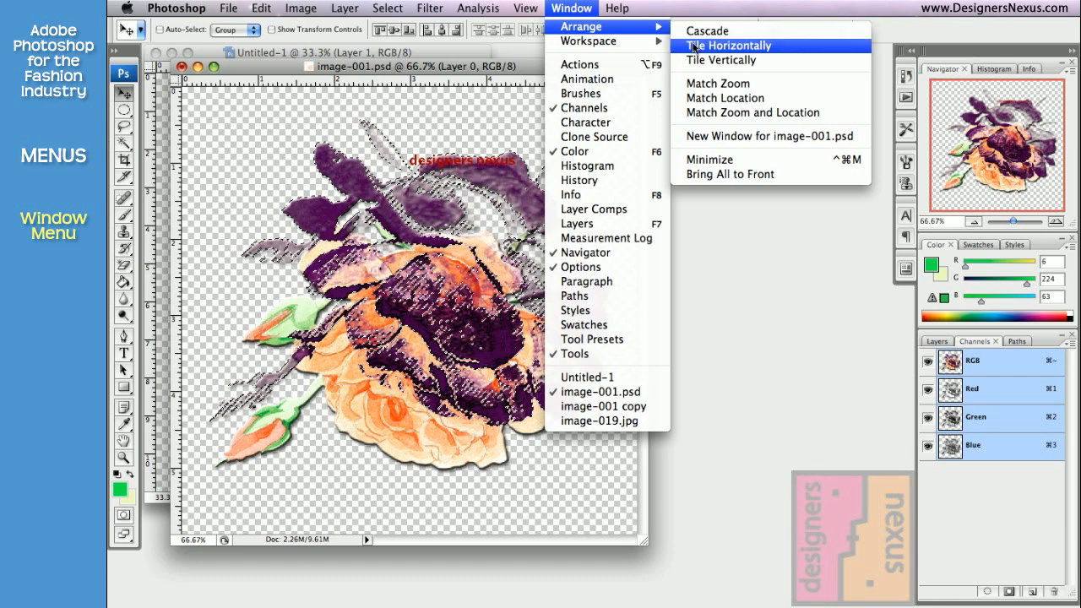
{"action": "left_click", "coordinate": [724, 46]}
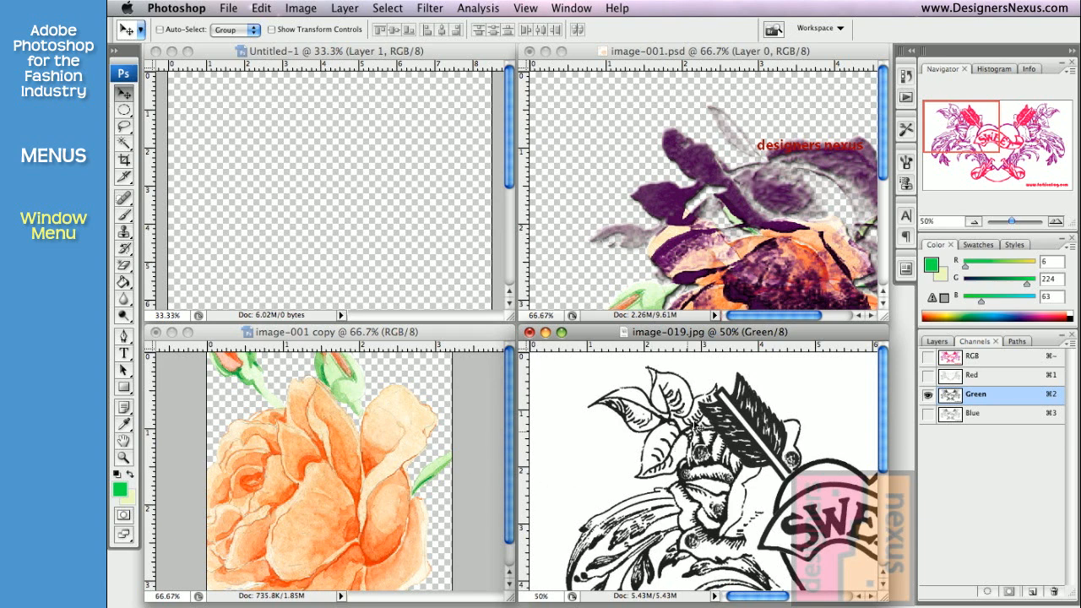
{"action": "left_click", "coordinate": [571, 8]}
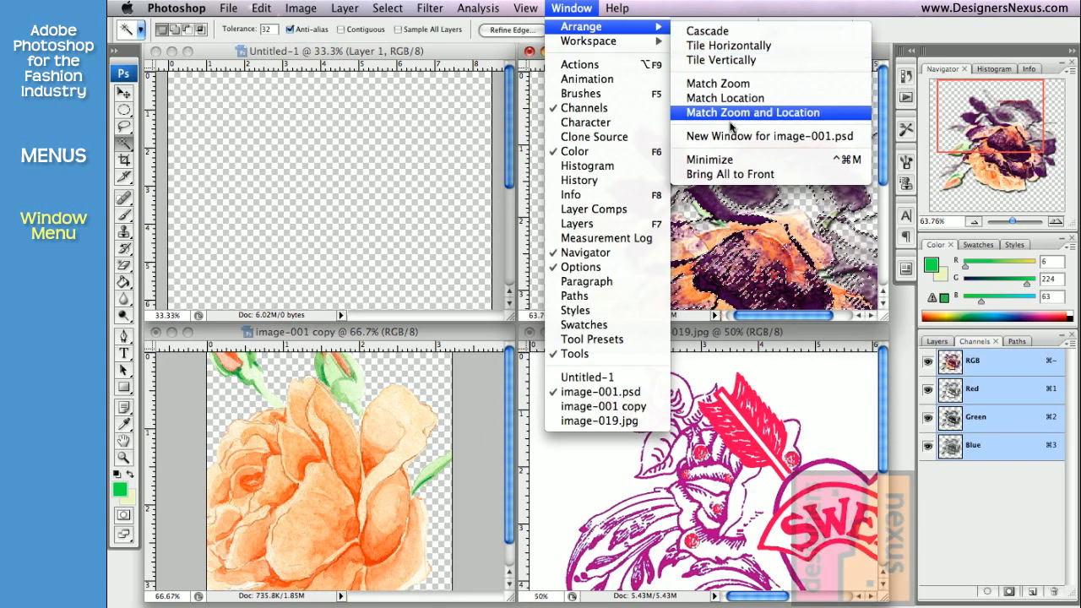
Open a New Window of image-001.psd and zoom it to about 214% on the petals.
{"action": "left_click", "coordinate": [751, 112]}
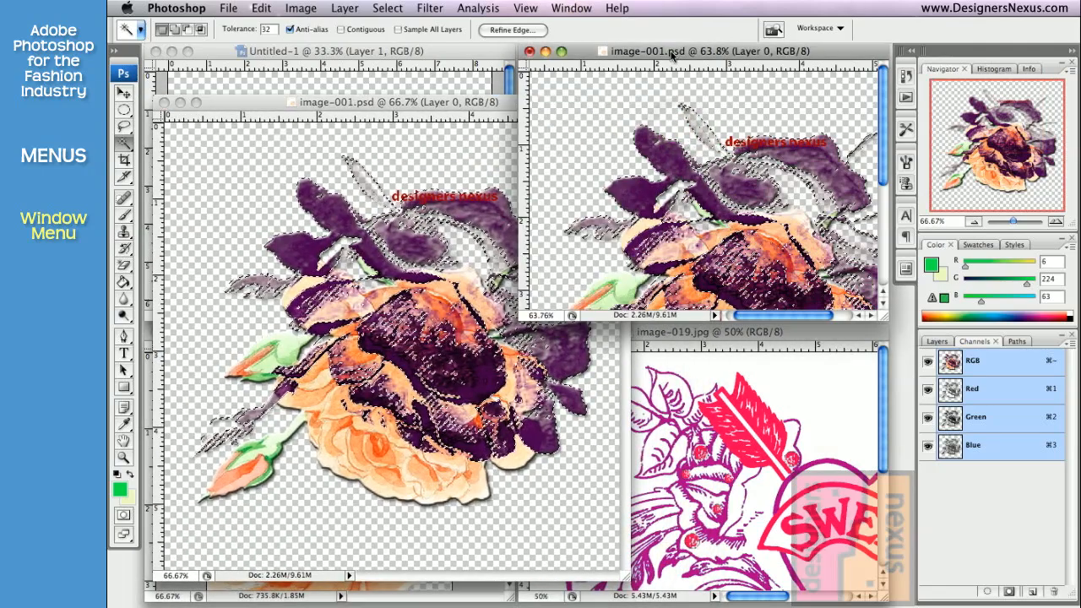
{"action": "left_click_drag", "start_coordinate": [1027, 222], "coordinate": [1011, 222]}
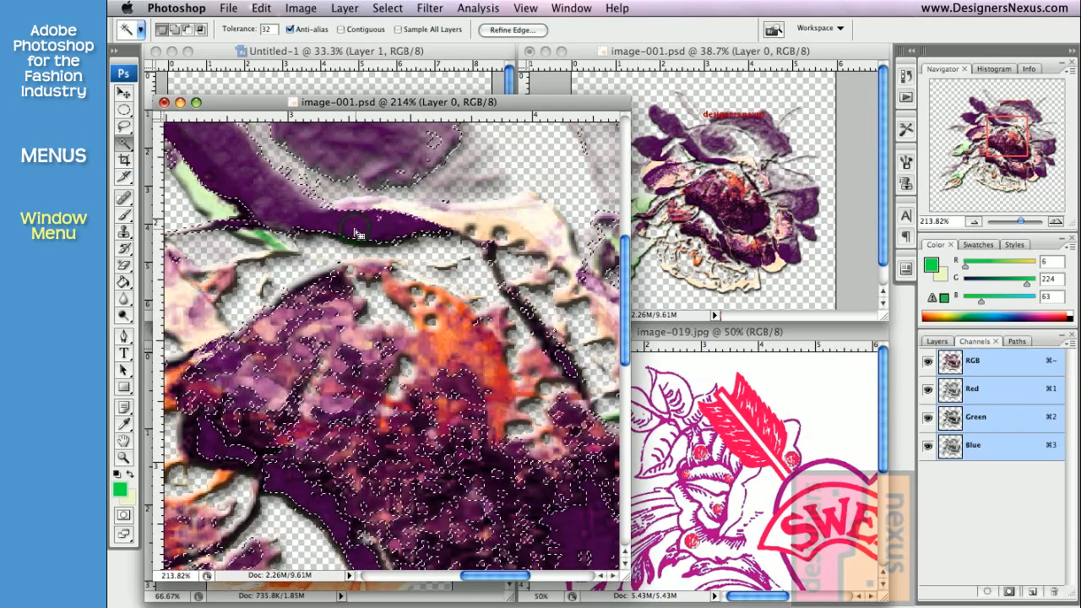
{"action": "left_click", "coordinate": [571, 7]}
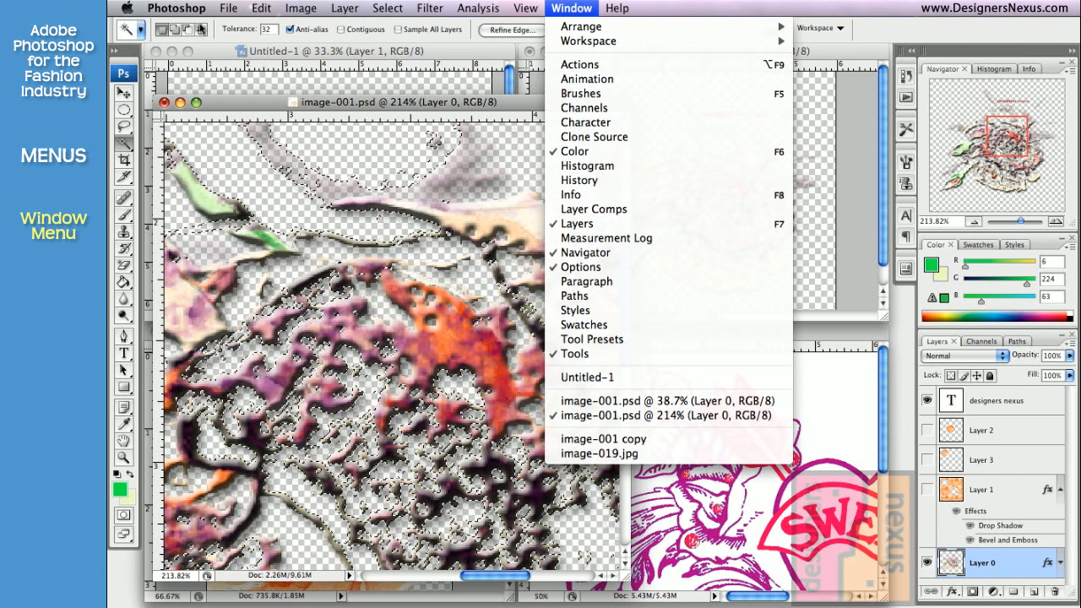
Save the panel layout as workspace 'MPS test' and confirm it appears in Workspace.
{"action": "left_click", "coordinate": [617, 7]}
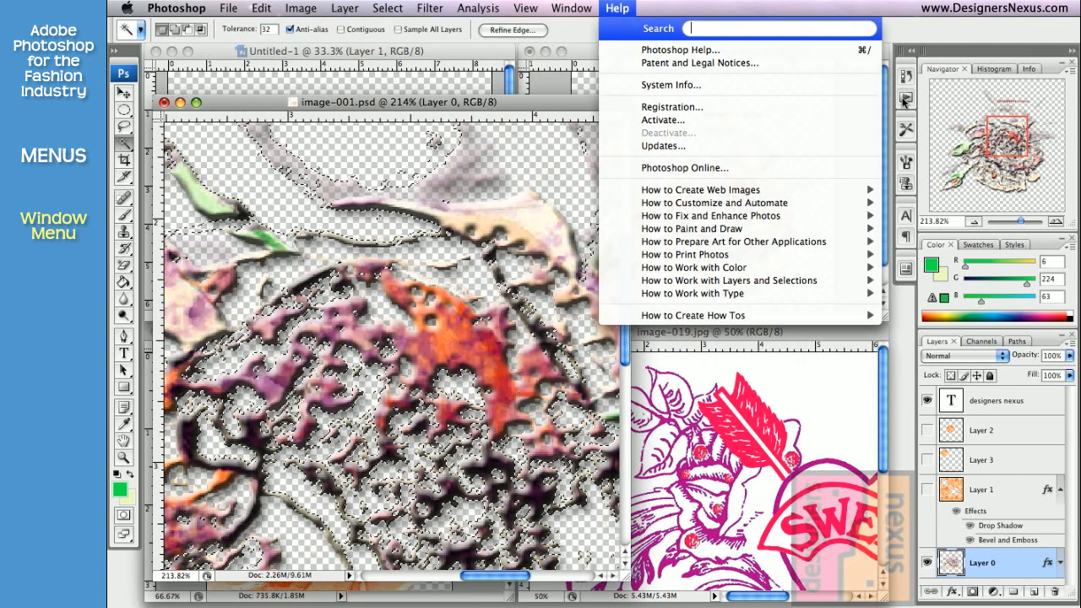
{"action": "left_click", "coordinate": [571, 8]}
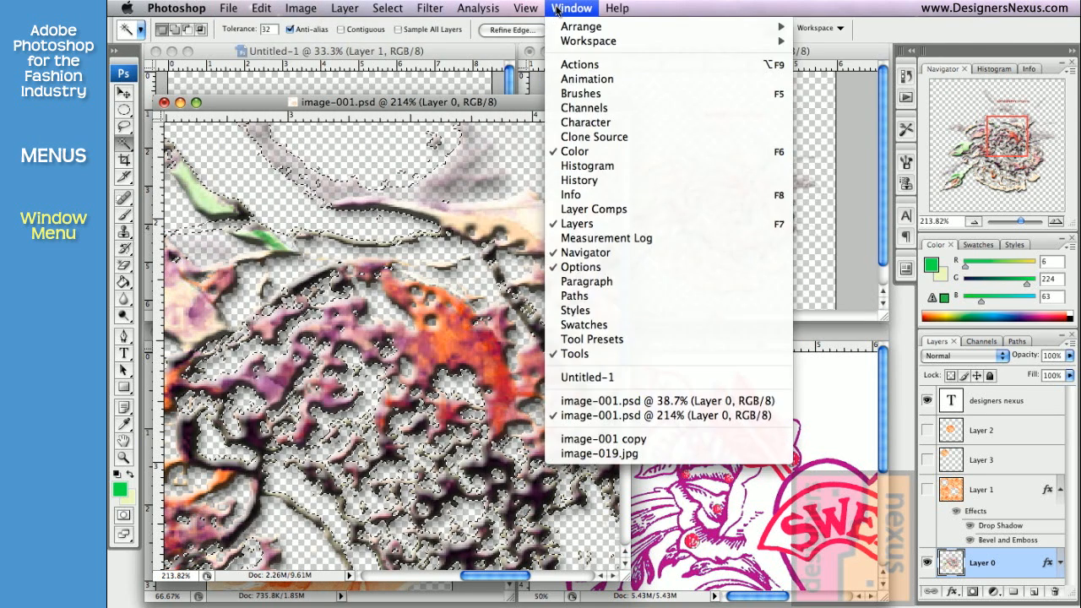
{"action": "mouse_move", "coordinate": [587, 41]}
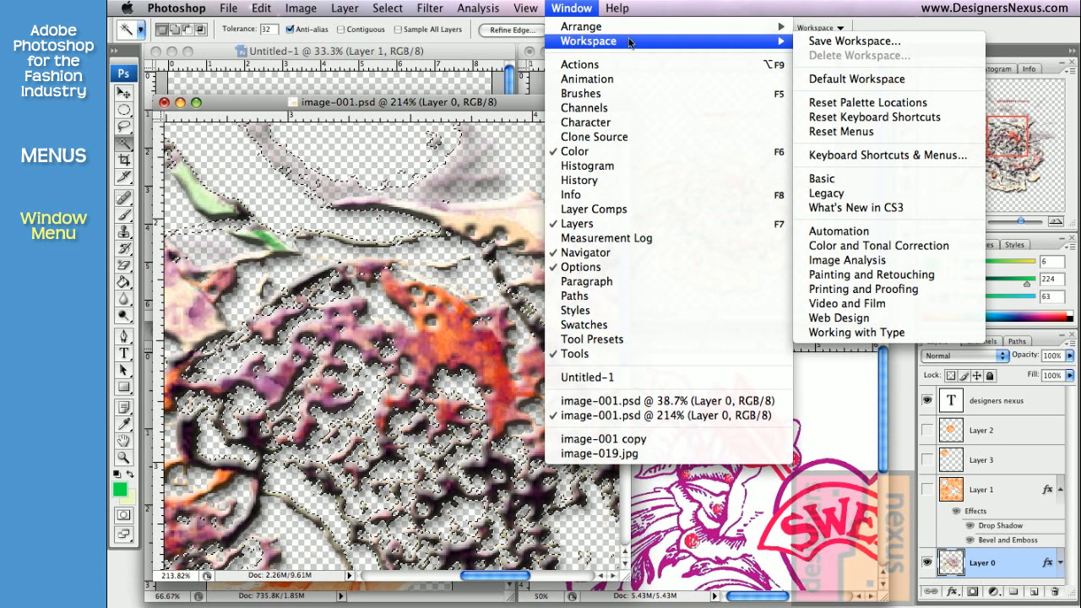
{"action": "mouse_move", "coordinate": [855, 78]}
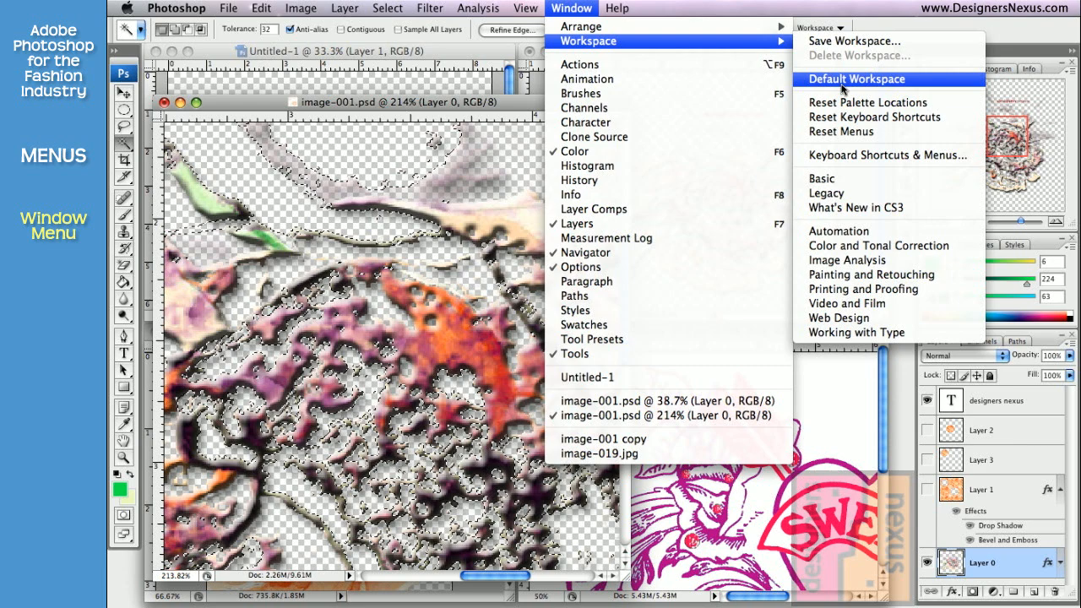
{"action": "left_click", "coordinate": [853, 40]}
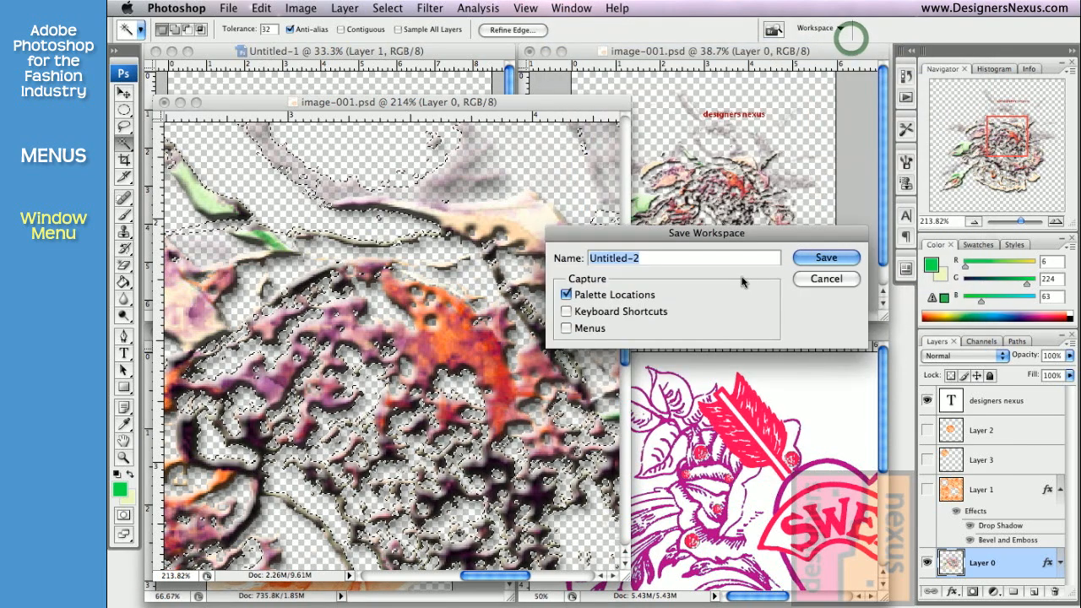
{"action": "type", "text": "MPS te"}
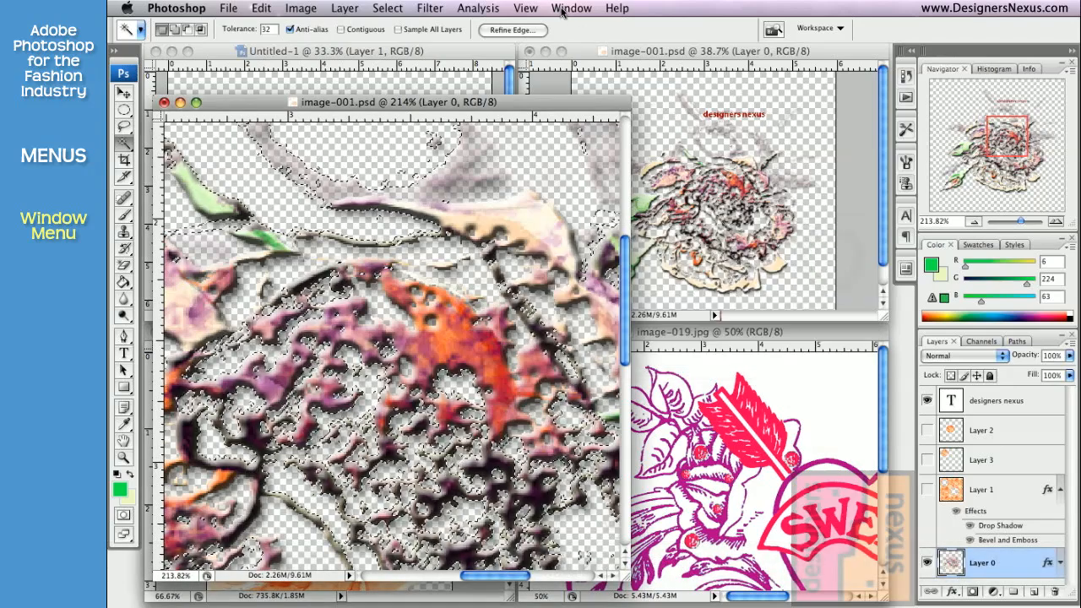
{"action": "left_click", "coordinate": [571, 8]}
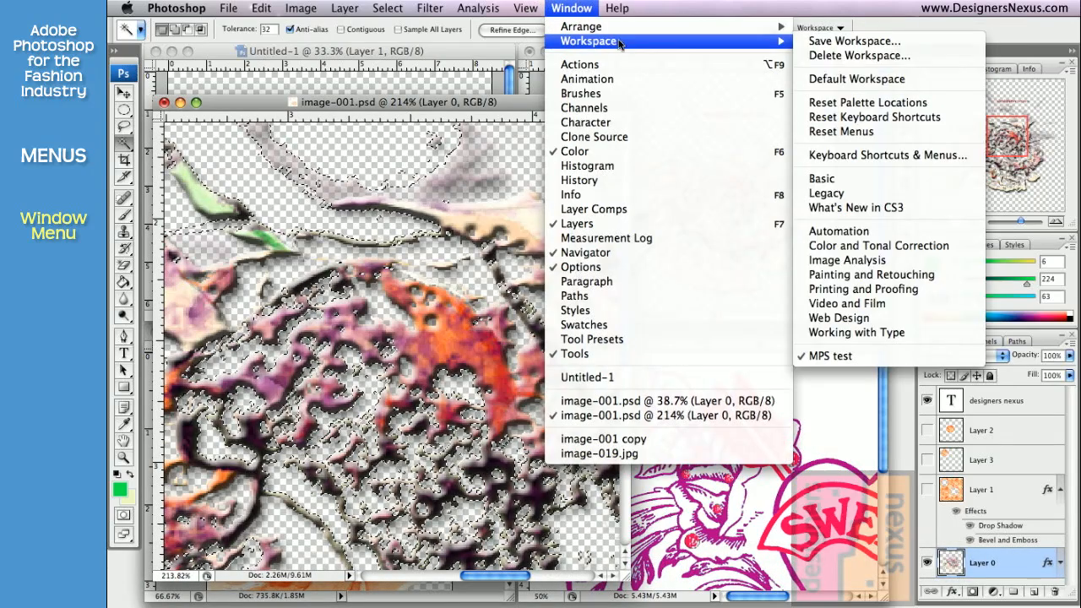
{"action": "mouse_move", "coordinate": [844, 356]}
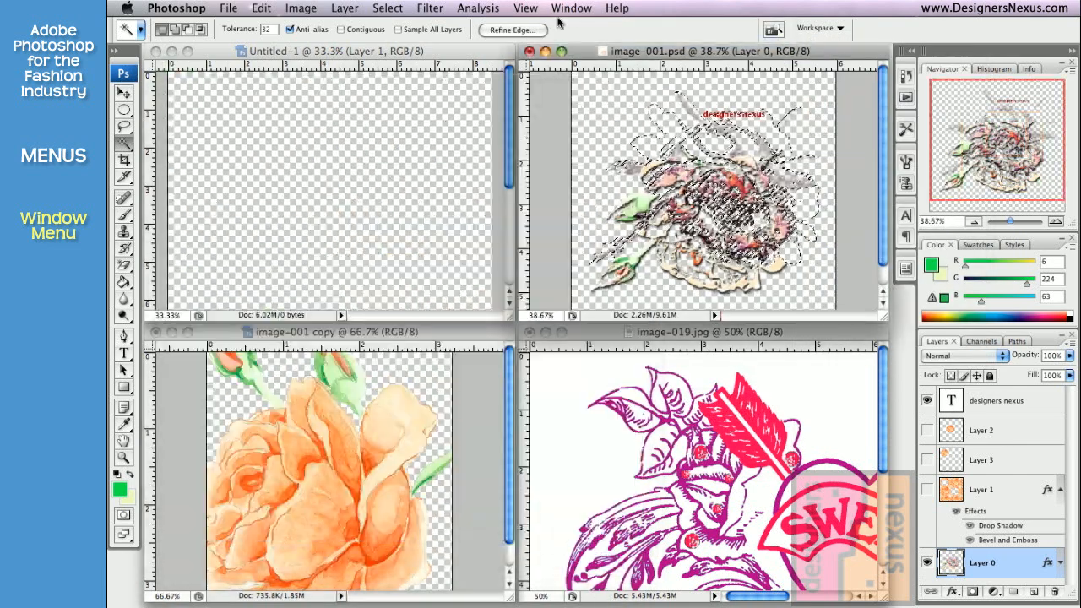
{"action": "left_click", "coordinate": [571, 7]}
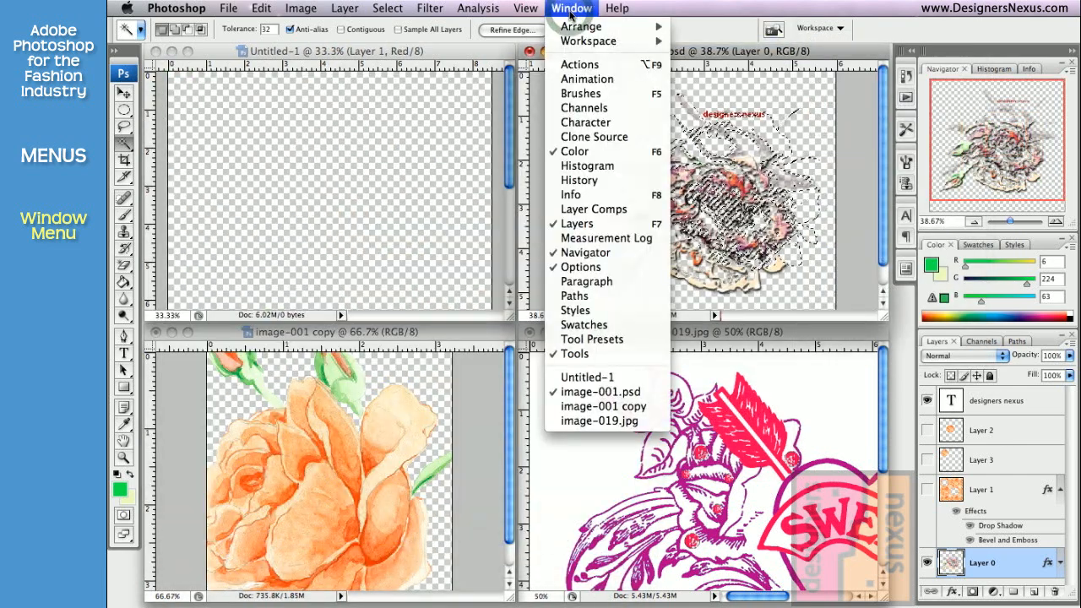
{"action": "mouse_move", "coordinate": [574, 310]}
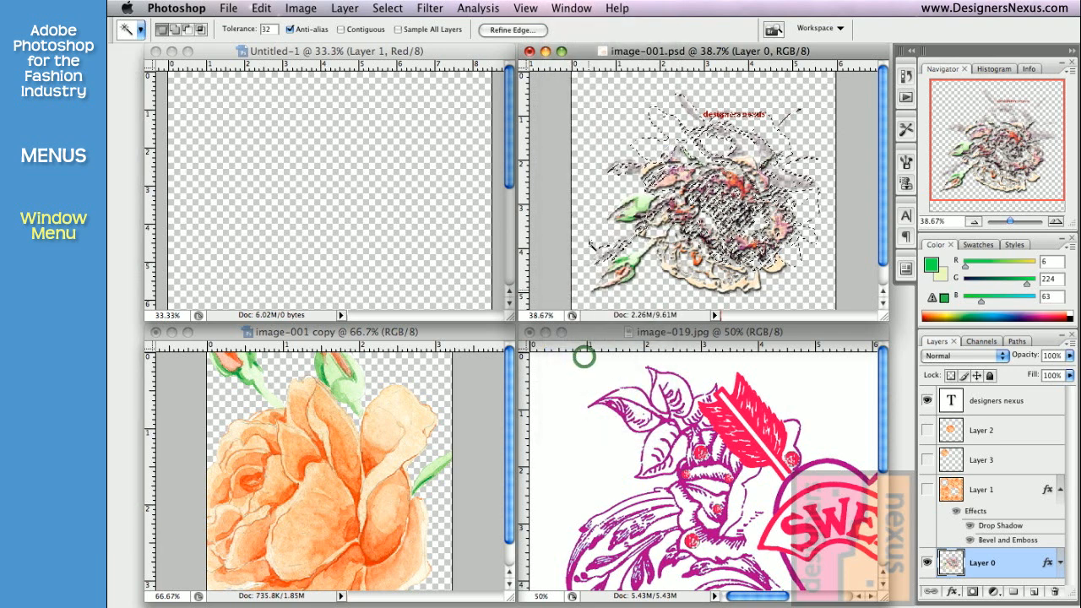
{"action": "left_click", "coordinate": [570, 7]}
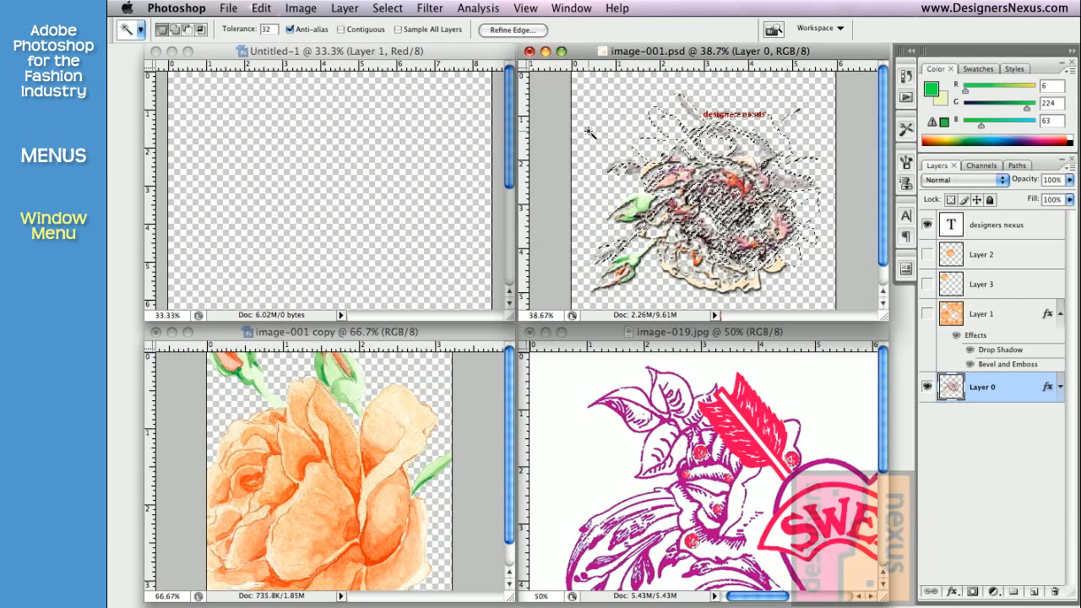
{"action": "left_click", "coordinate": [570, 8]}
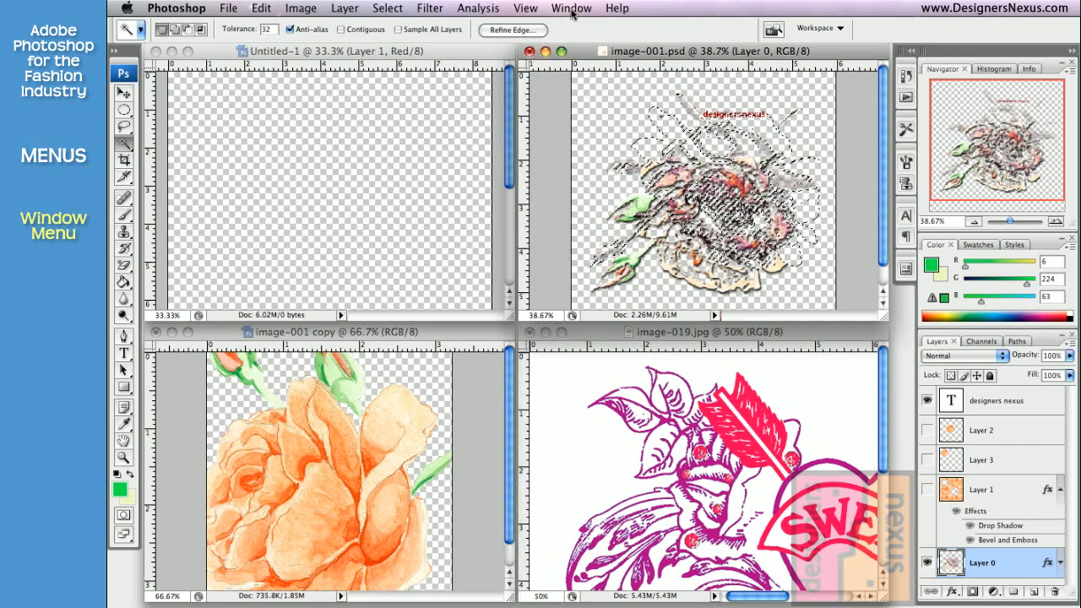
Pick Untitled-1 from the Window menu's open-documents list.
{"action": "left_click", "coordinate": [571, 8]}
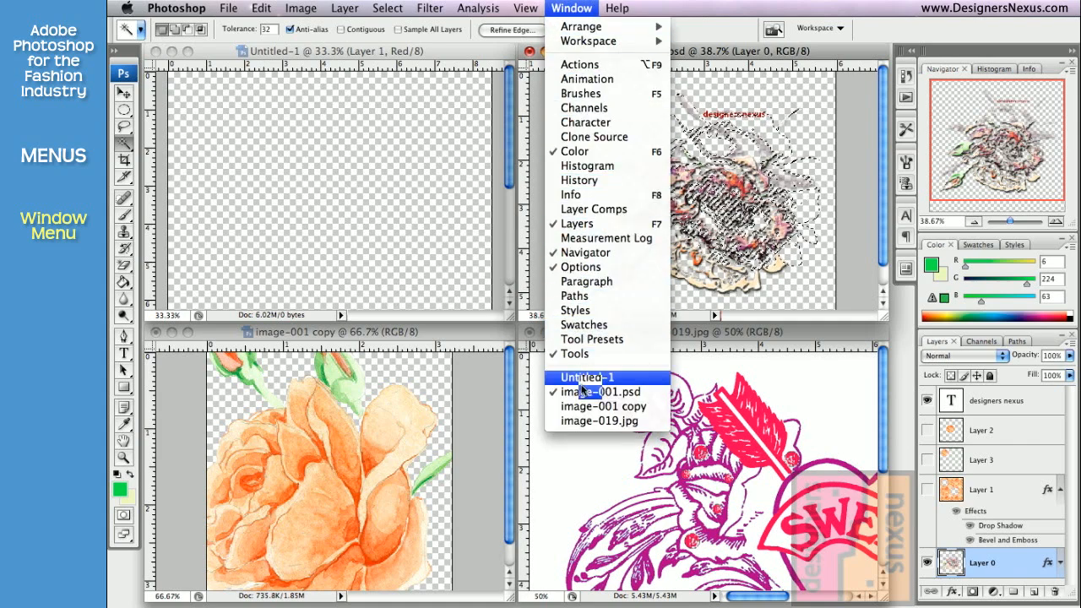
{"action": "mouse_move", "coordinate": [604, 406]}
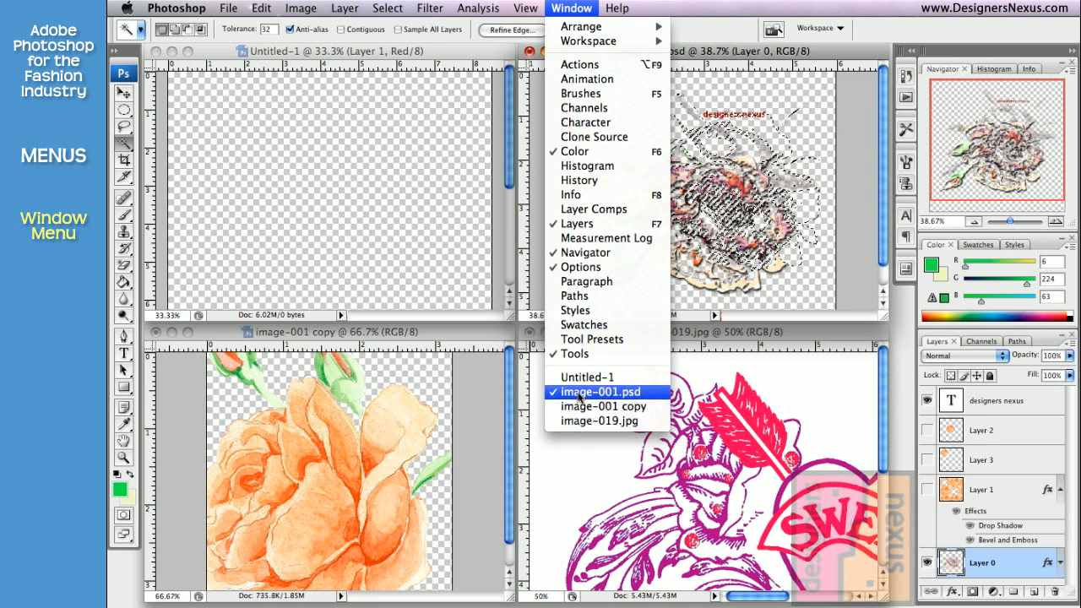
{"action": "mouse_move", "coordinate": [601, 420]}
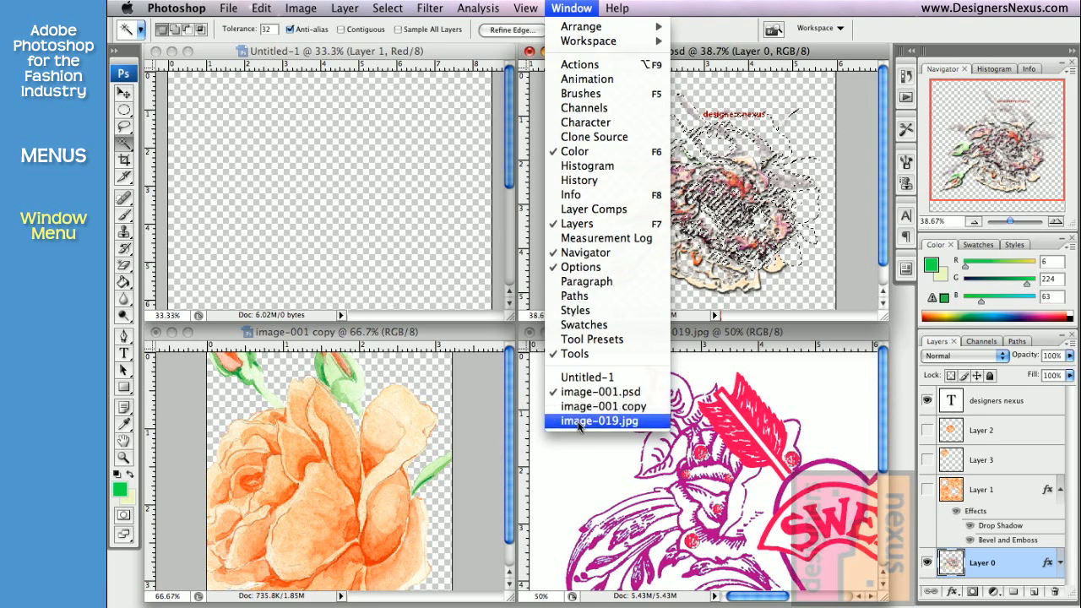
{"action": "left_click", "coordinate": [600, 421]}
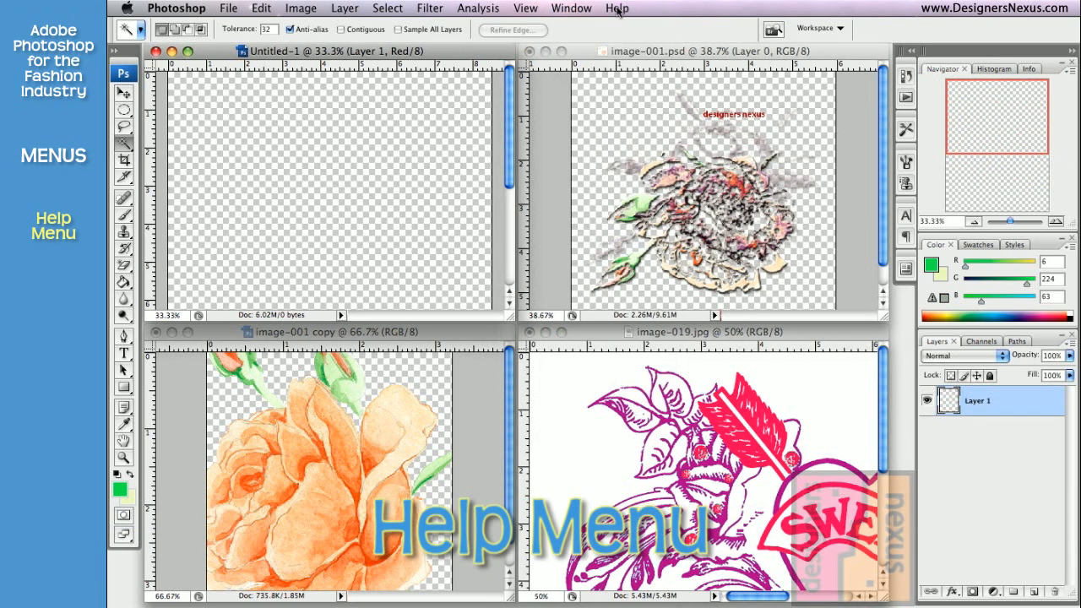
Open and dismiss the Help menu, then show the Tools panel in two columns.
{"action": "left_click", "coordinate": [617, 8]}
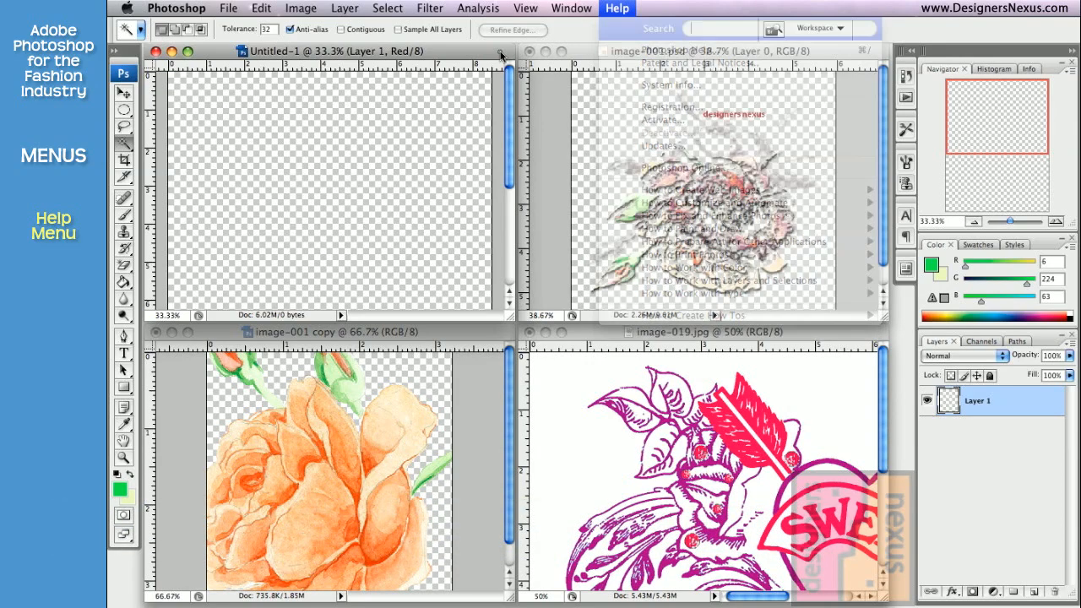
{"action": "left_click", "coordinate": [617, 8]}
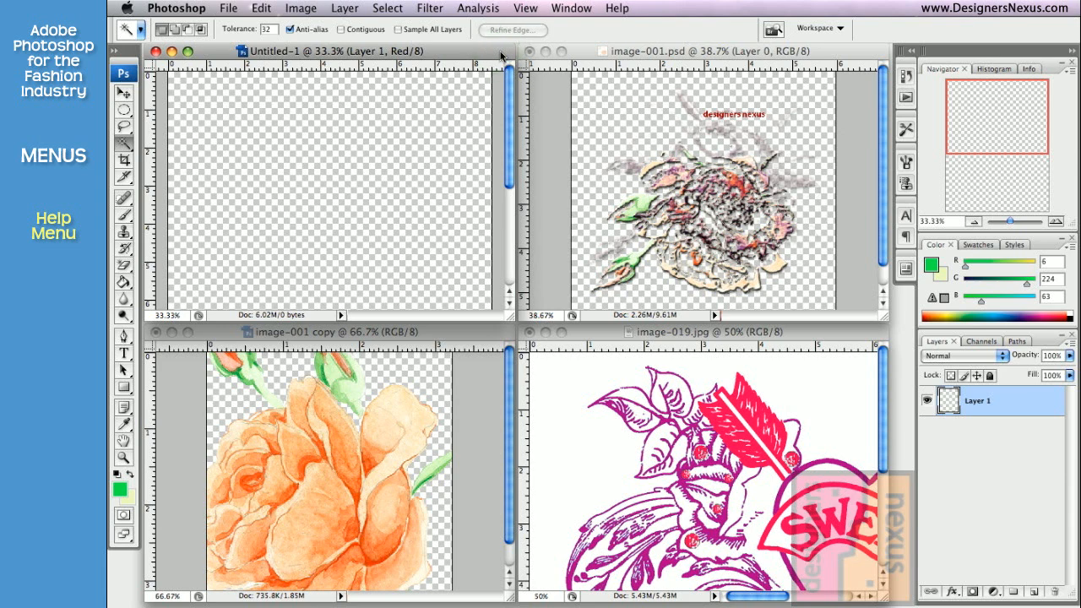
{"action": "left_click", "coordinate": [113, 53]}
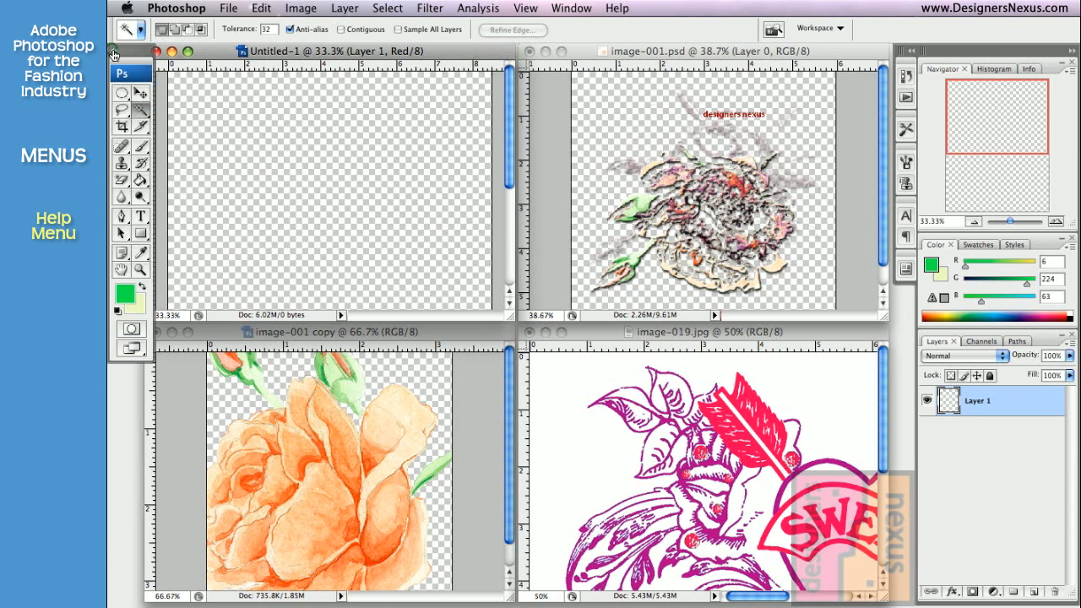